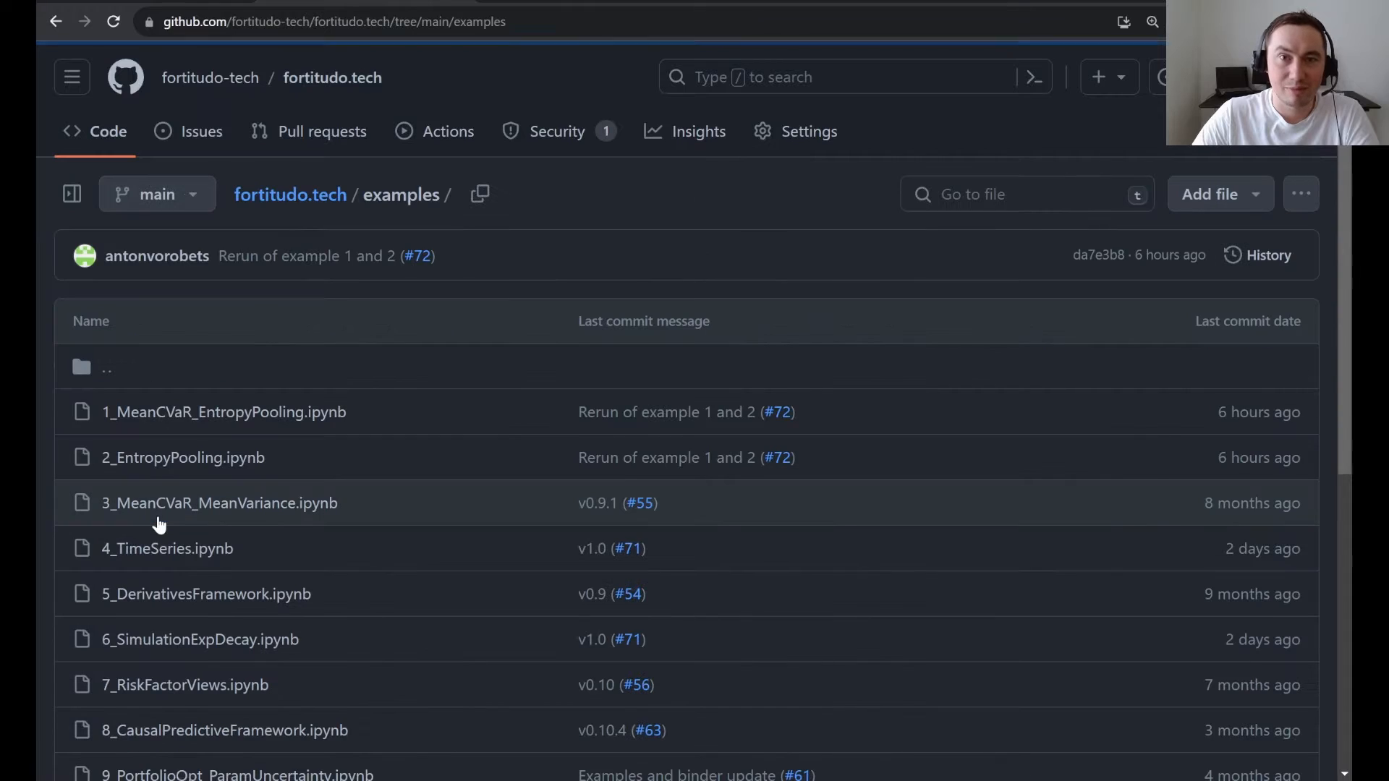
mouse_move(207, 458)
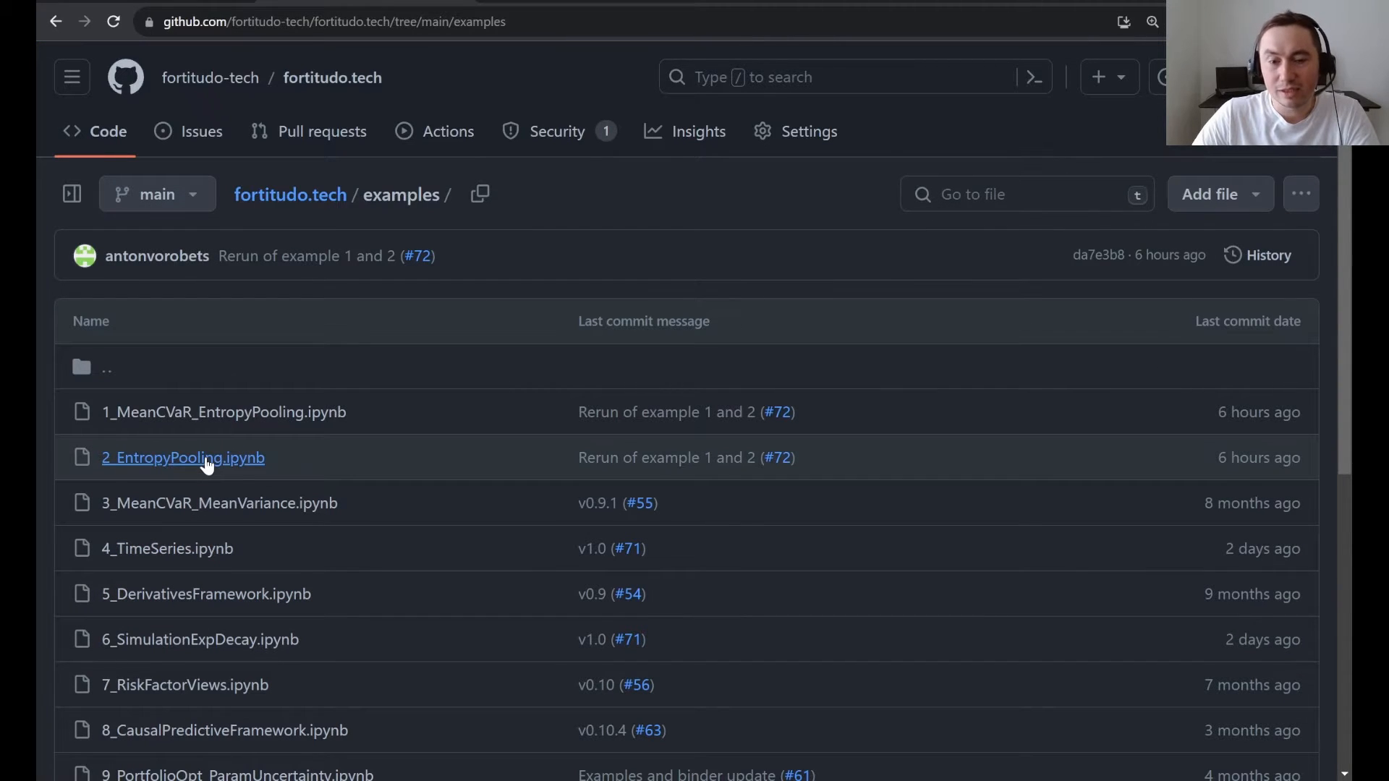
Open 2_EntropyPooling.ipynb from the examples folder and scroll into the rendered notebook
click(183, 458)
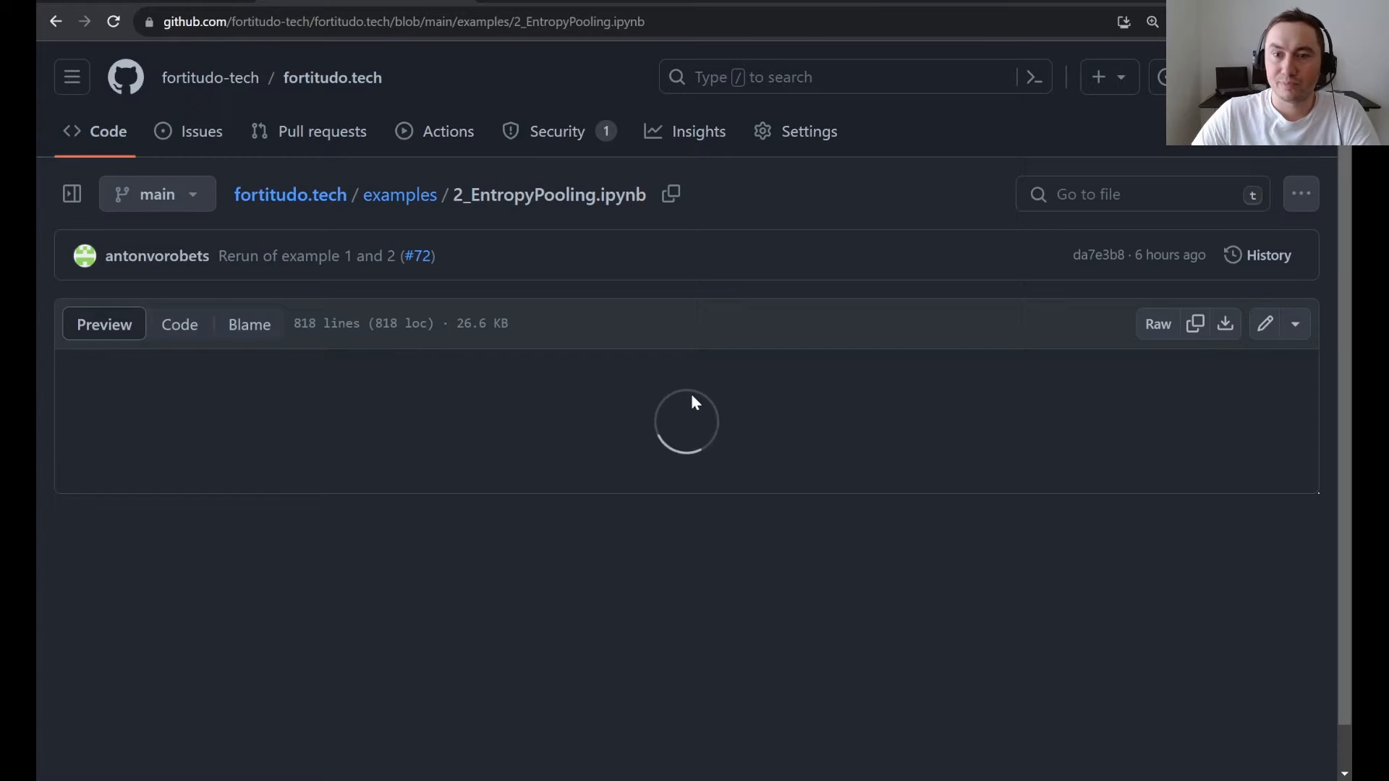
scroll(down, 3)
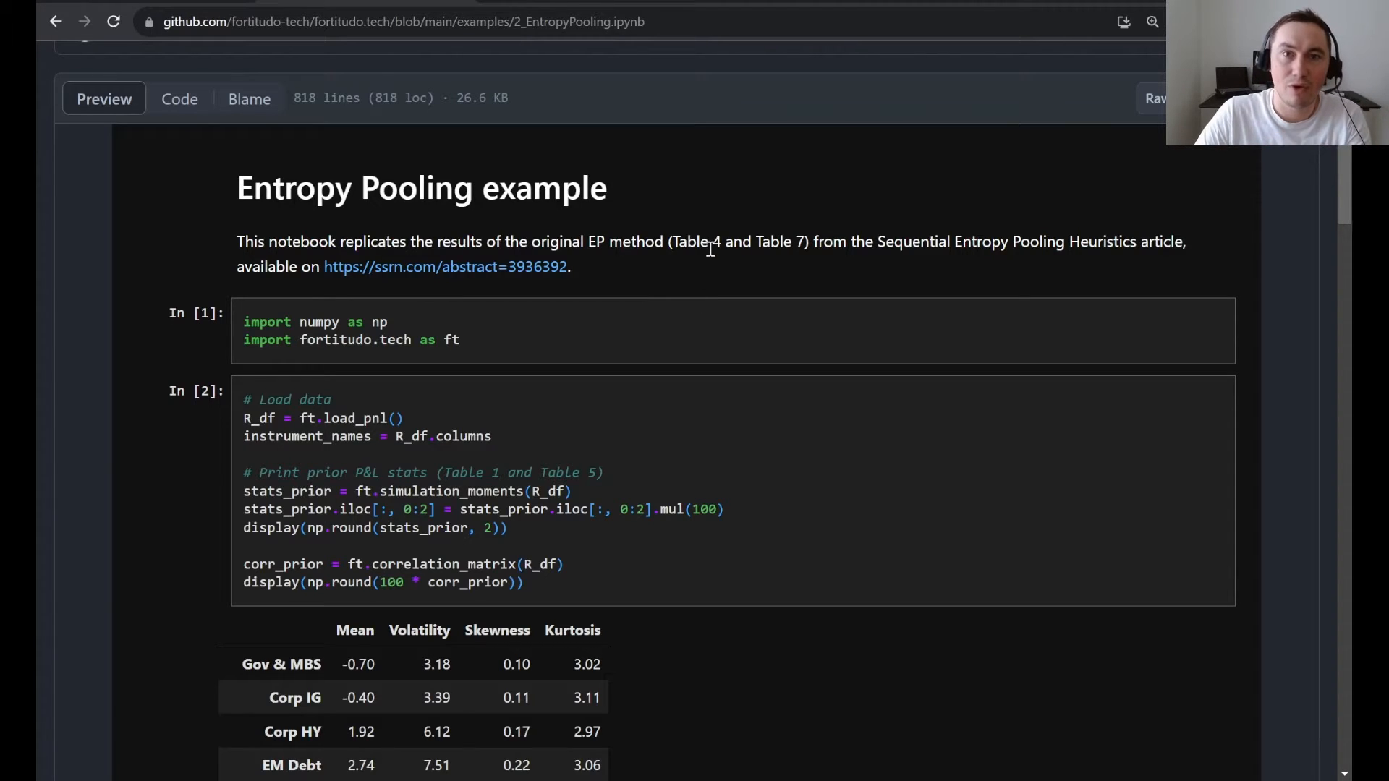
mouse_move(713, 268)
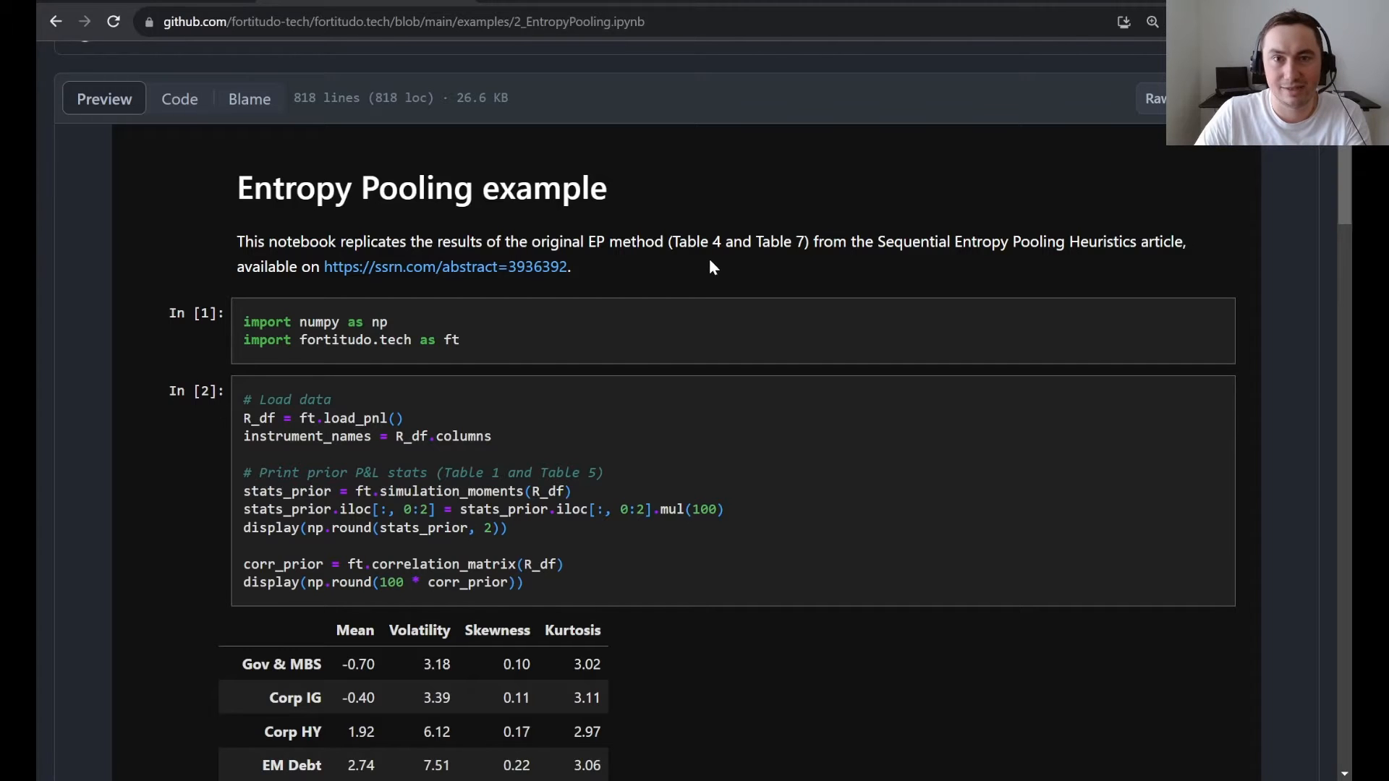
Highlight the data-loading call, then scroll past the prior statistics and correlation tables to the views cell
scroll(down, 3)
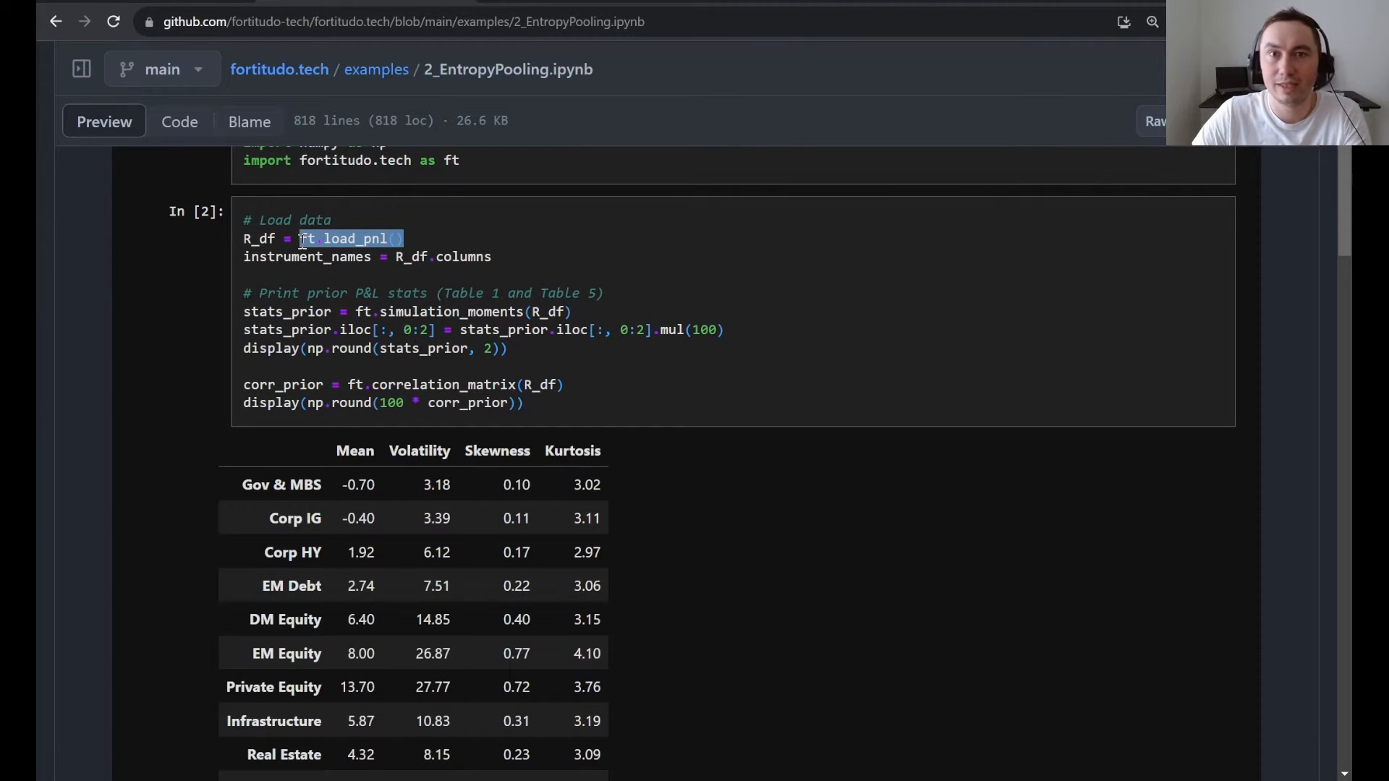
click(606, 308)
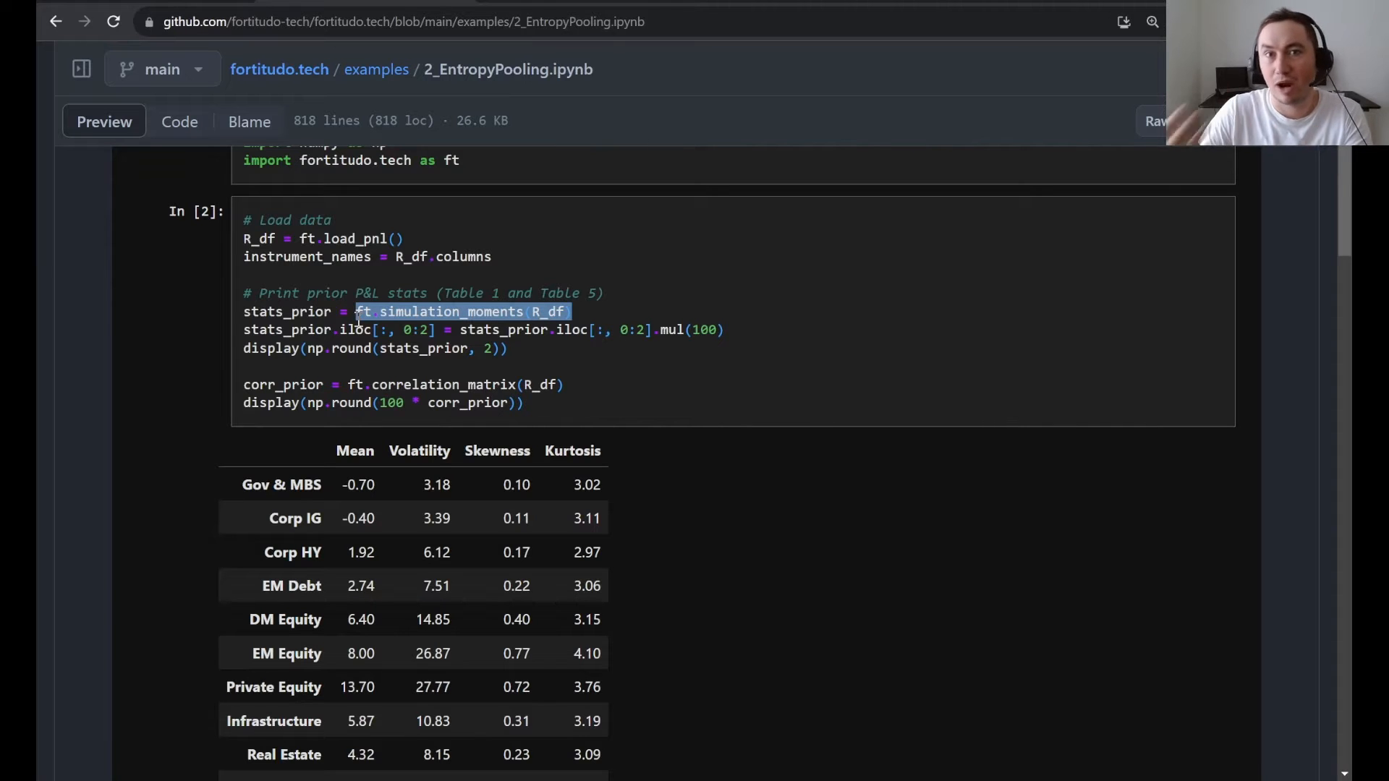
scroll(down, 3)
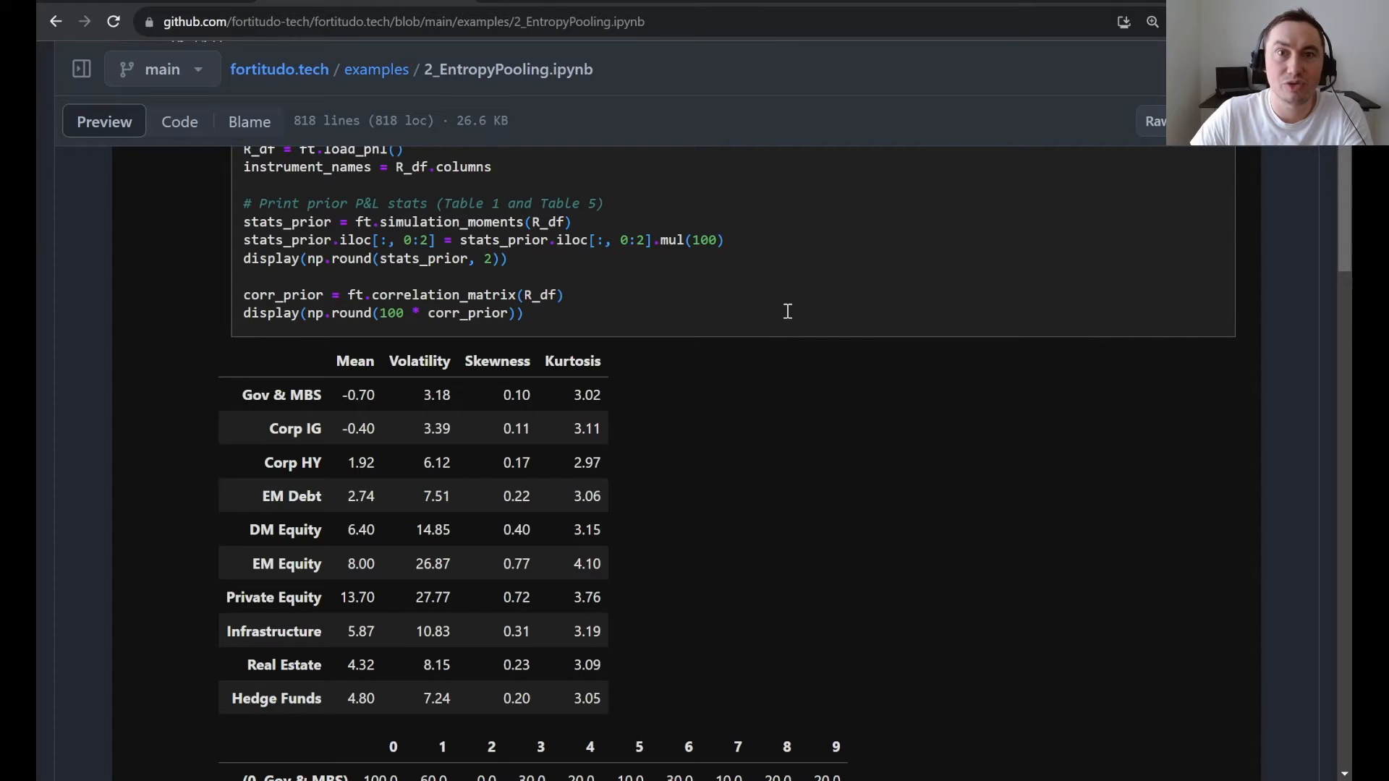
scroll(down, 3)
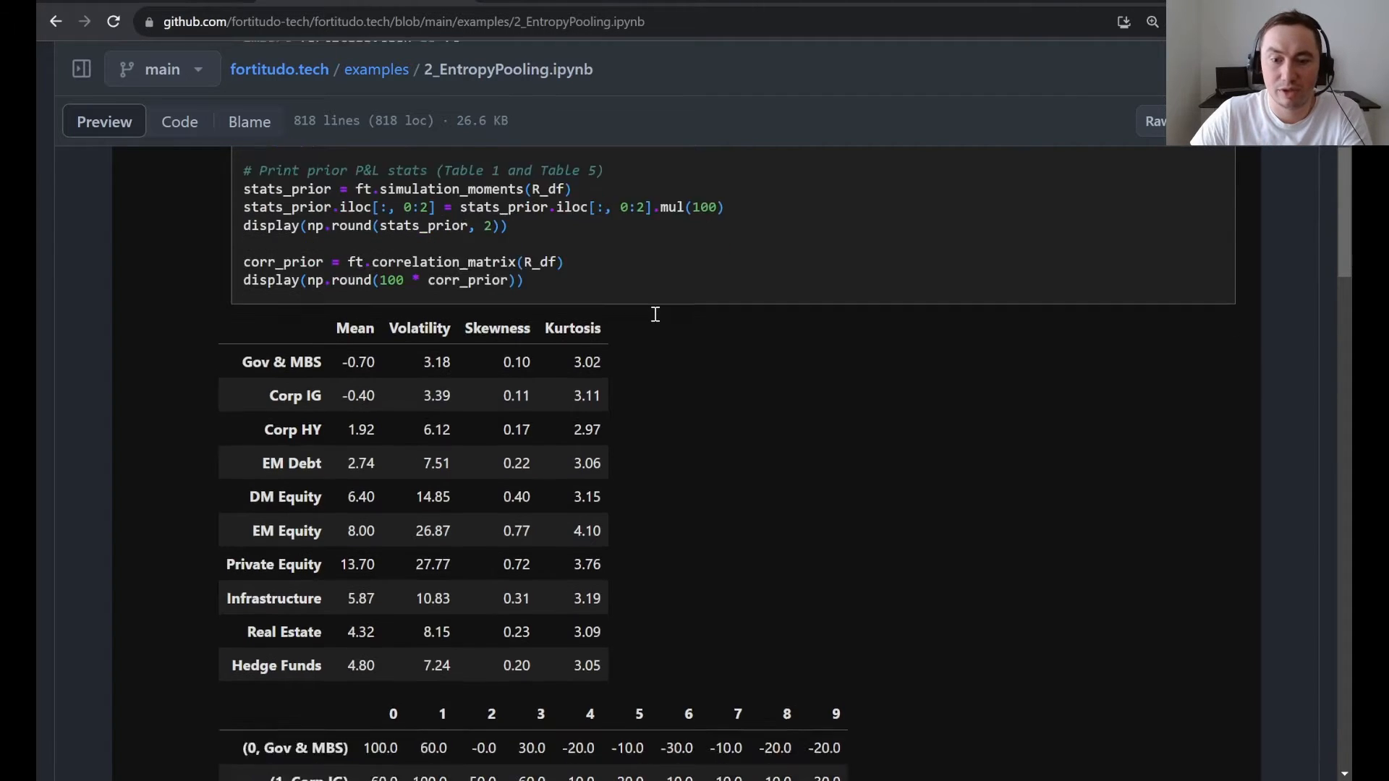
scroll(down, 3)
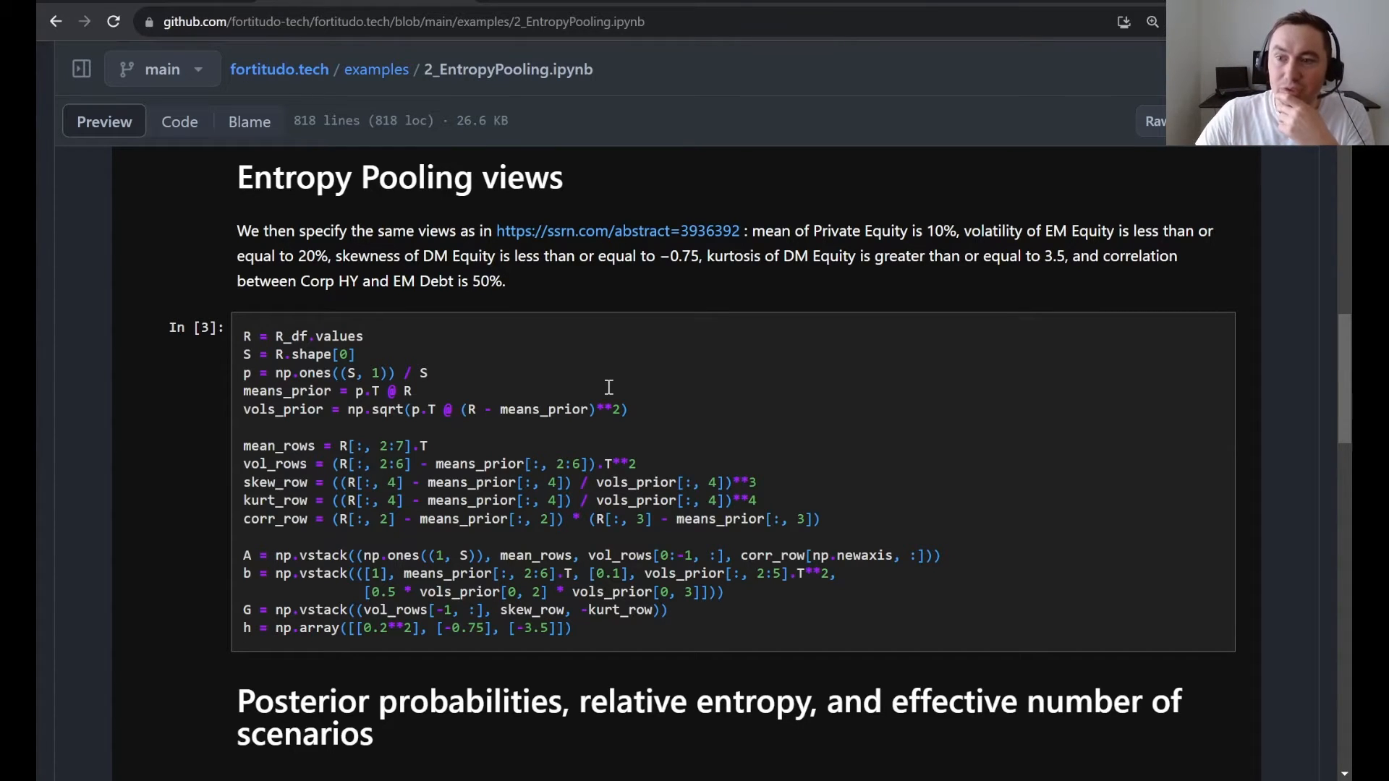
mouse_move(867, 313)
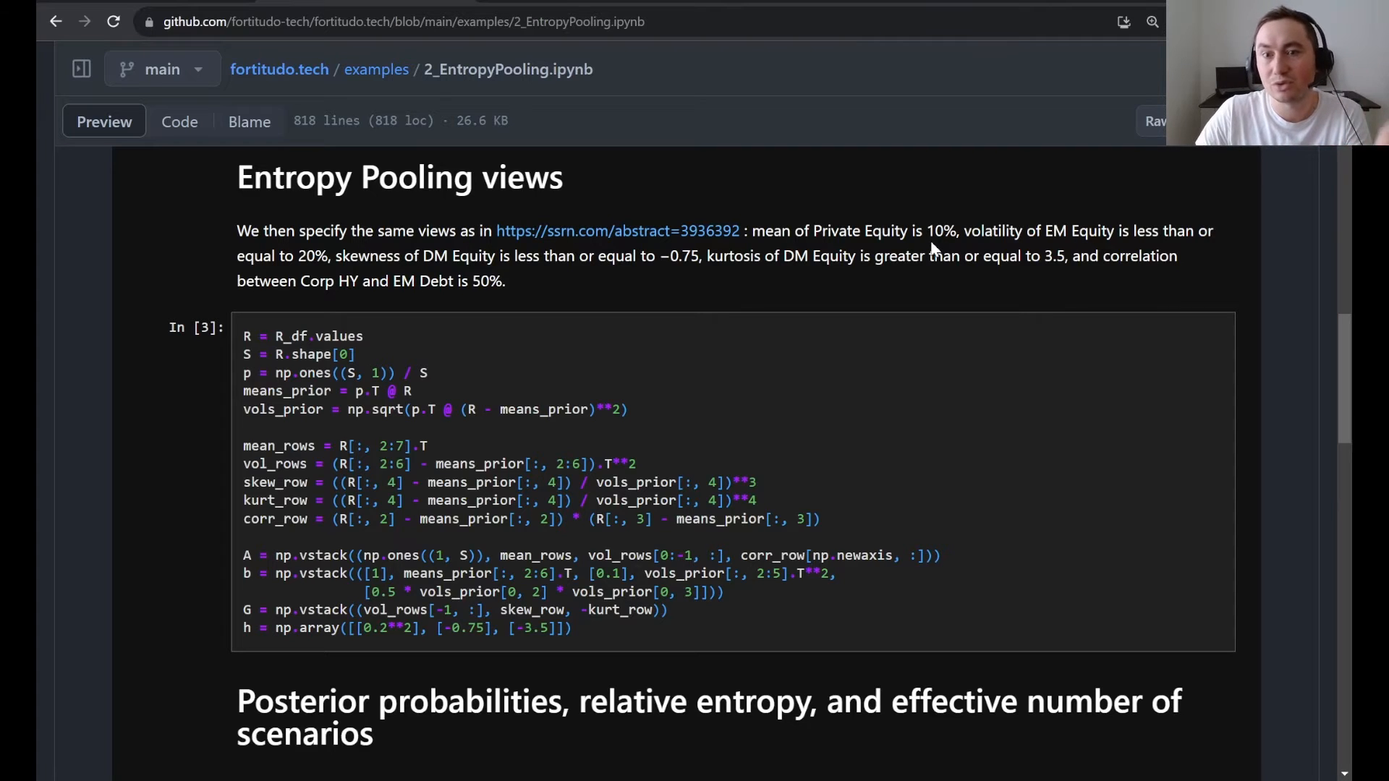
mouse_move(750, 324)
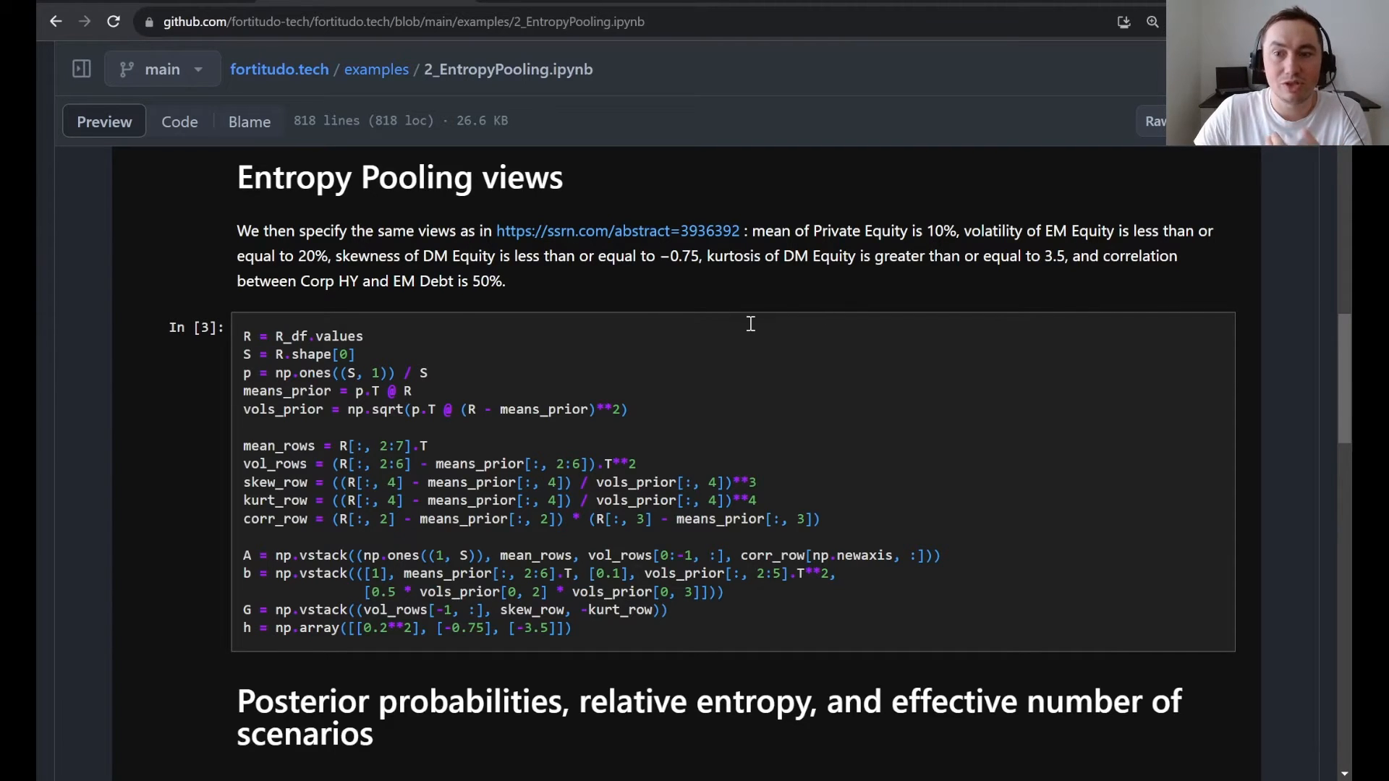
mouse_move(651, 266)
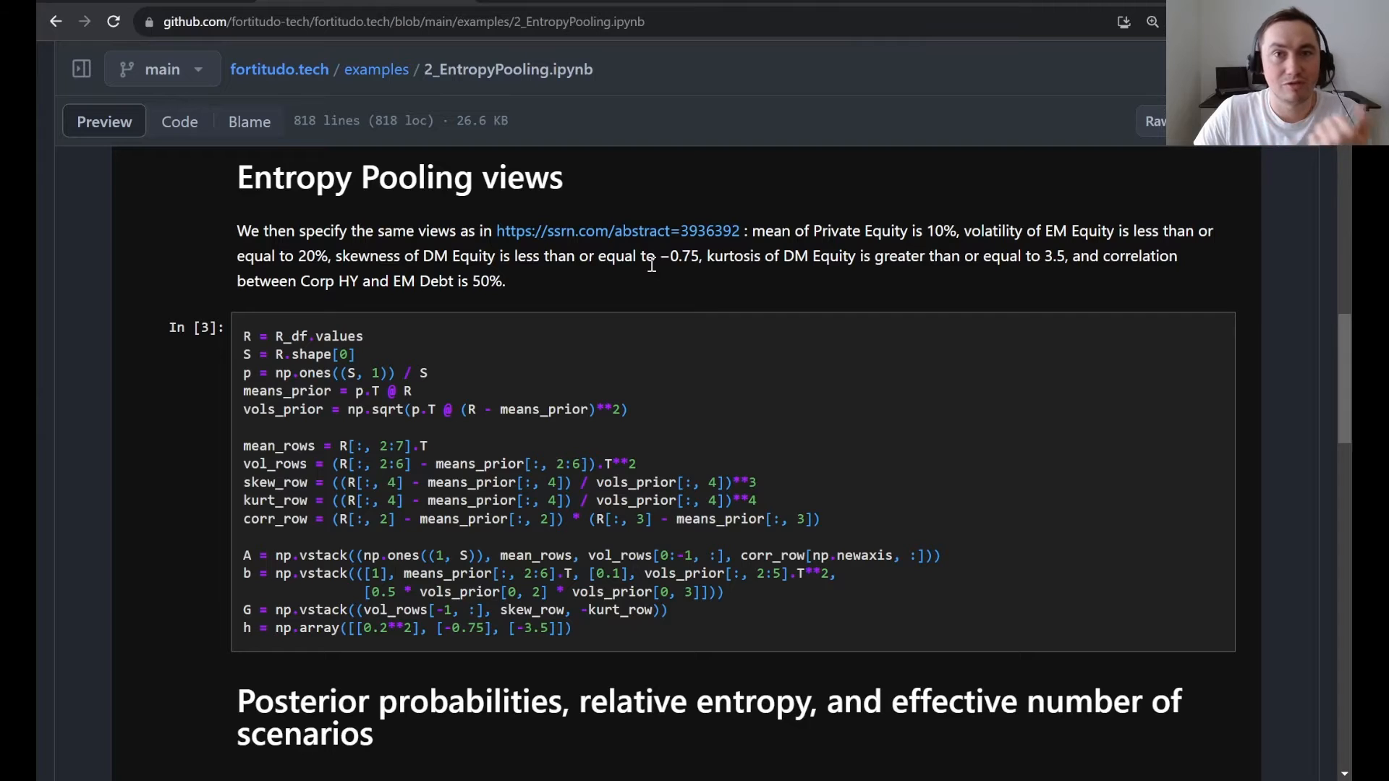
mouse_move(695, 265)
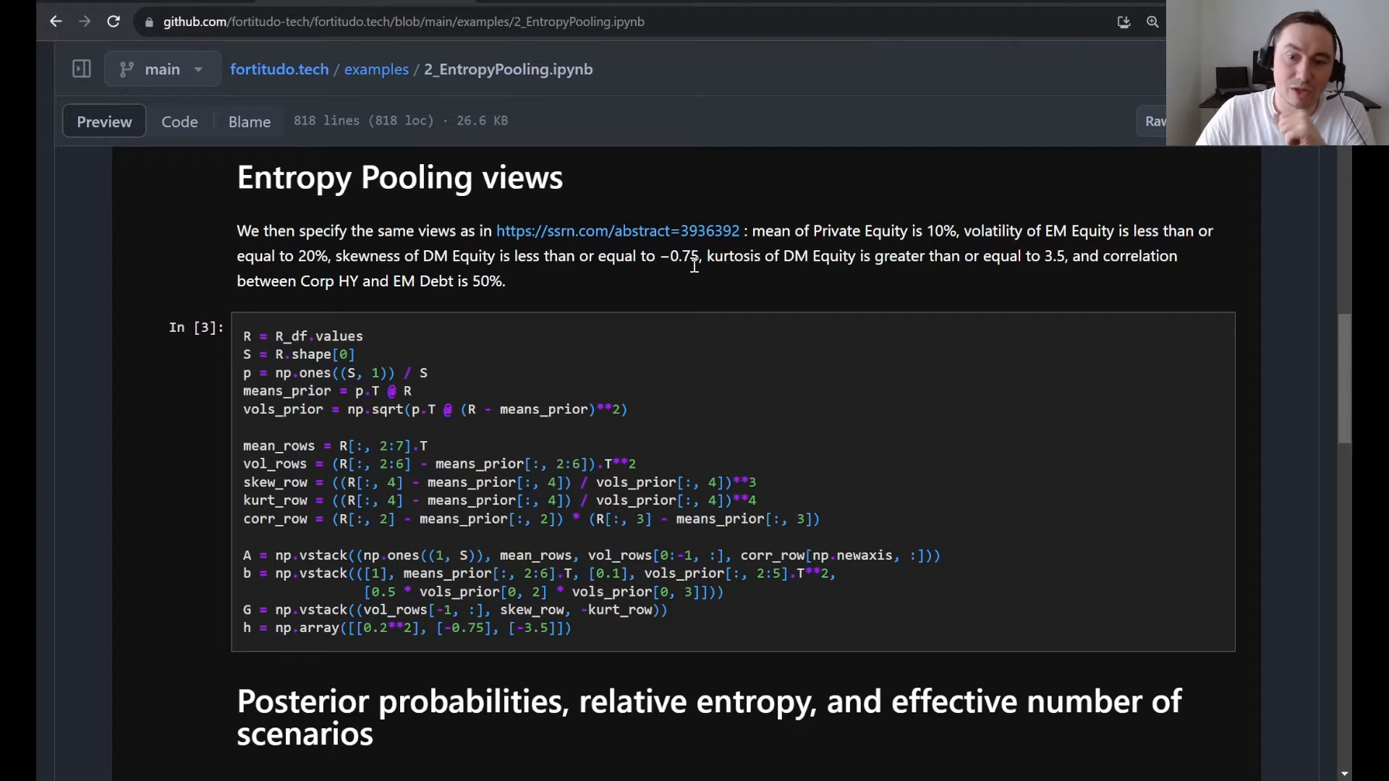
mouse_move(379, 439)
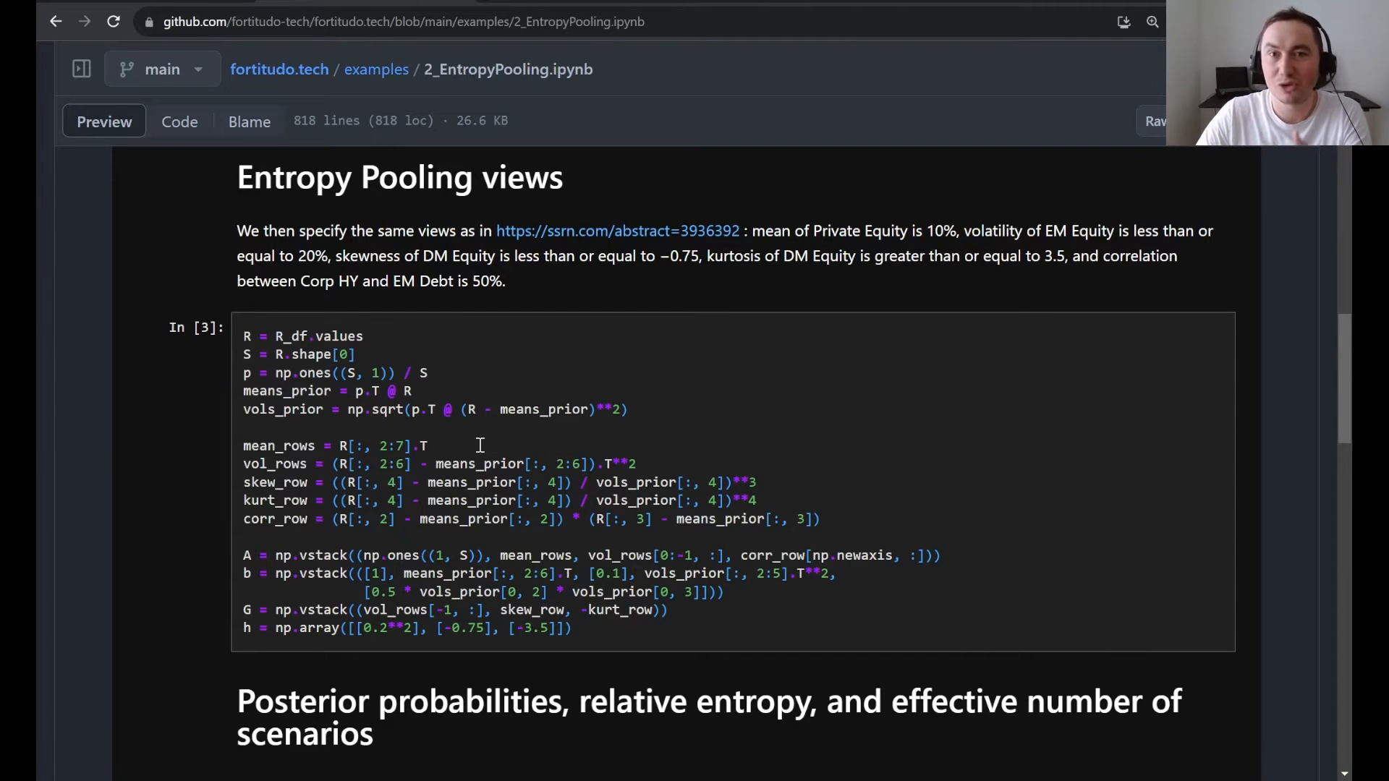
mouse_move(506, 401)
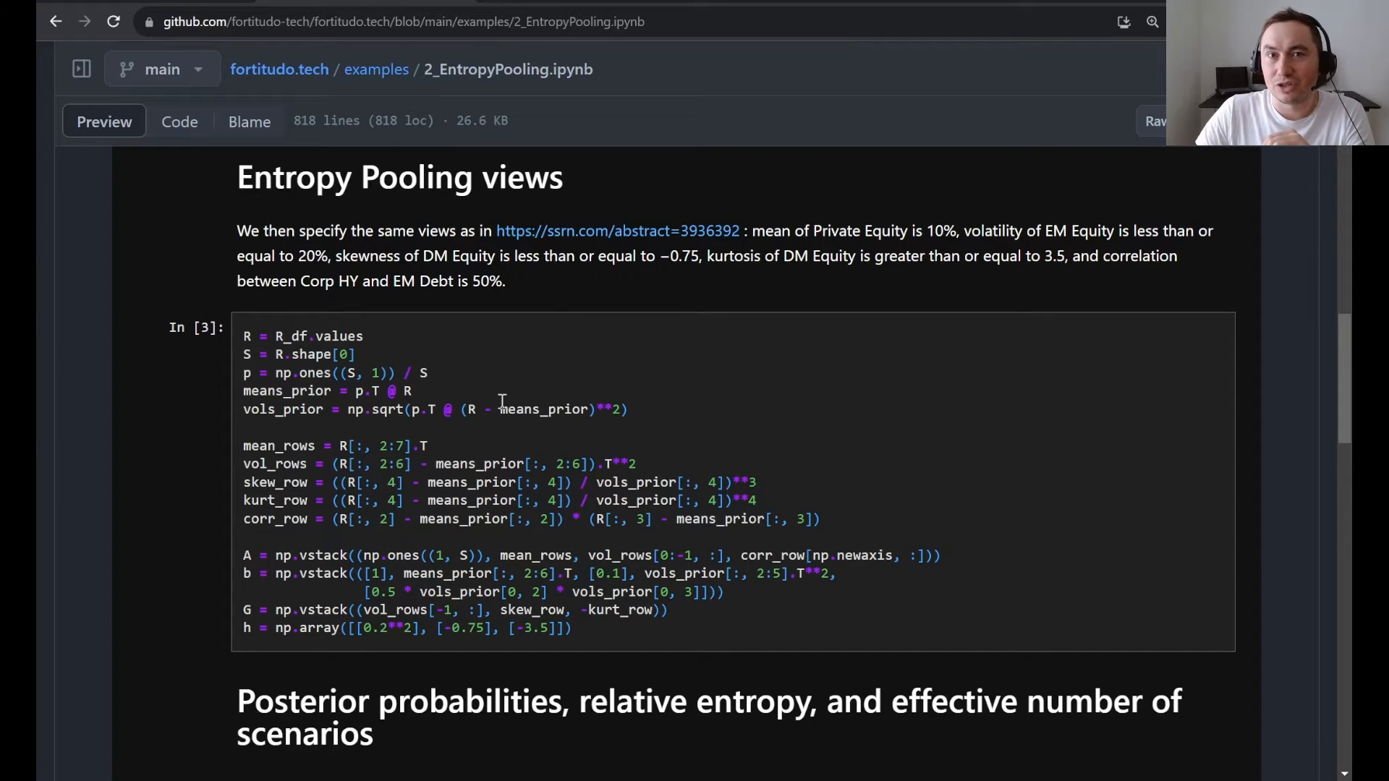
mouse_move(607, 13)
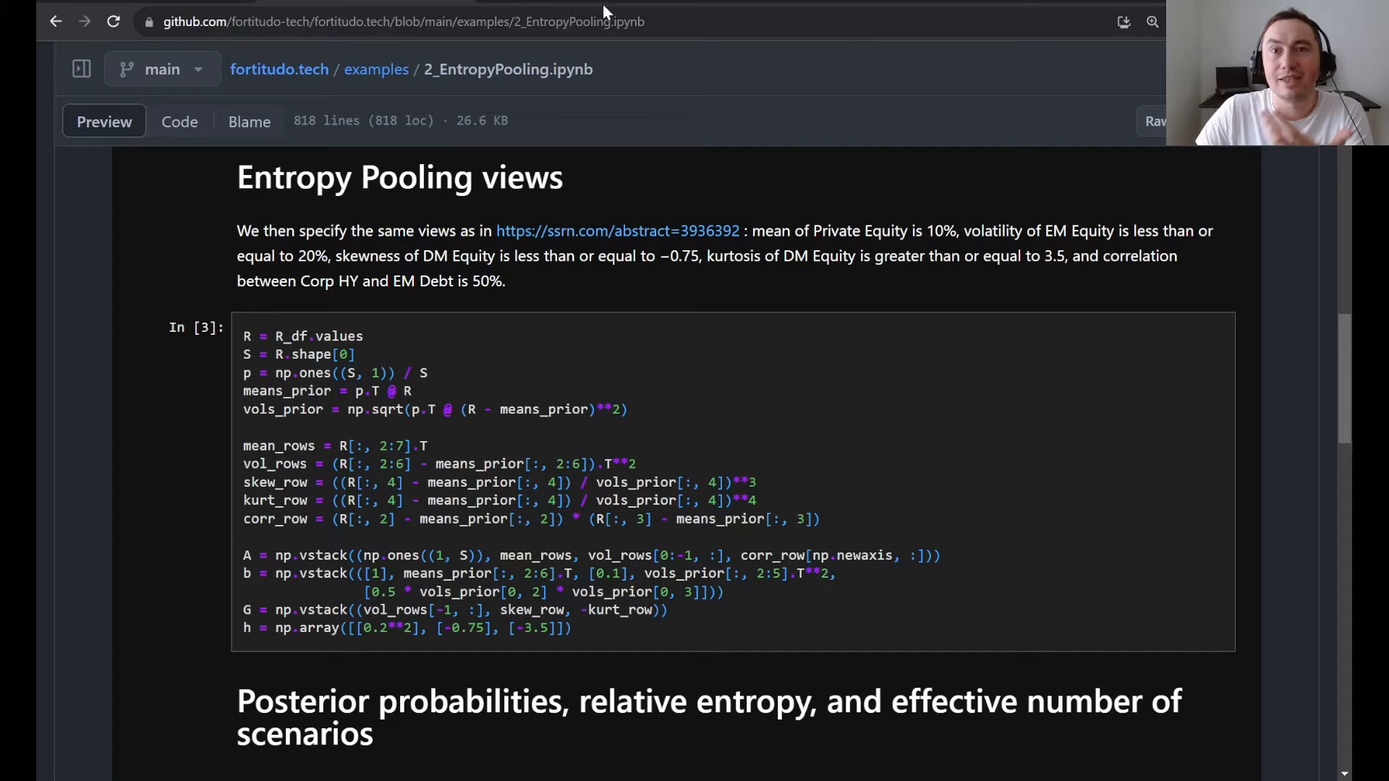
Follow the notebook's ssrn.com link and open 'Sequential Entropy Pooling Heuristics' as a PDF
click(614, 231)
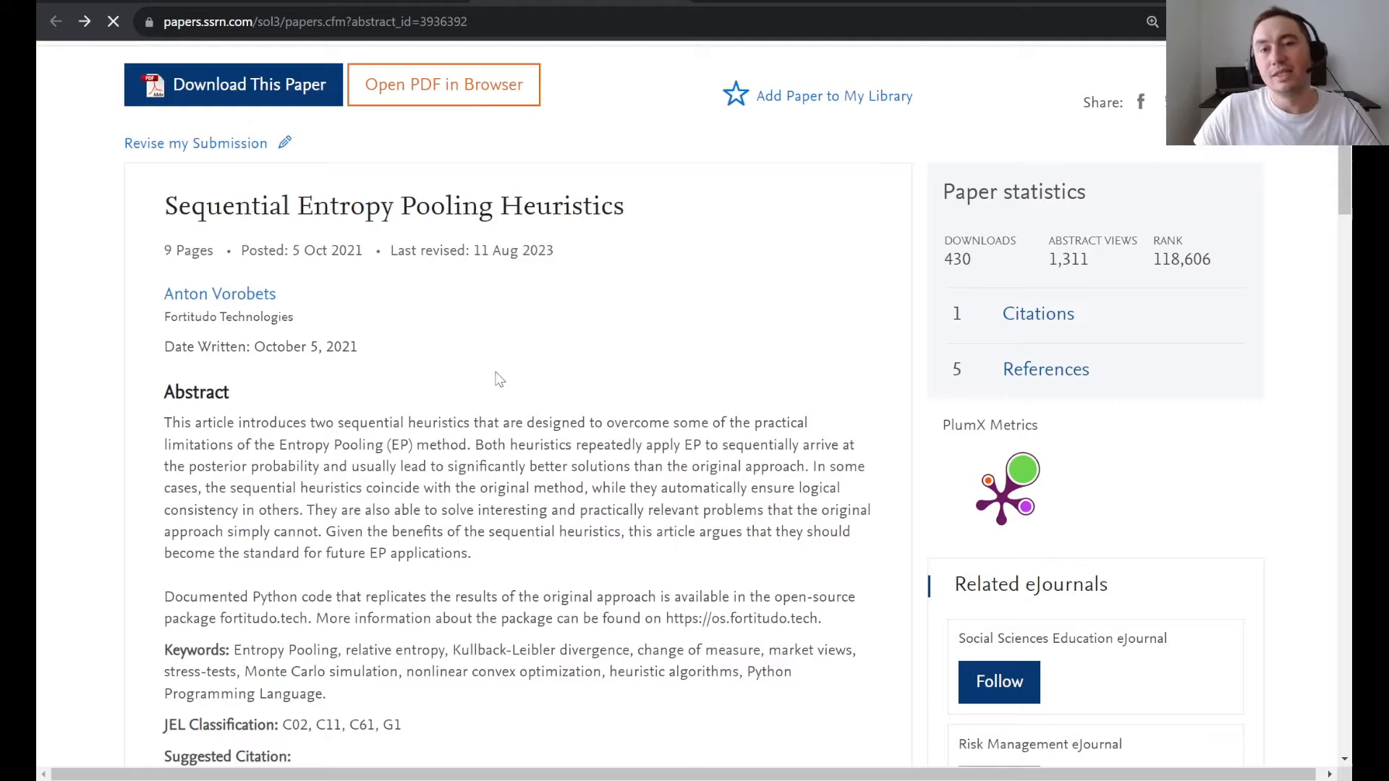
mouse_move(505, 375)
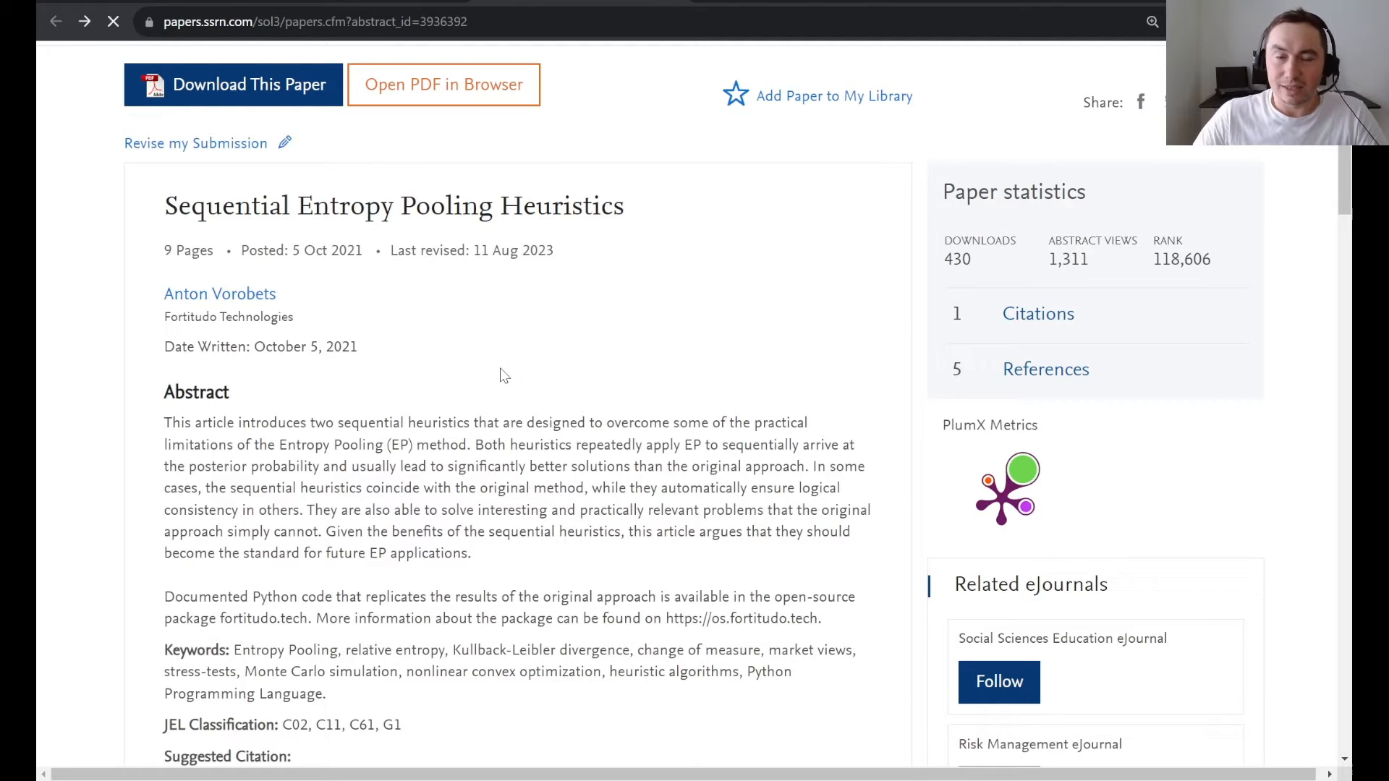
click(444, 85)
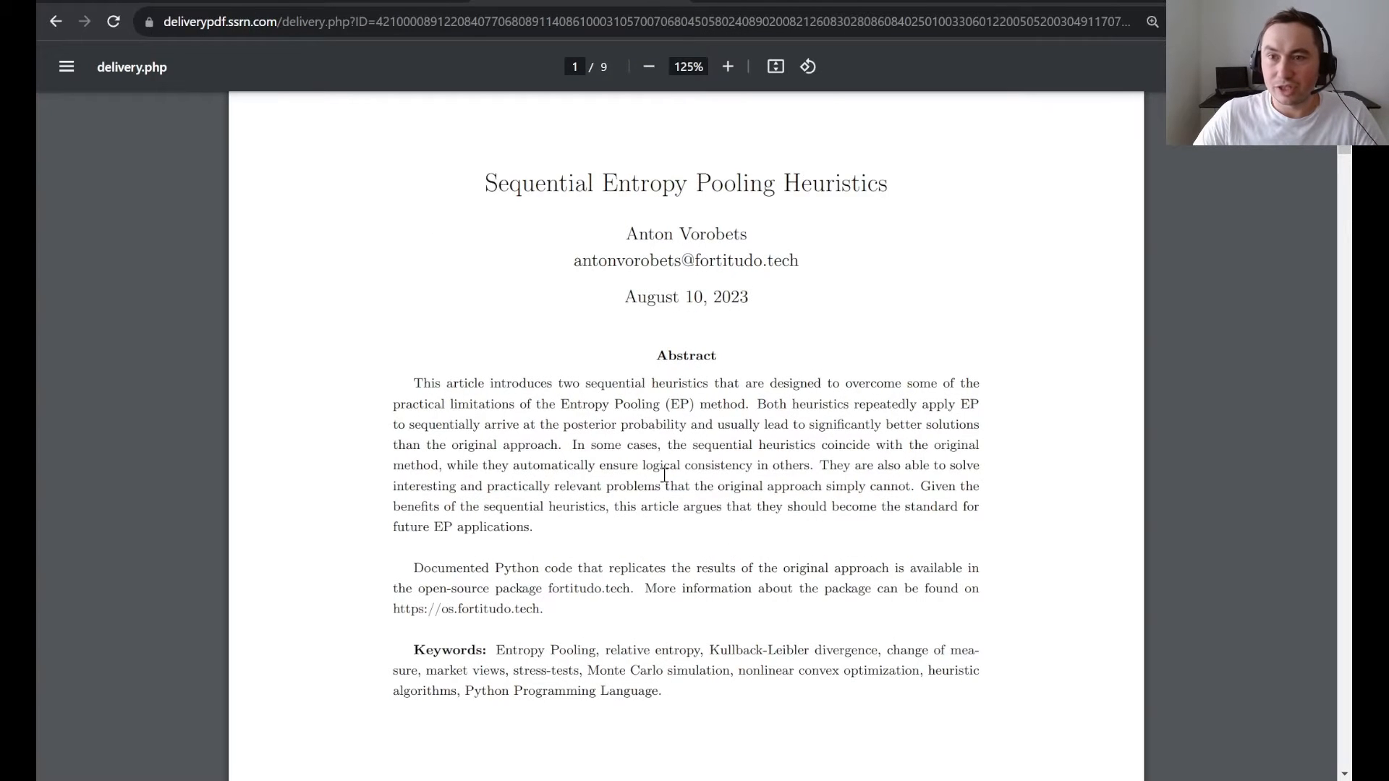
Zoom in on the PDF and scroll through the Entropy Pooling recap to page 3
click(728, 67)
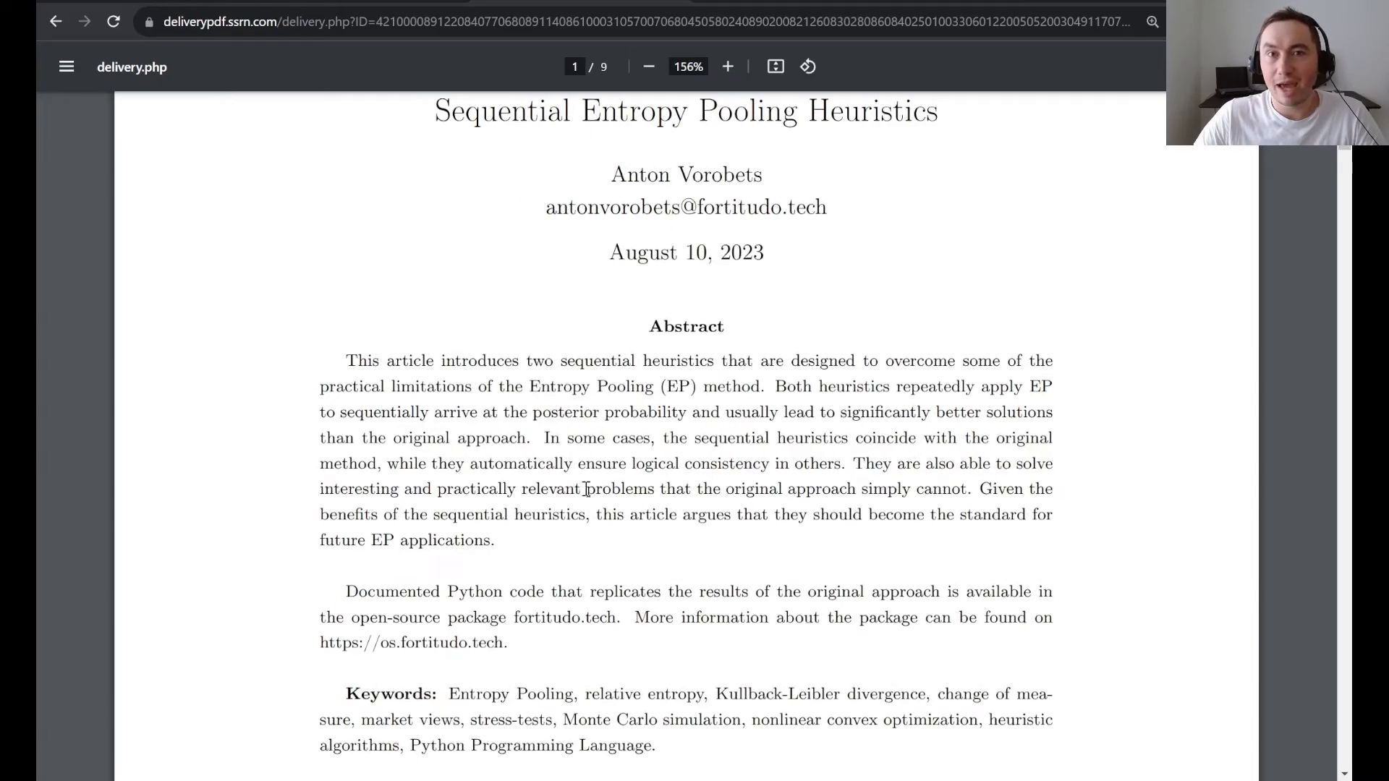
scroll(down, 3)
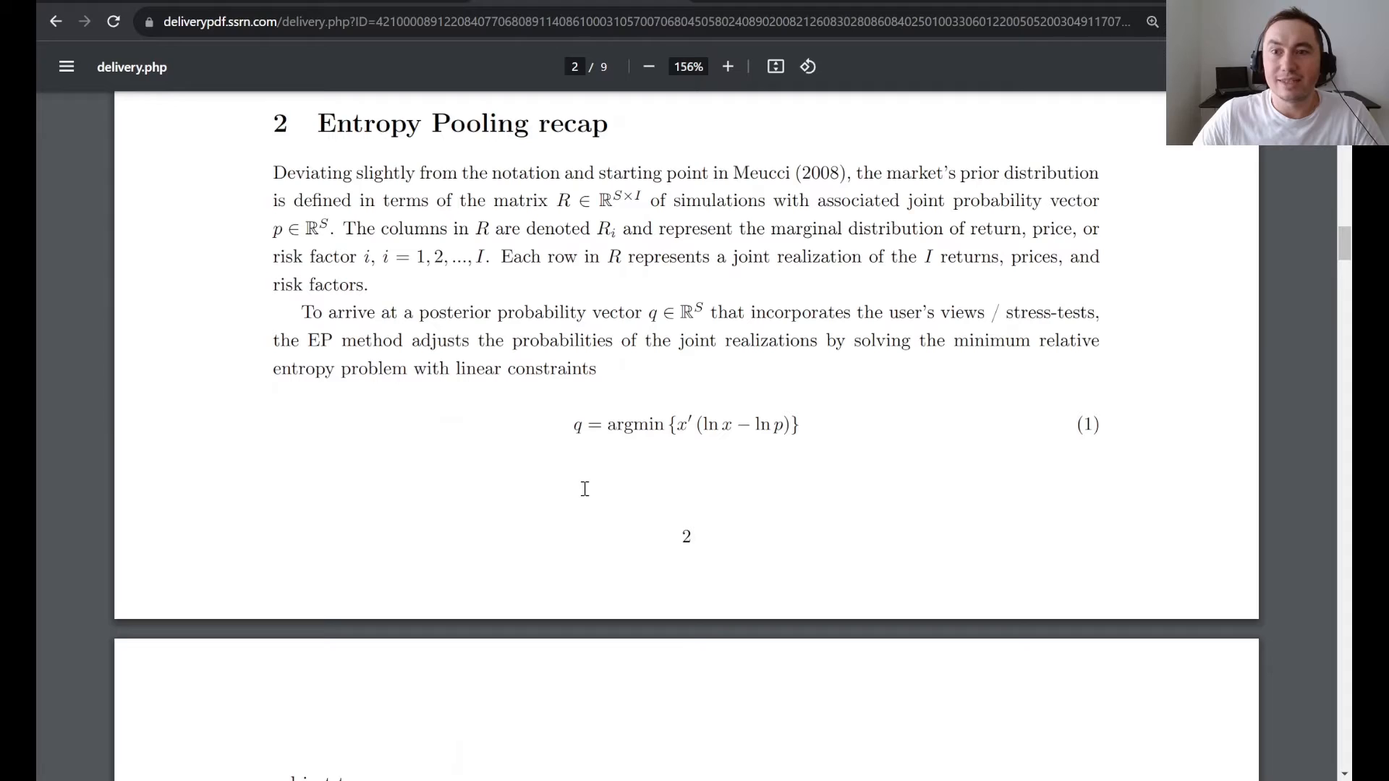
mouse_move(520, 499)
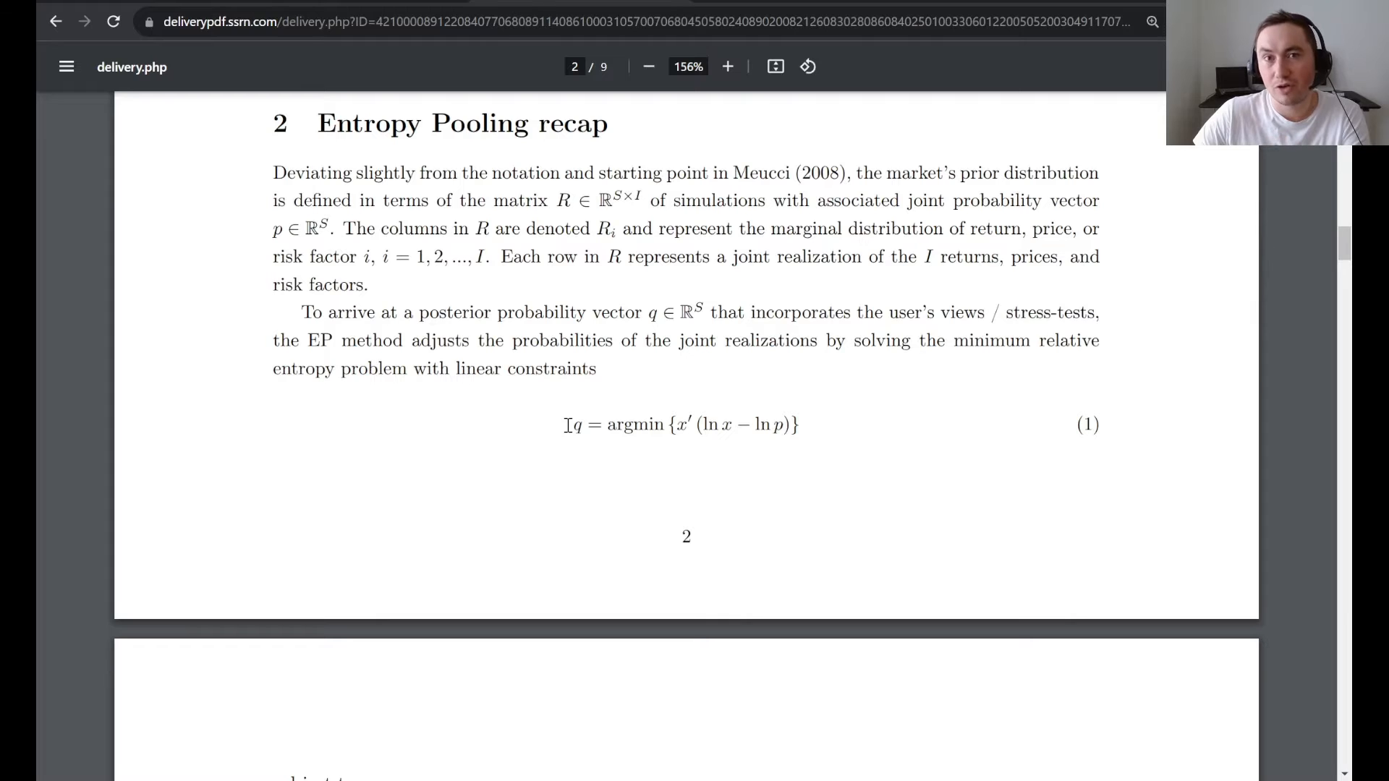
scroll(down, 3)
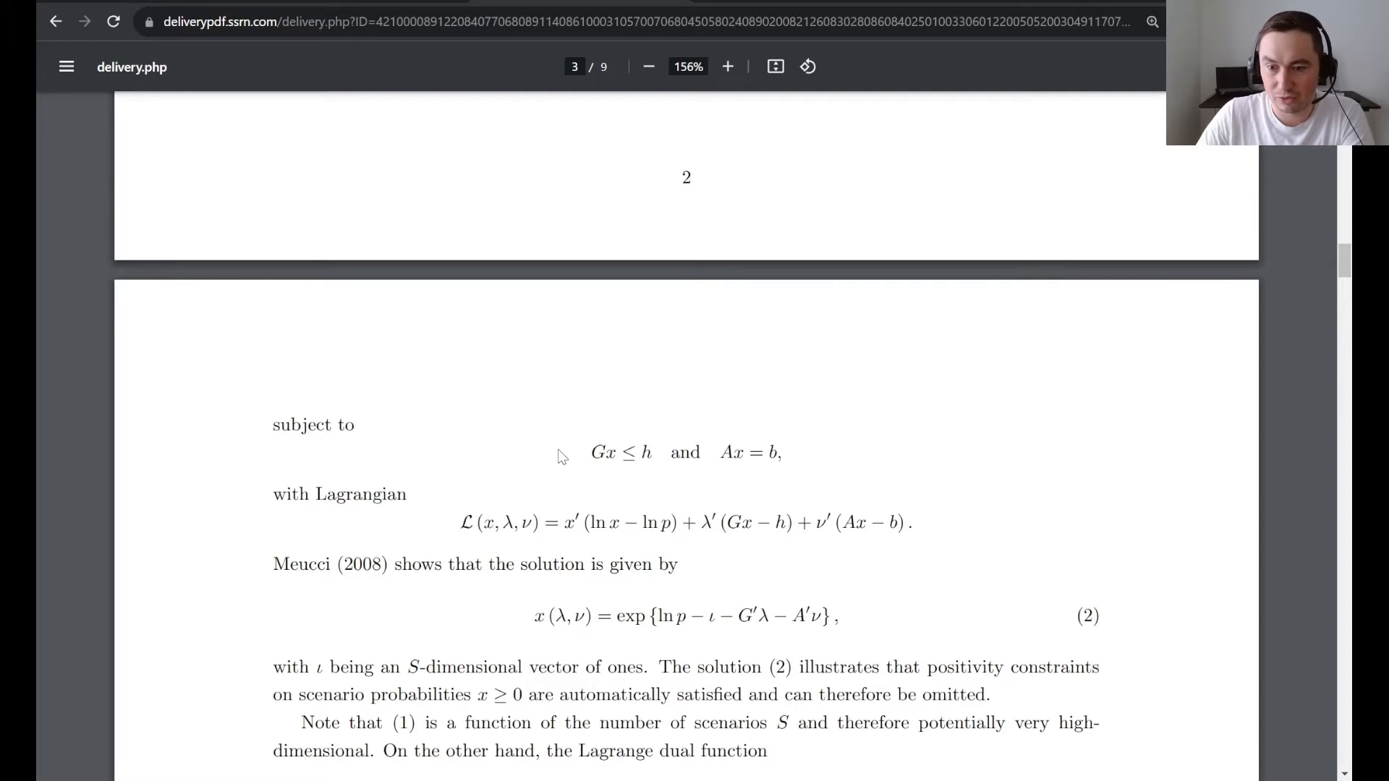
Scroll page 3 to the EP linear-constraint limitation paragraph and equation (3)
scroll(down, 3)
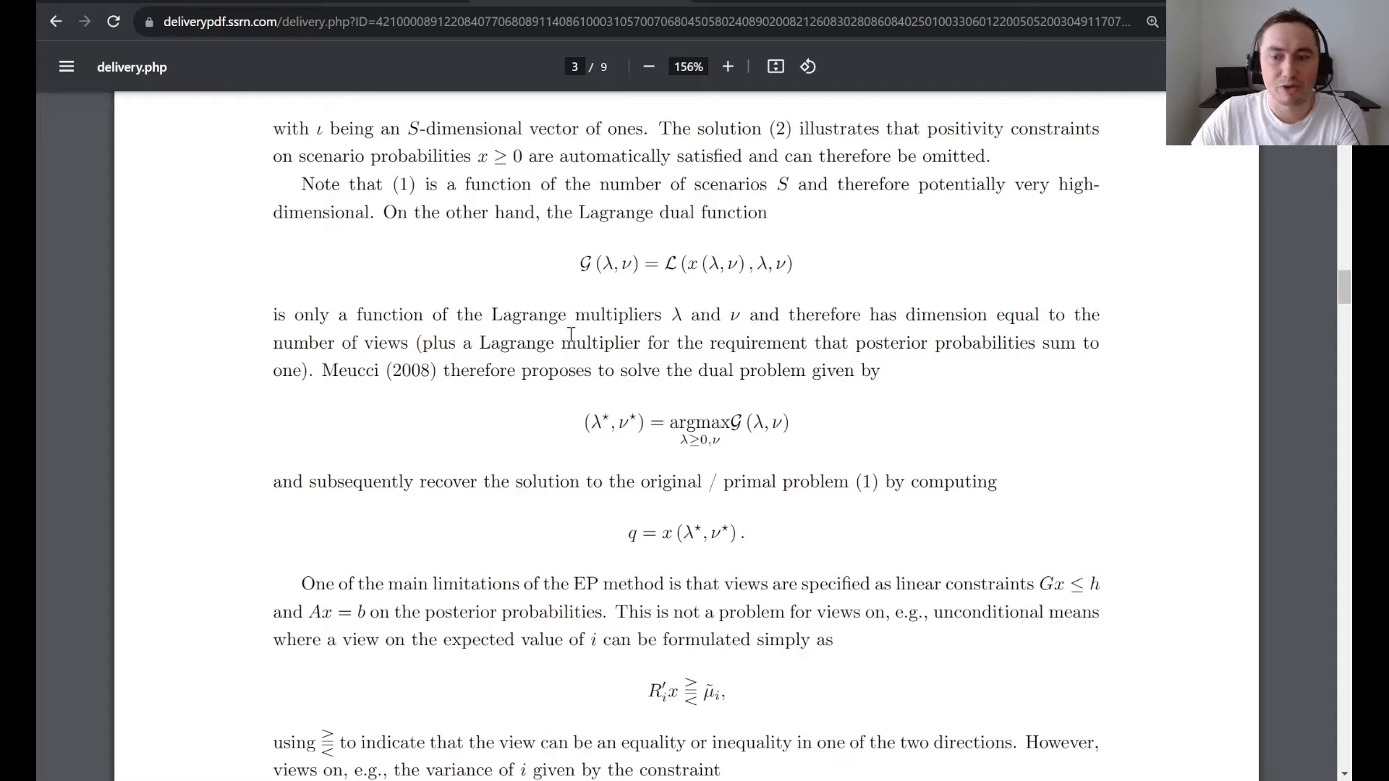
scroll(down, 3)
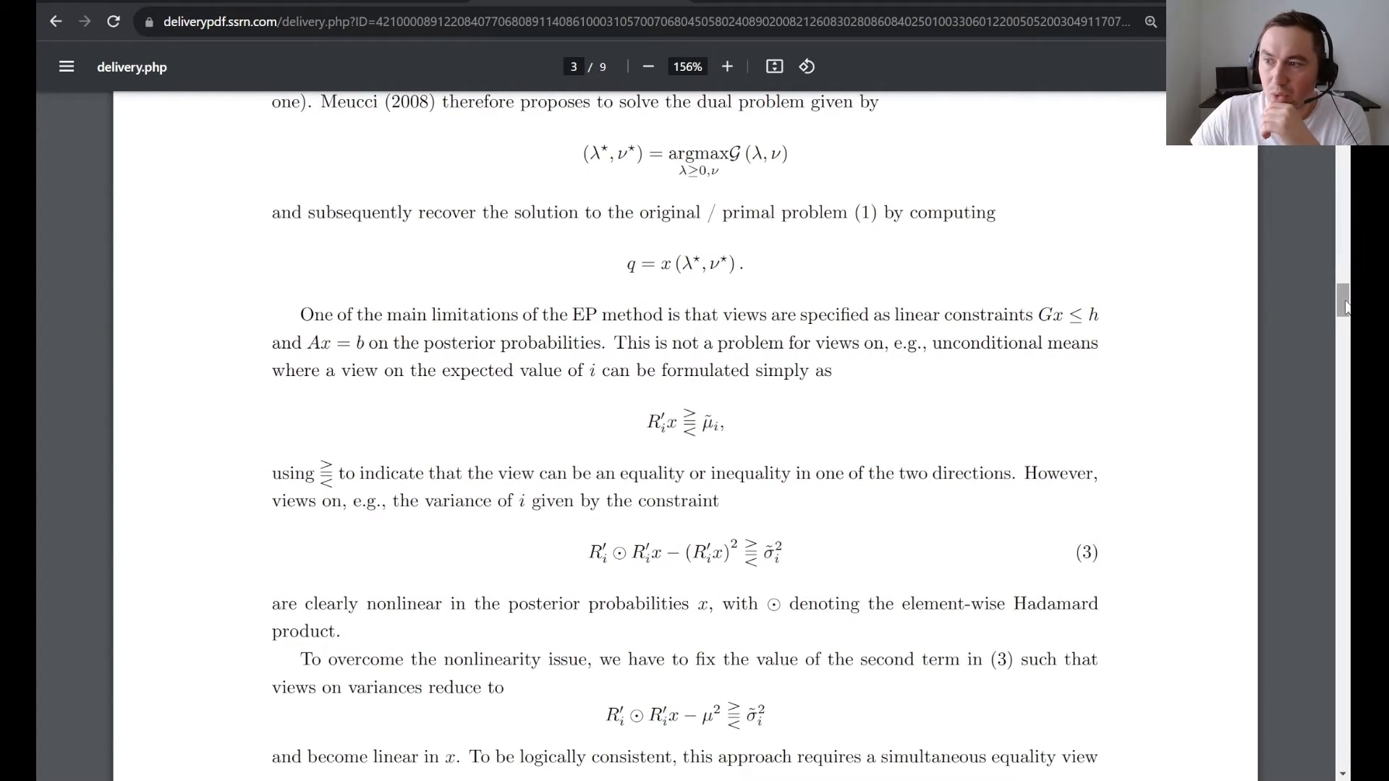
scroll(down, 3)
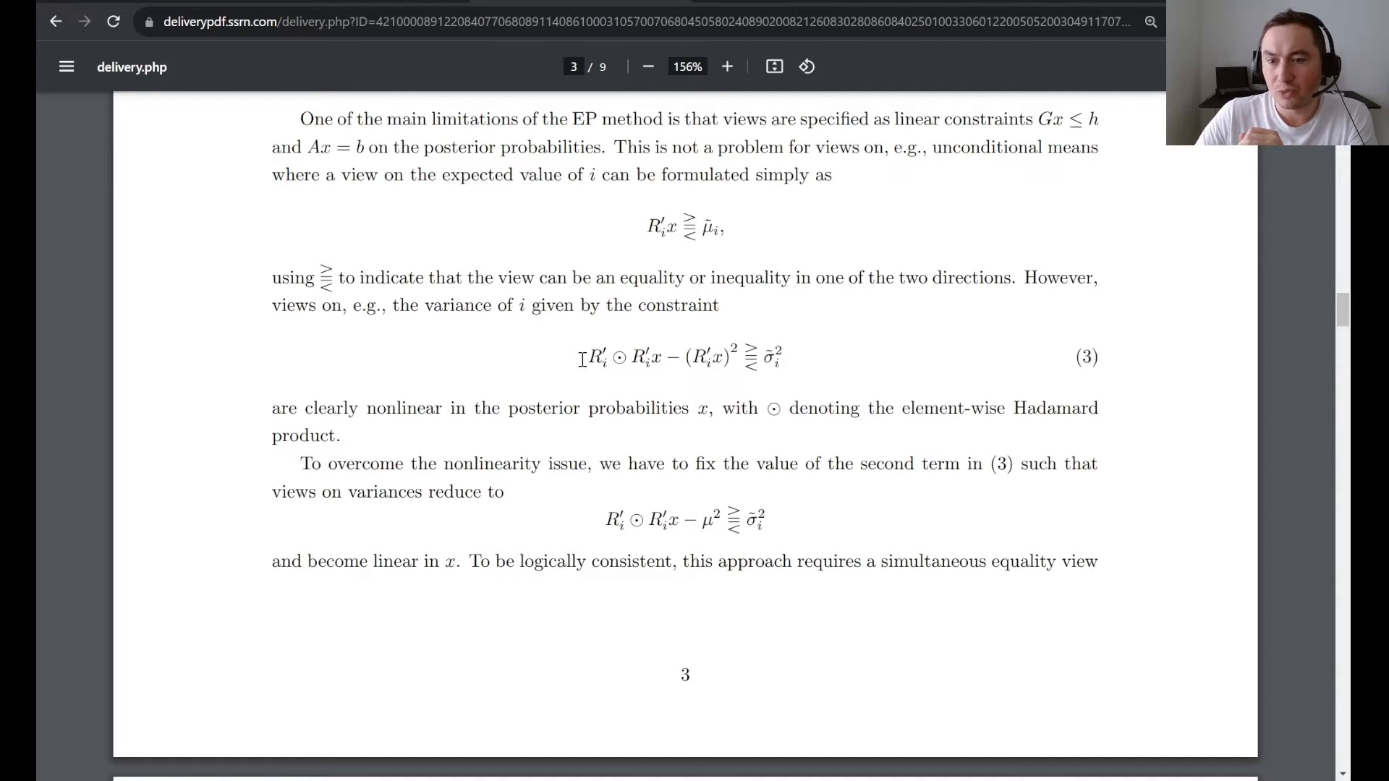
Select the variance constraint in equation (3) and the μ² term, then reach page 3's bottom
drag(580, 356, 733, 356)
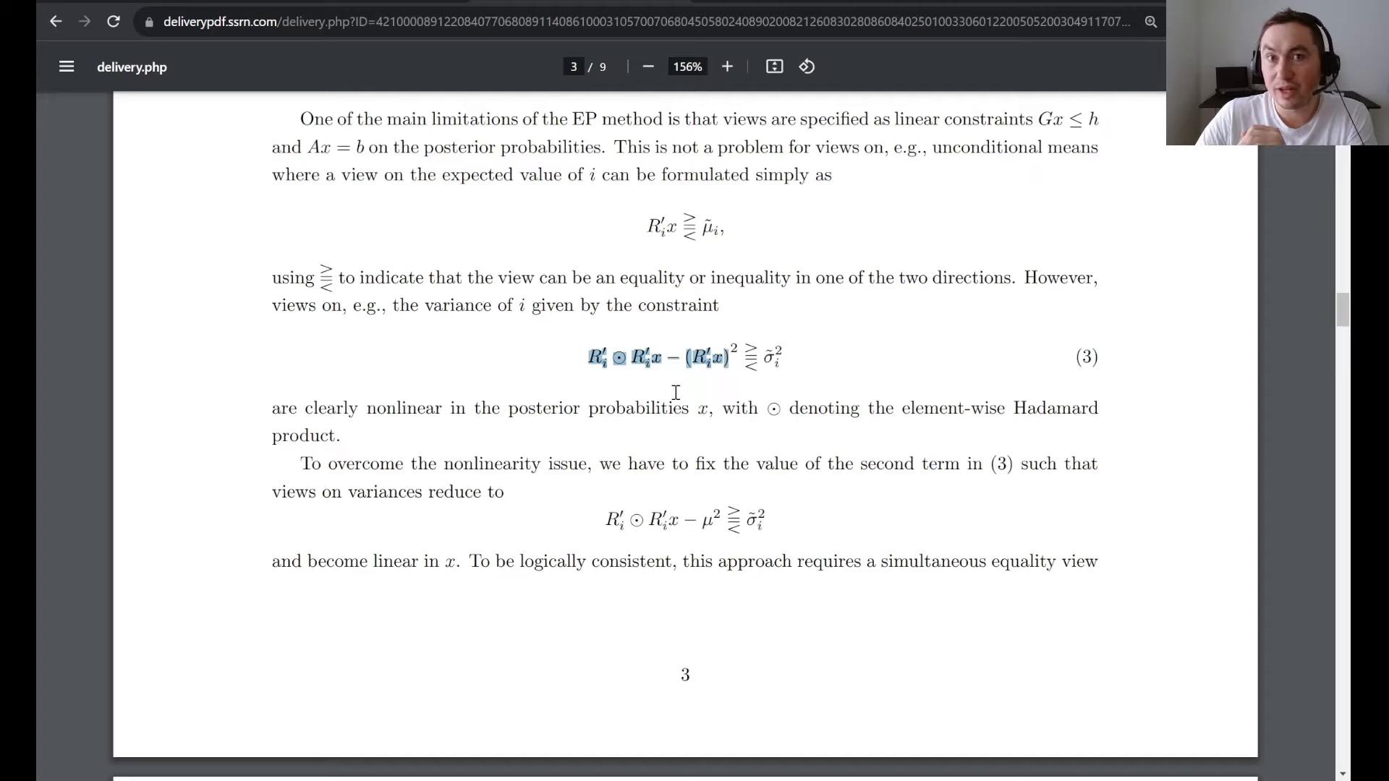
mouse_move(718, 381)
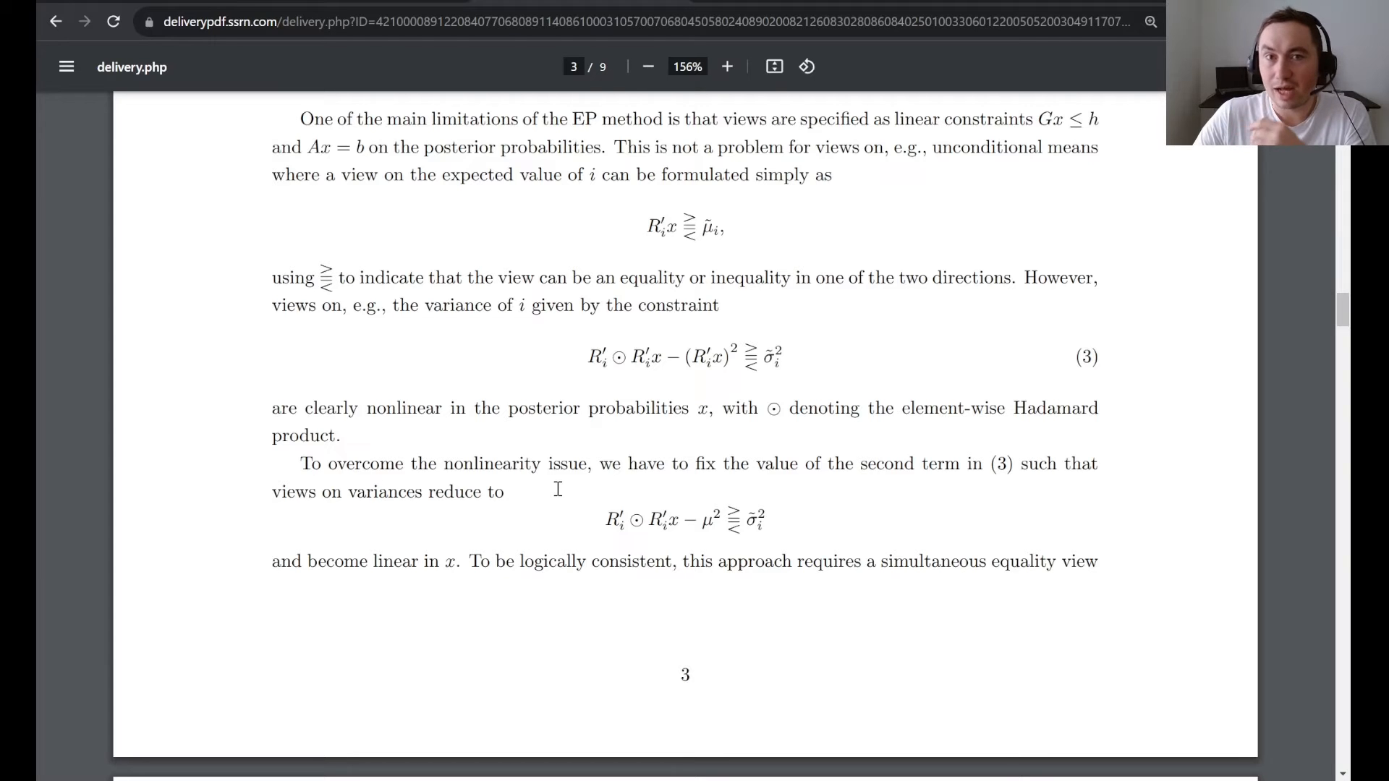
double_click(710, 520)
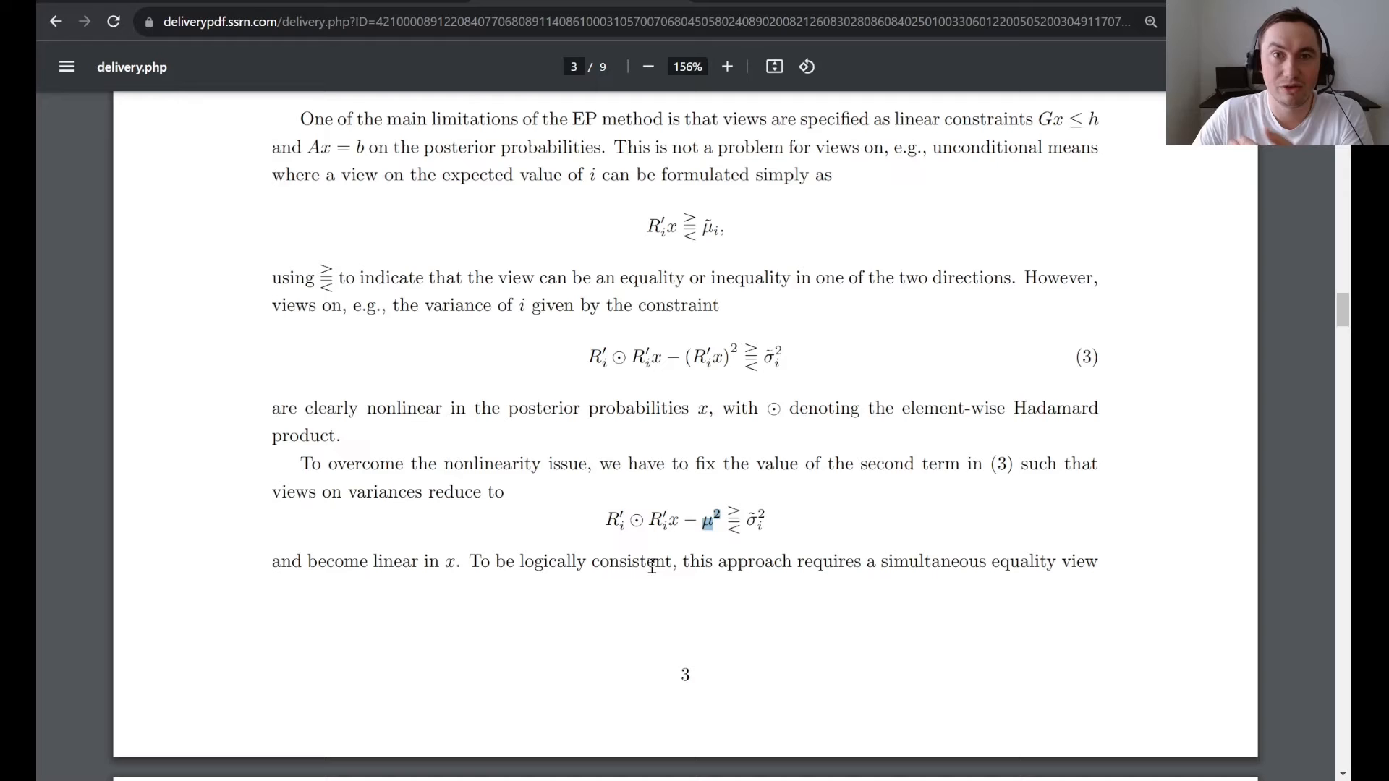
mouse_move(552, 535)
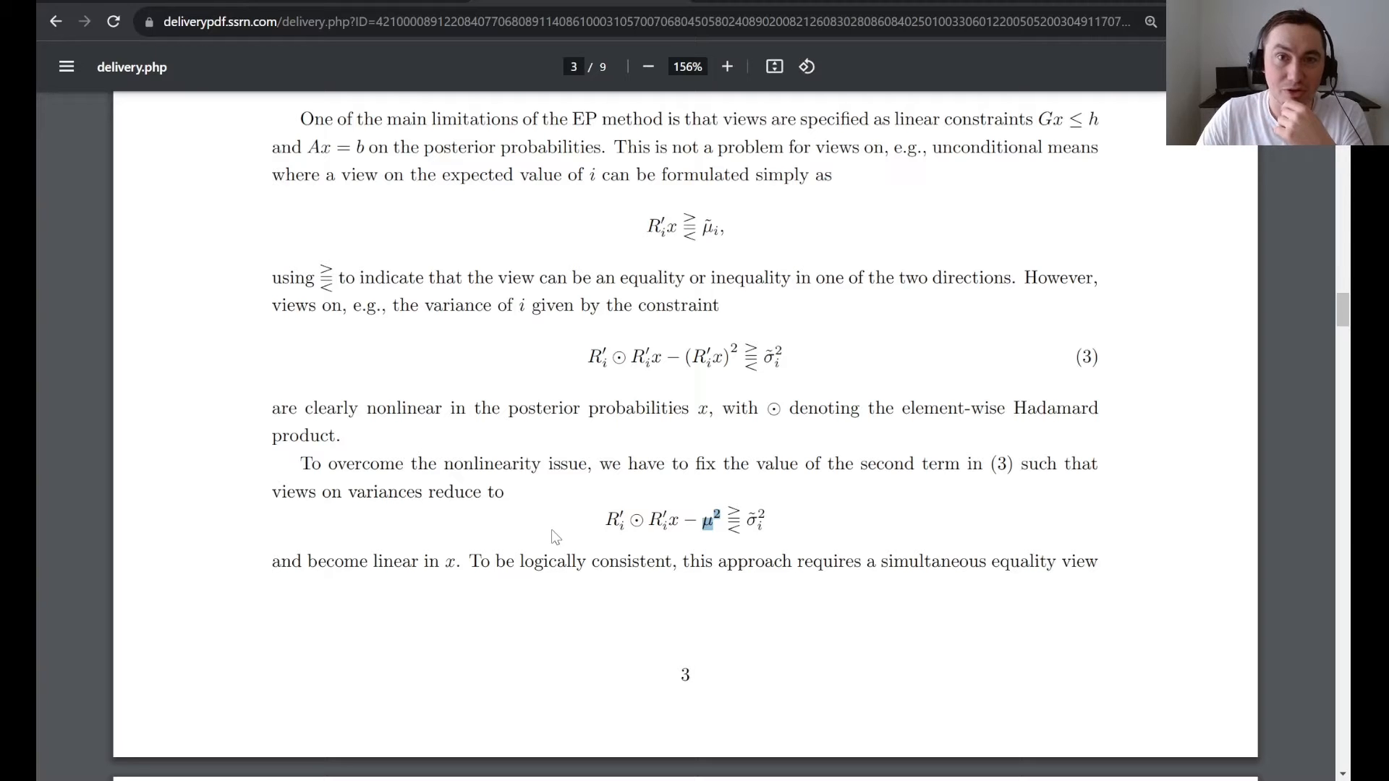
scroll(down, 3)
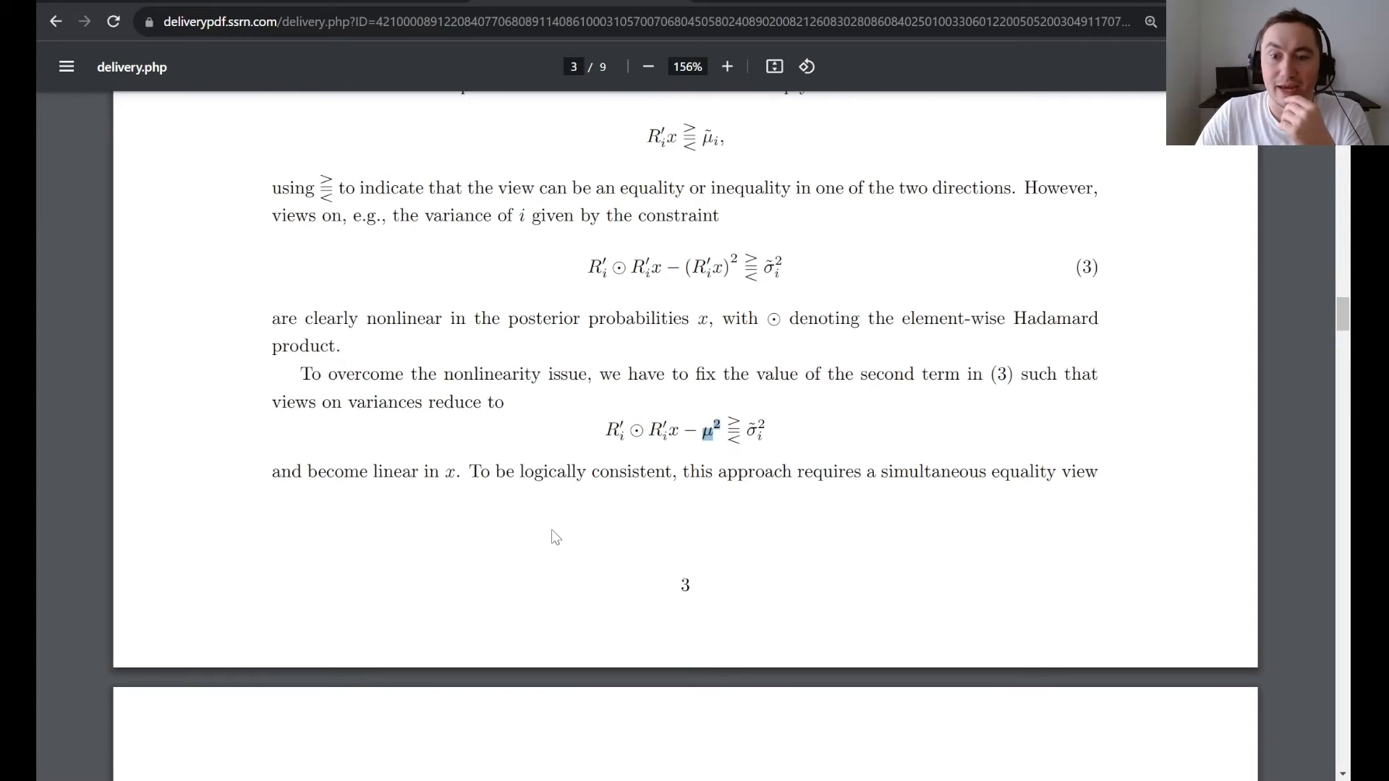
Scroll down to the '3 Sequential heuristics' heading on page 4
scroll(down, 3)
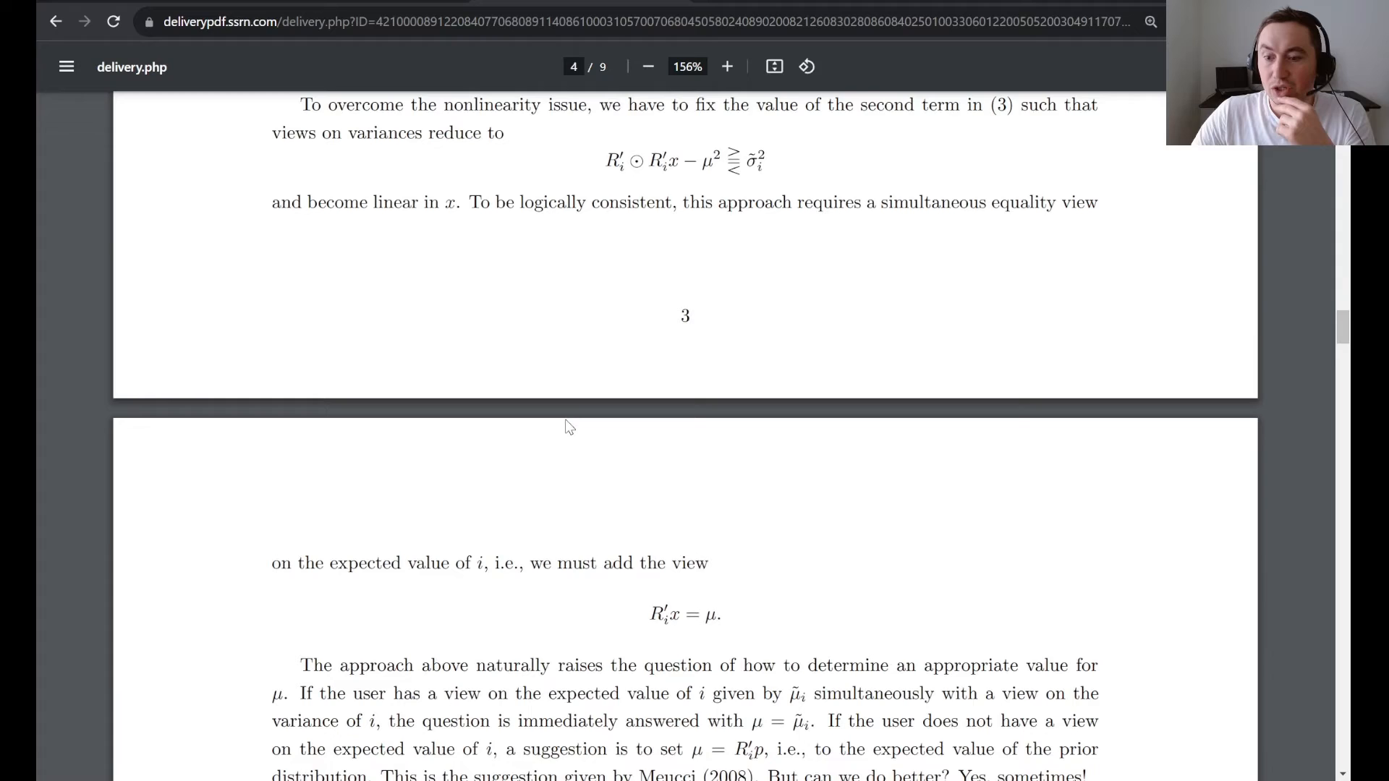
scroll(down, 3)
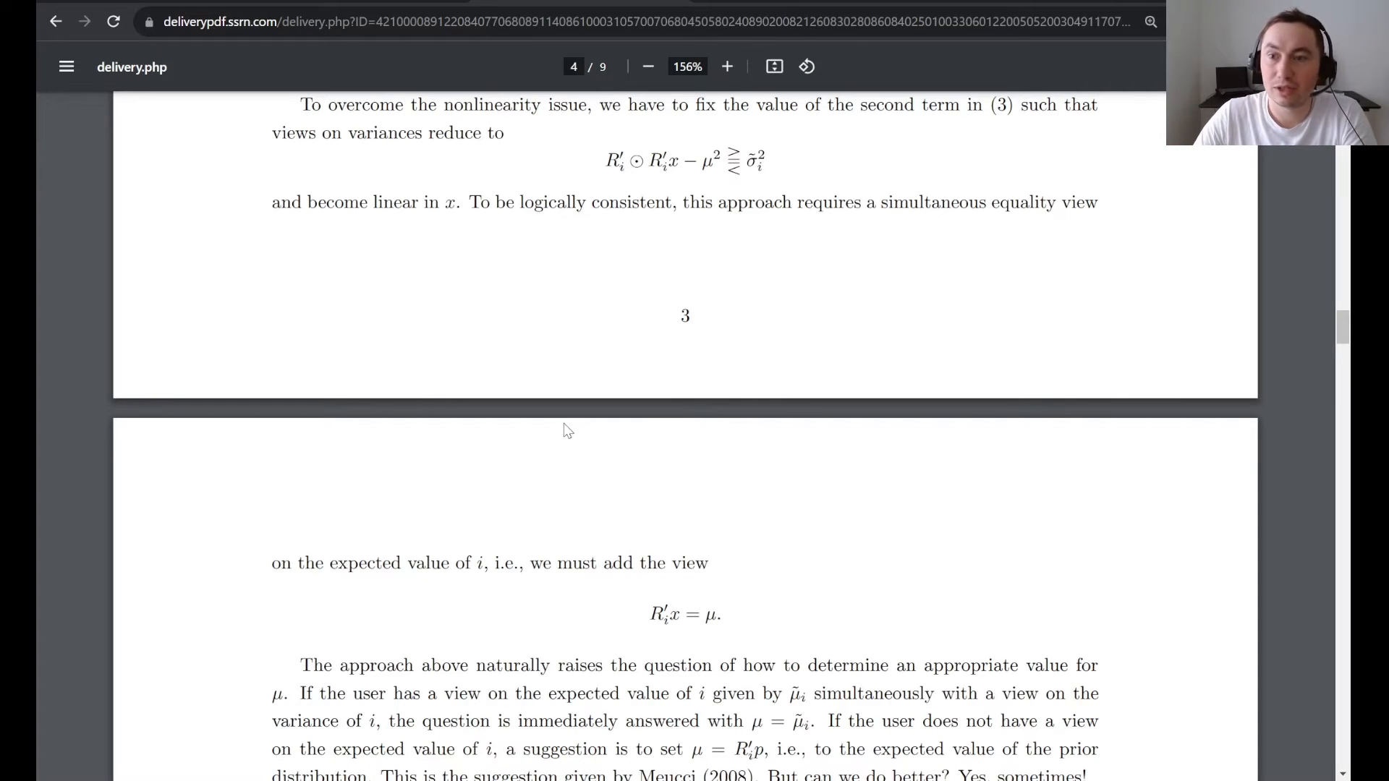
mouse_move(496, 423)
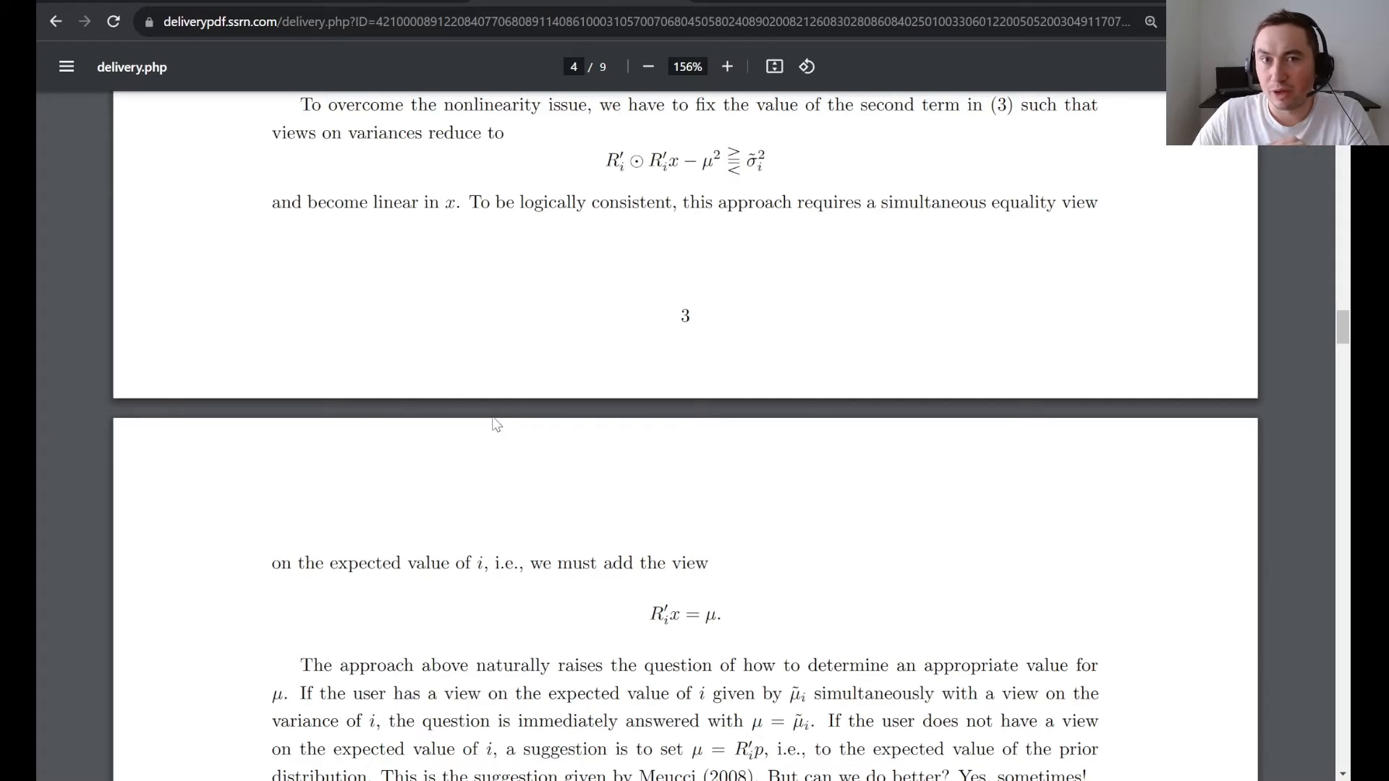
scroll(down, 3)
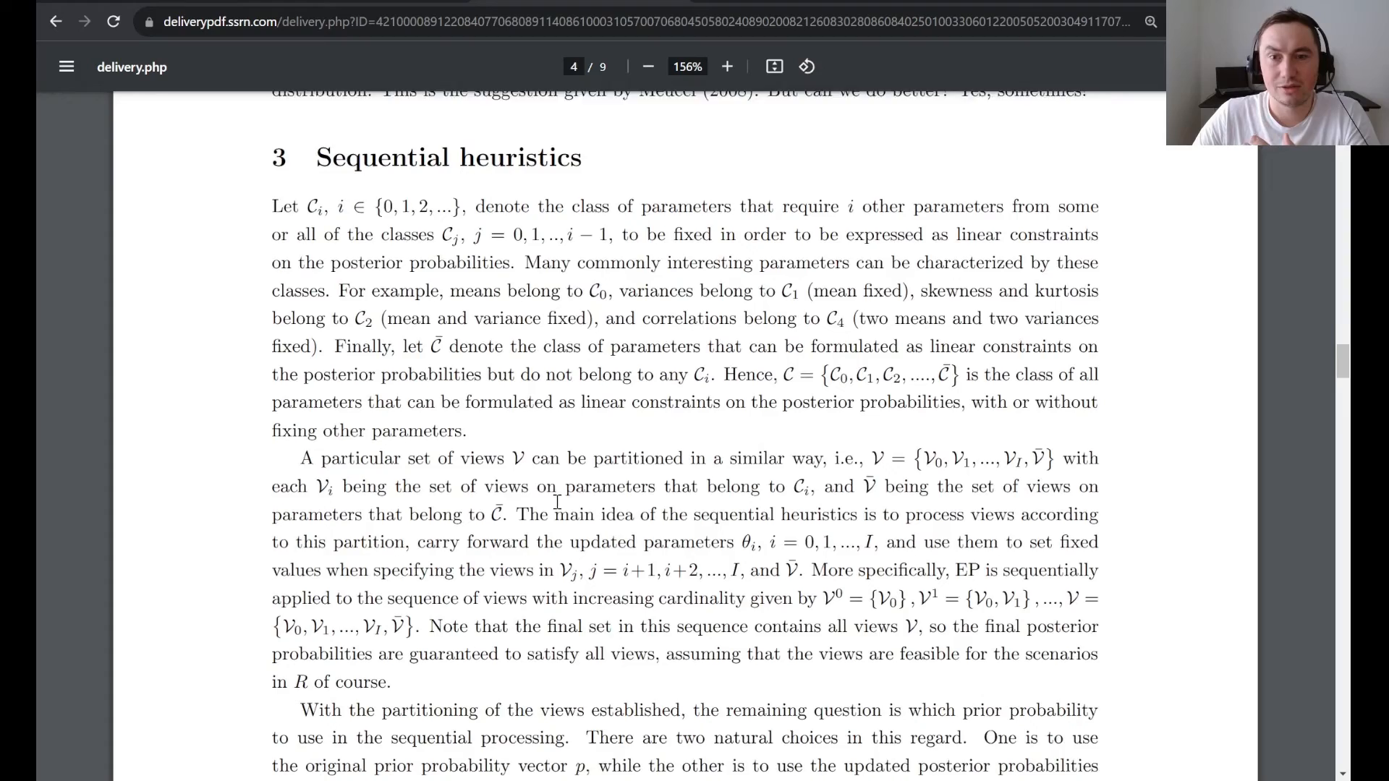
scroll(down, 3)
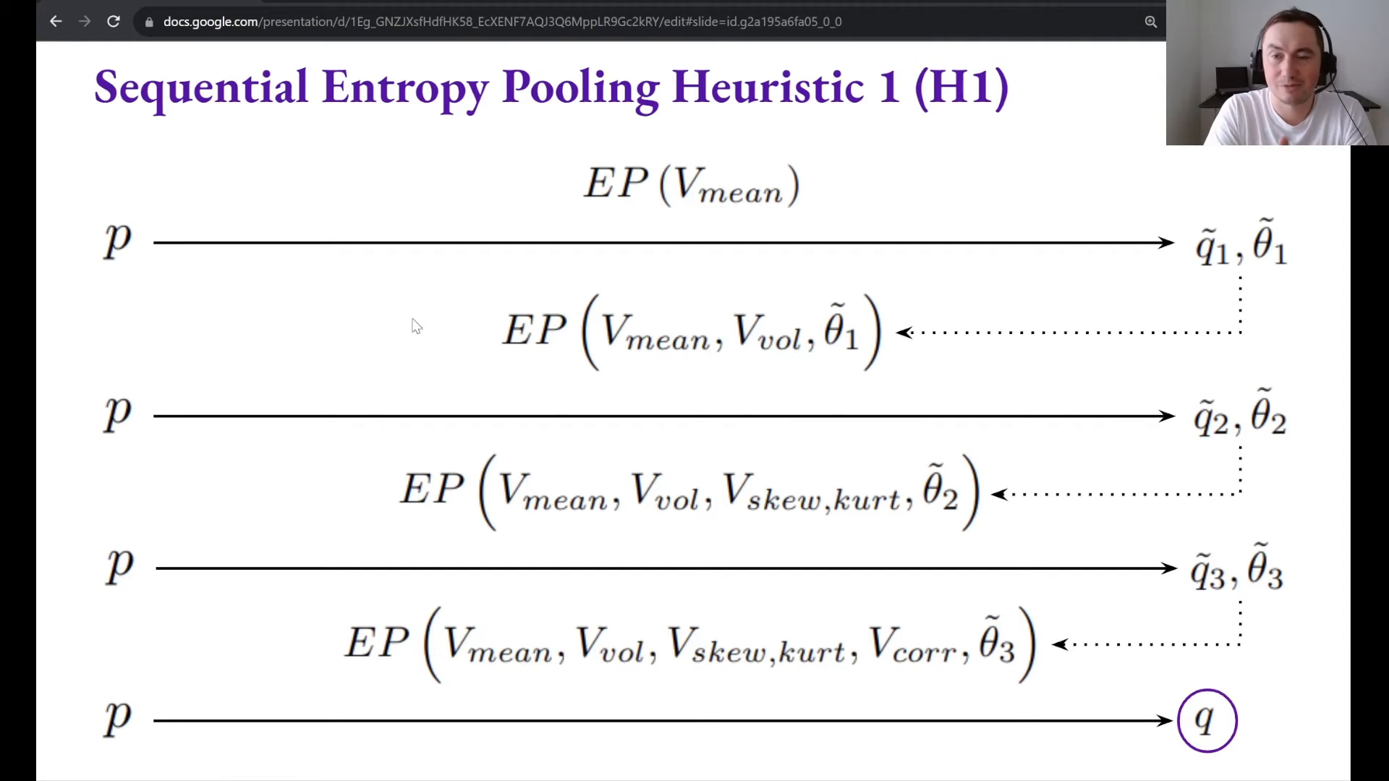
mouse_move(506, 245)
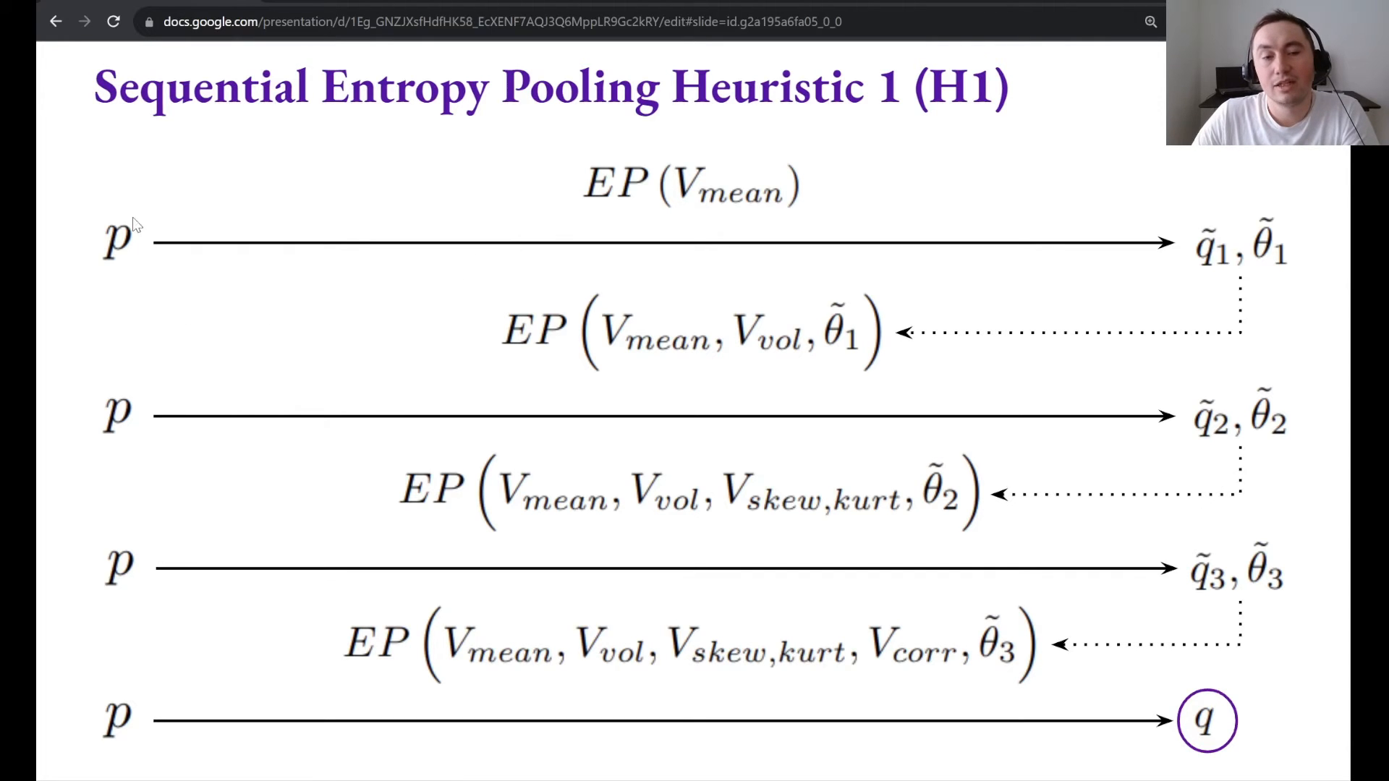
mouse_move(118, 264)
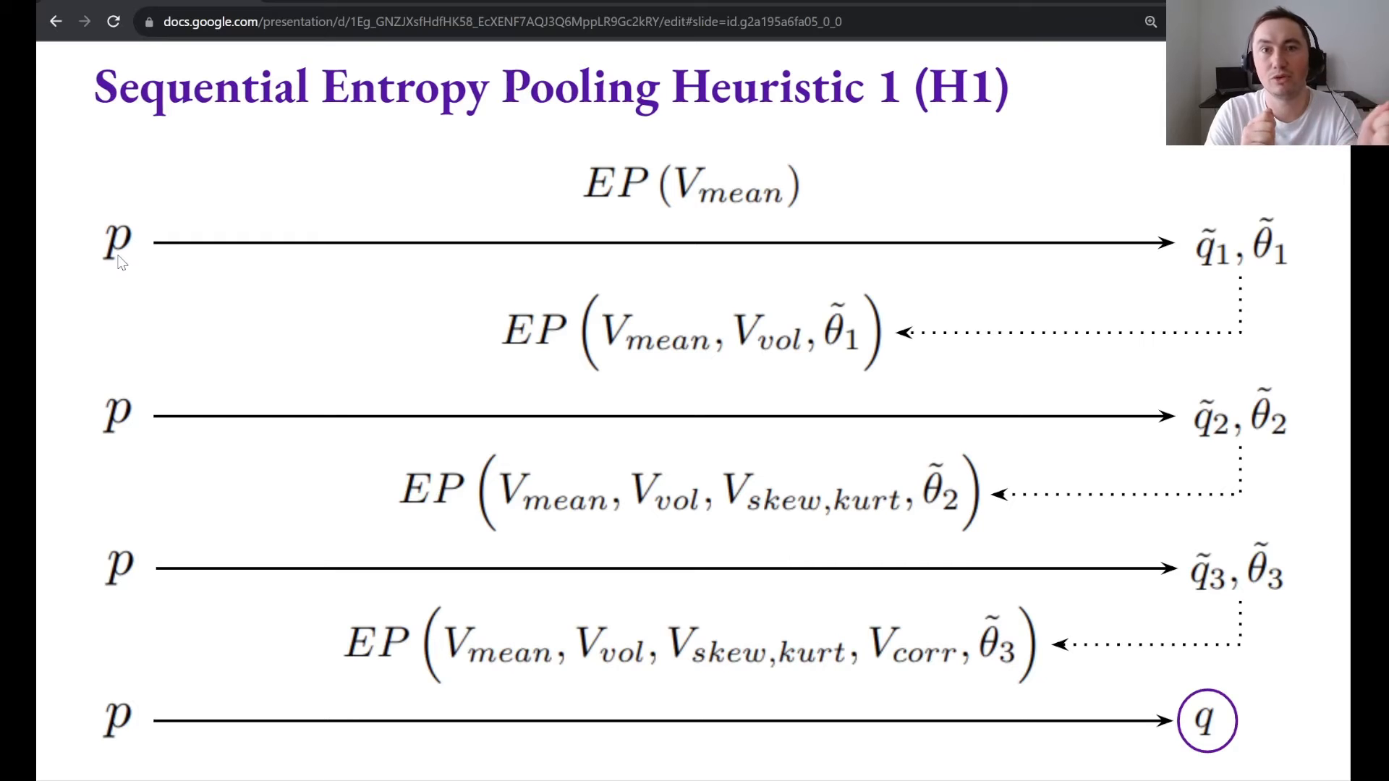
mouse_move(970, 216)
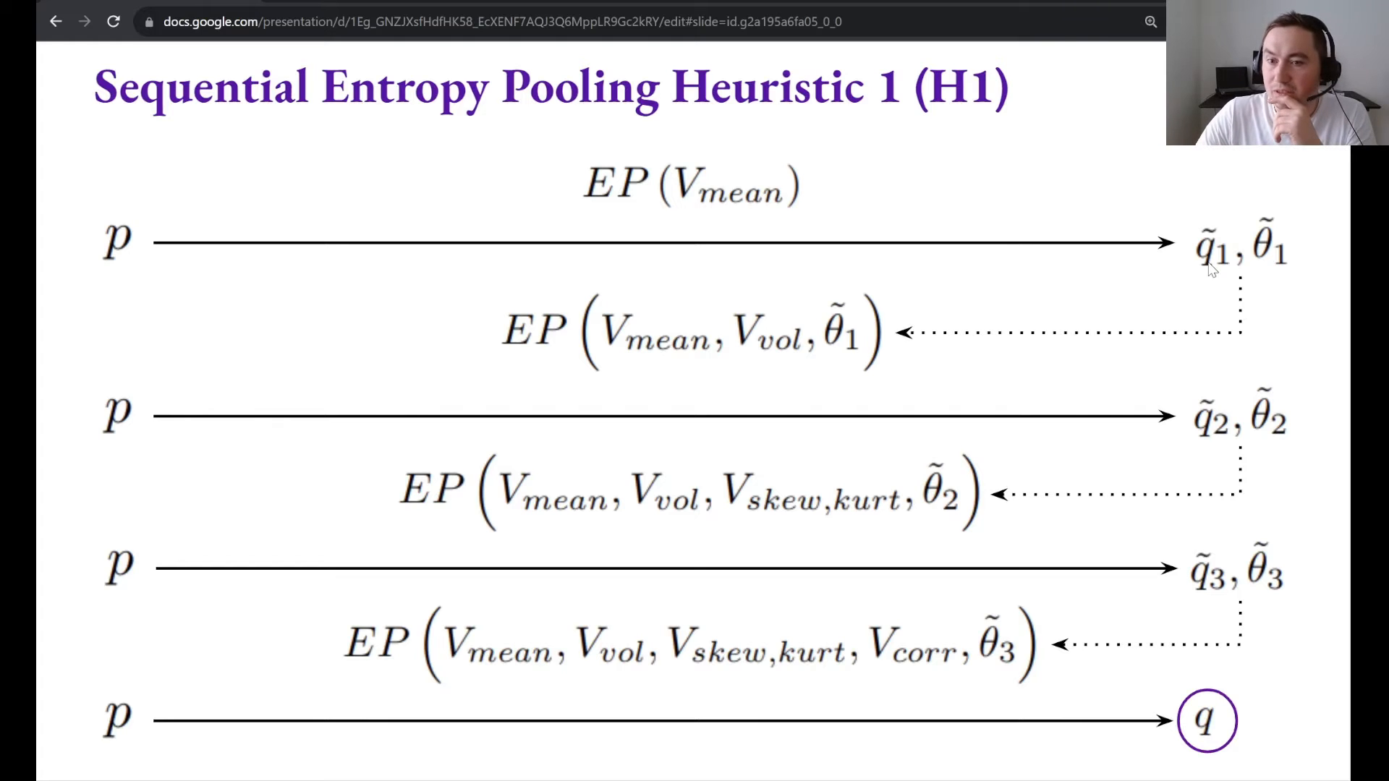
mouse_move(846, 381)
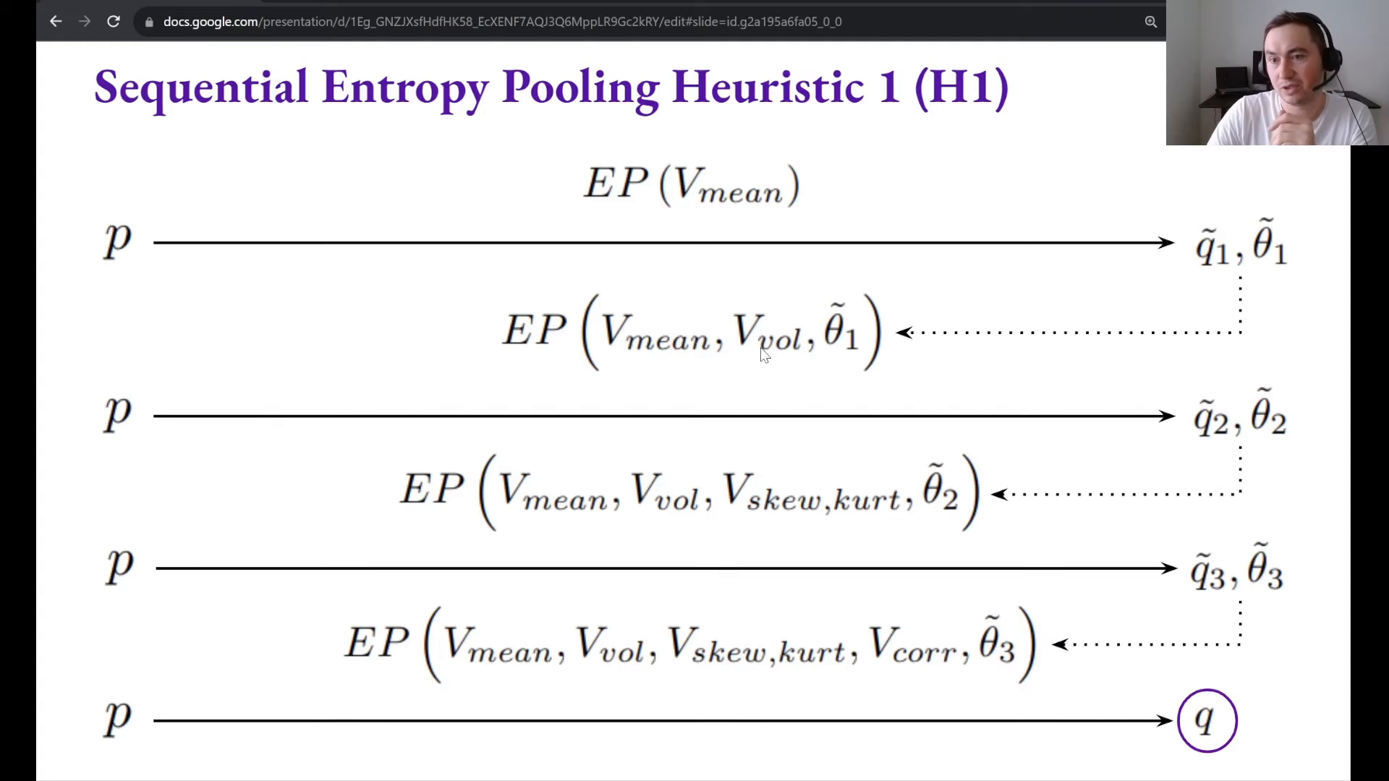
mouse_move(126, 443)
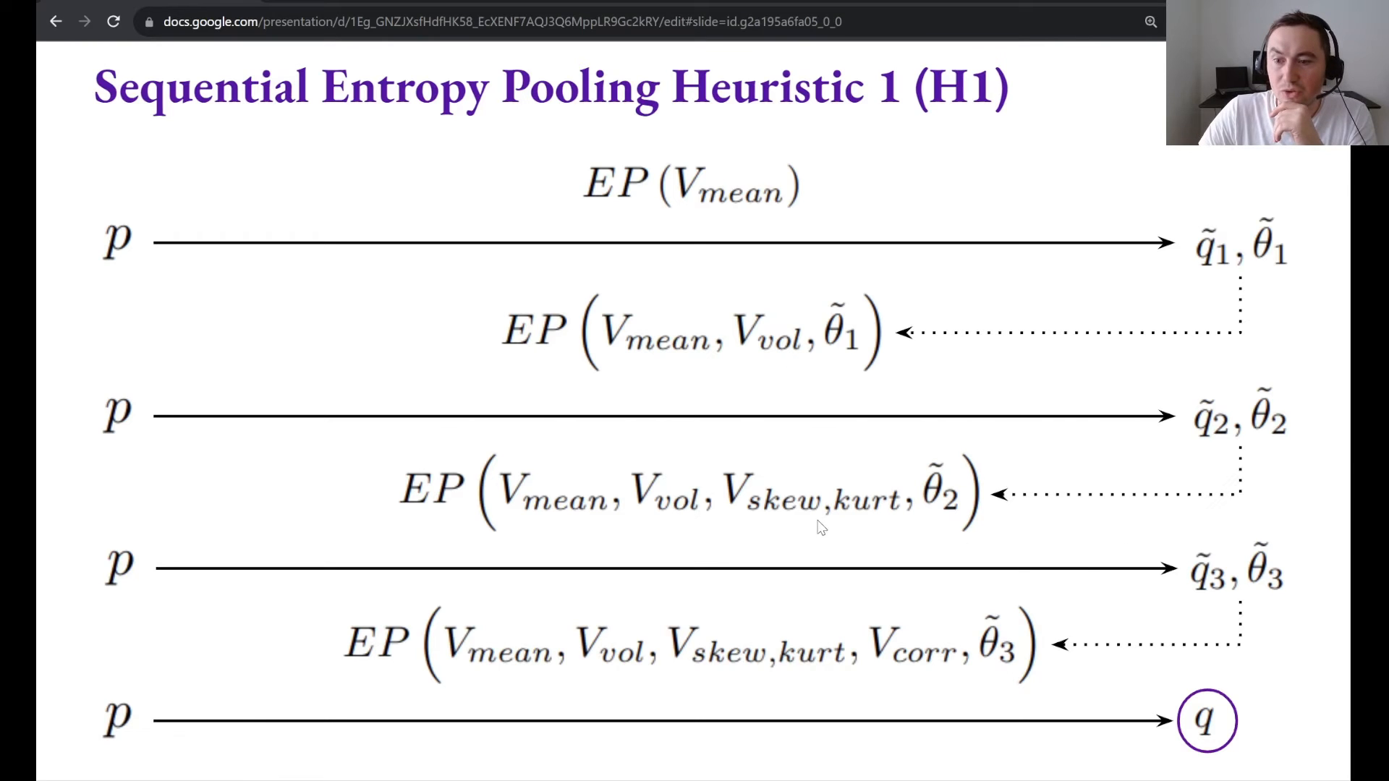
mouse_move(723, 567)
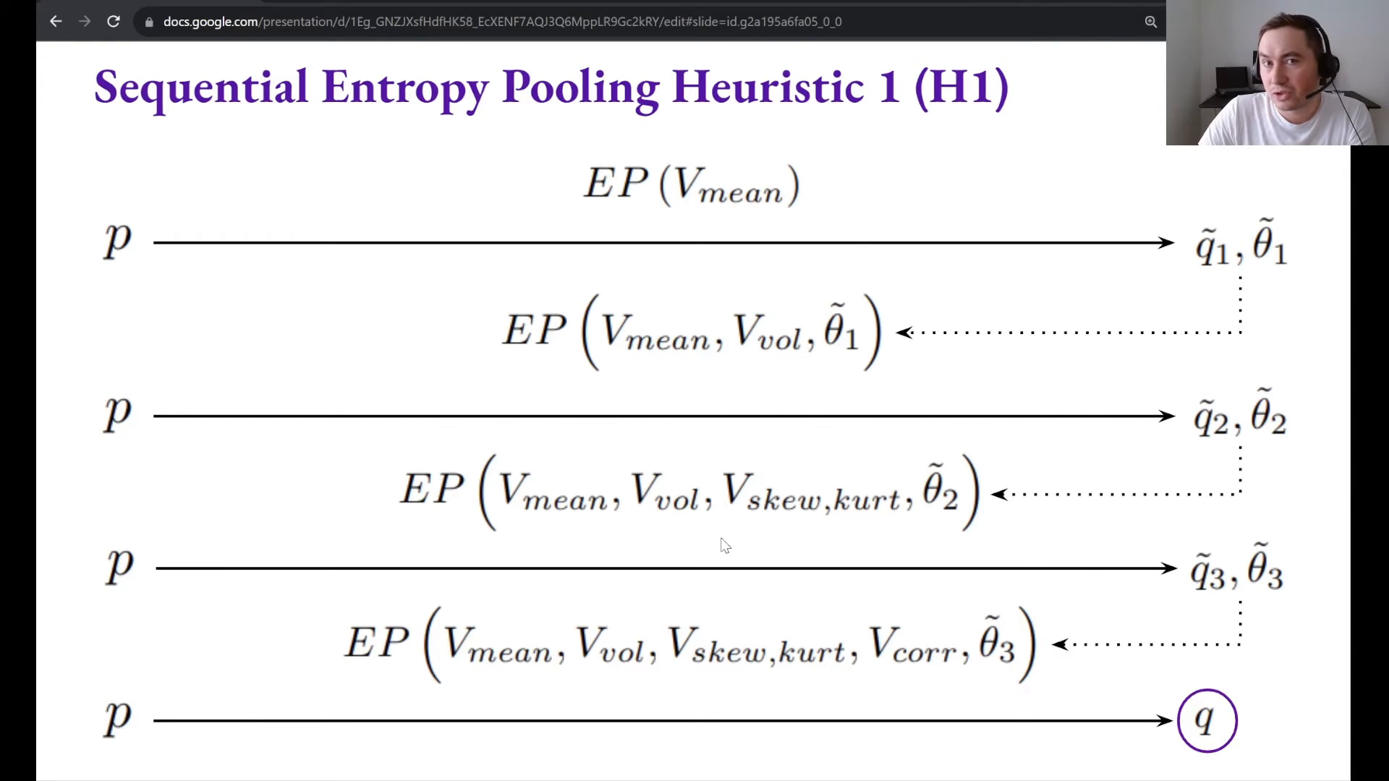
mouse_move(795, 691)
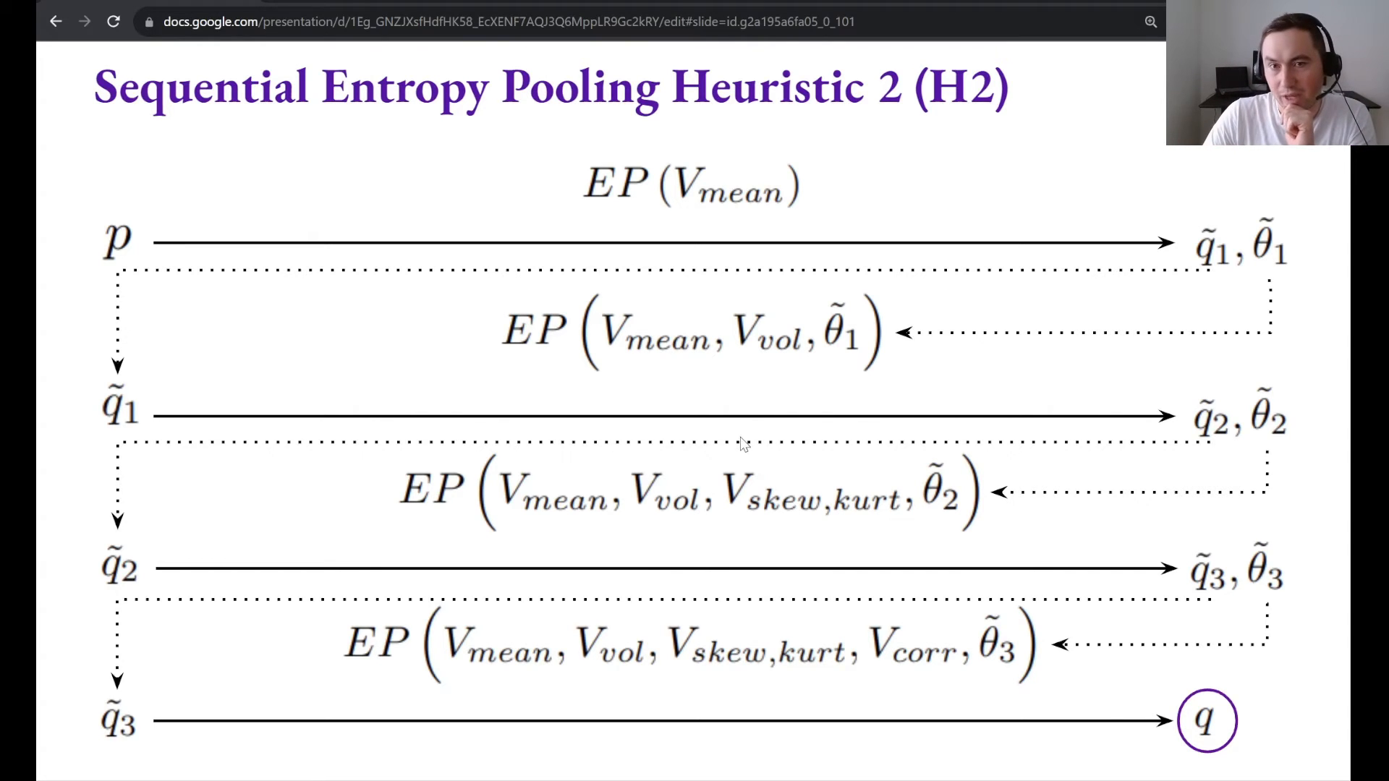
mouse_move(459, 273)
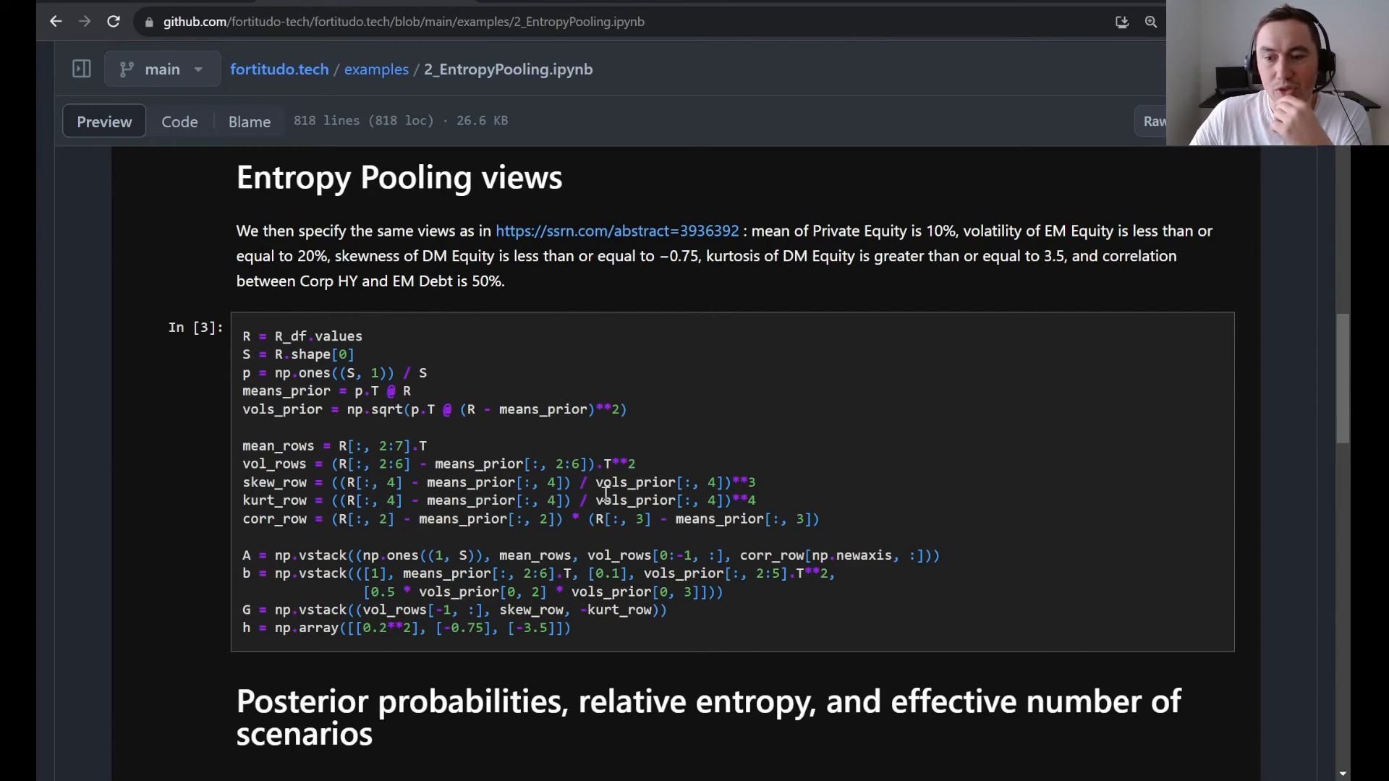
mouse_move(532, 555)
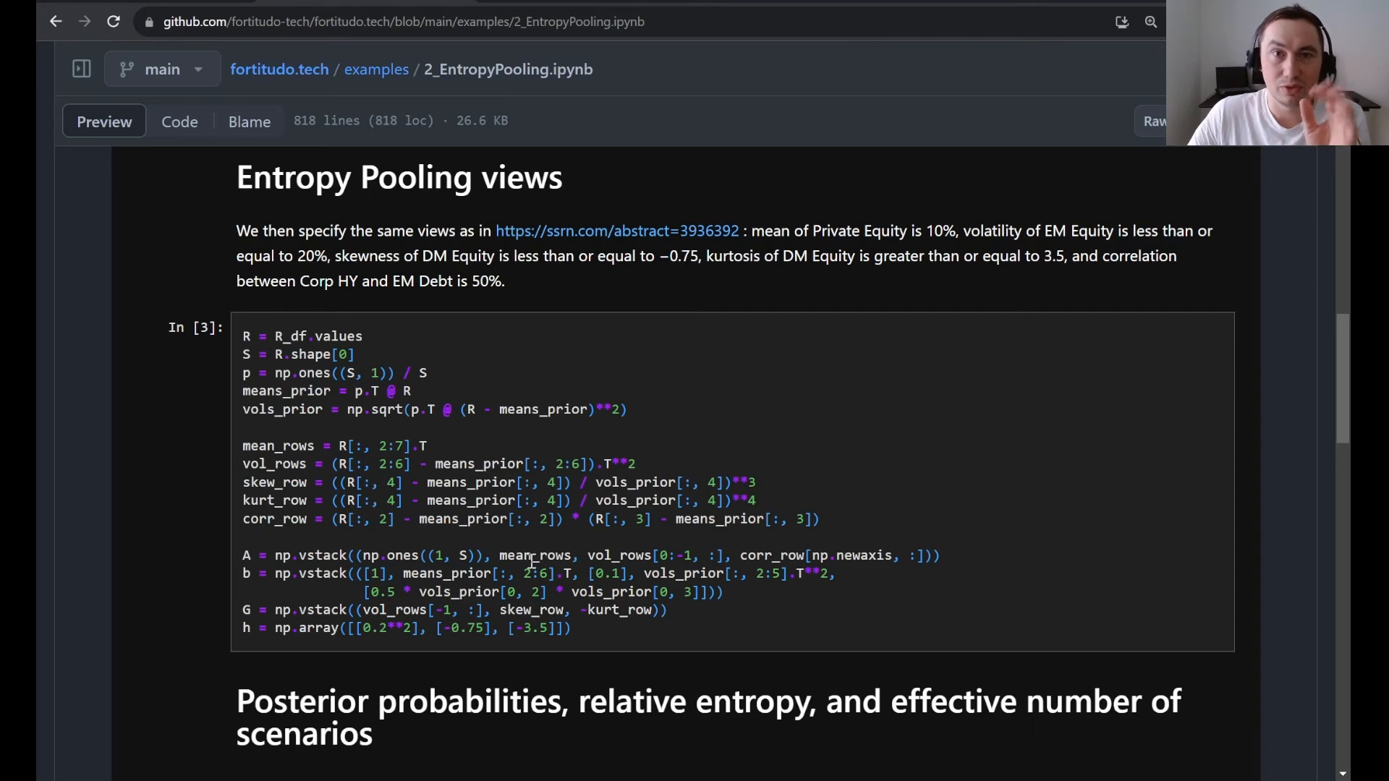
mouse_move(356, 574)
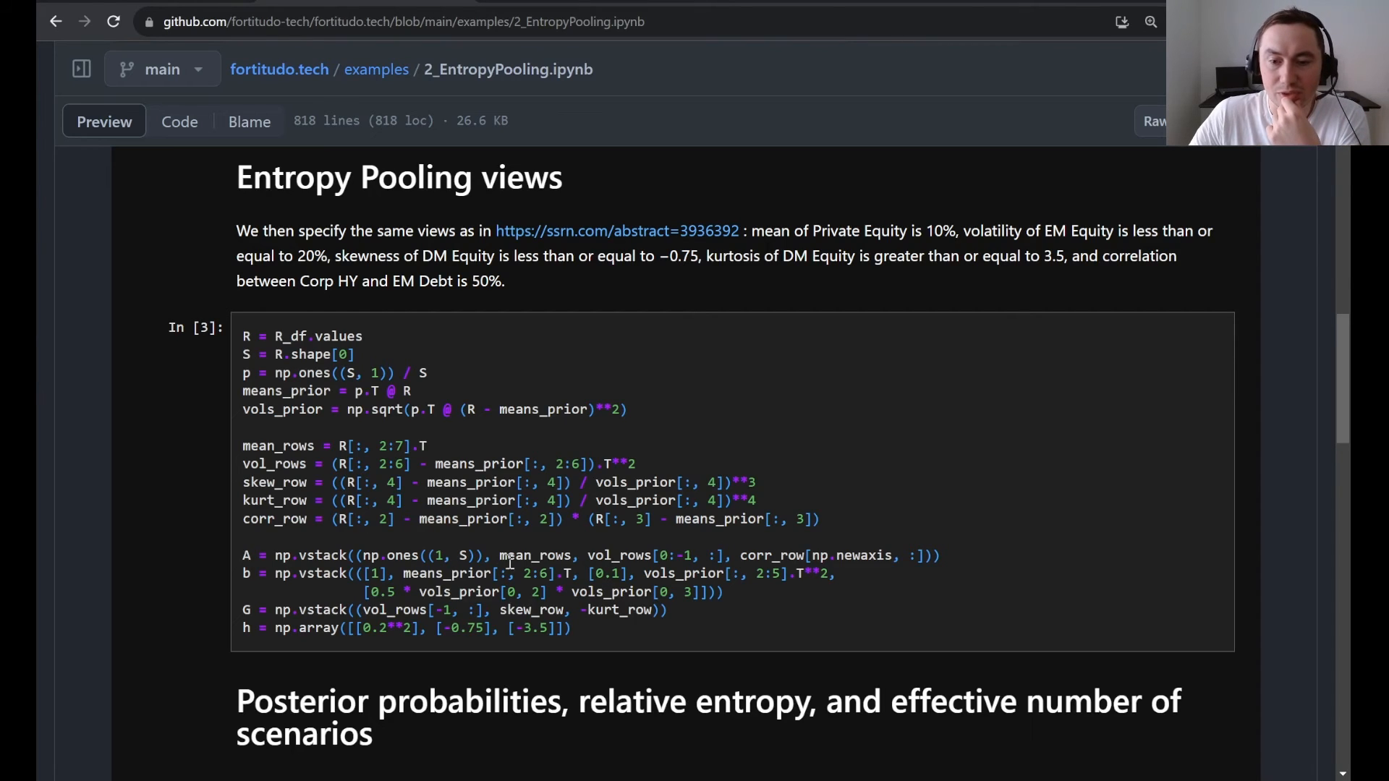
Drag across a line in the Entropy Pooling views code cell of the notebook
drag(363, 556, 481, 556)
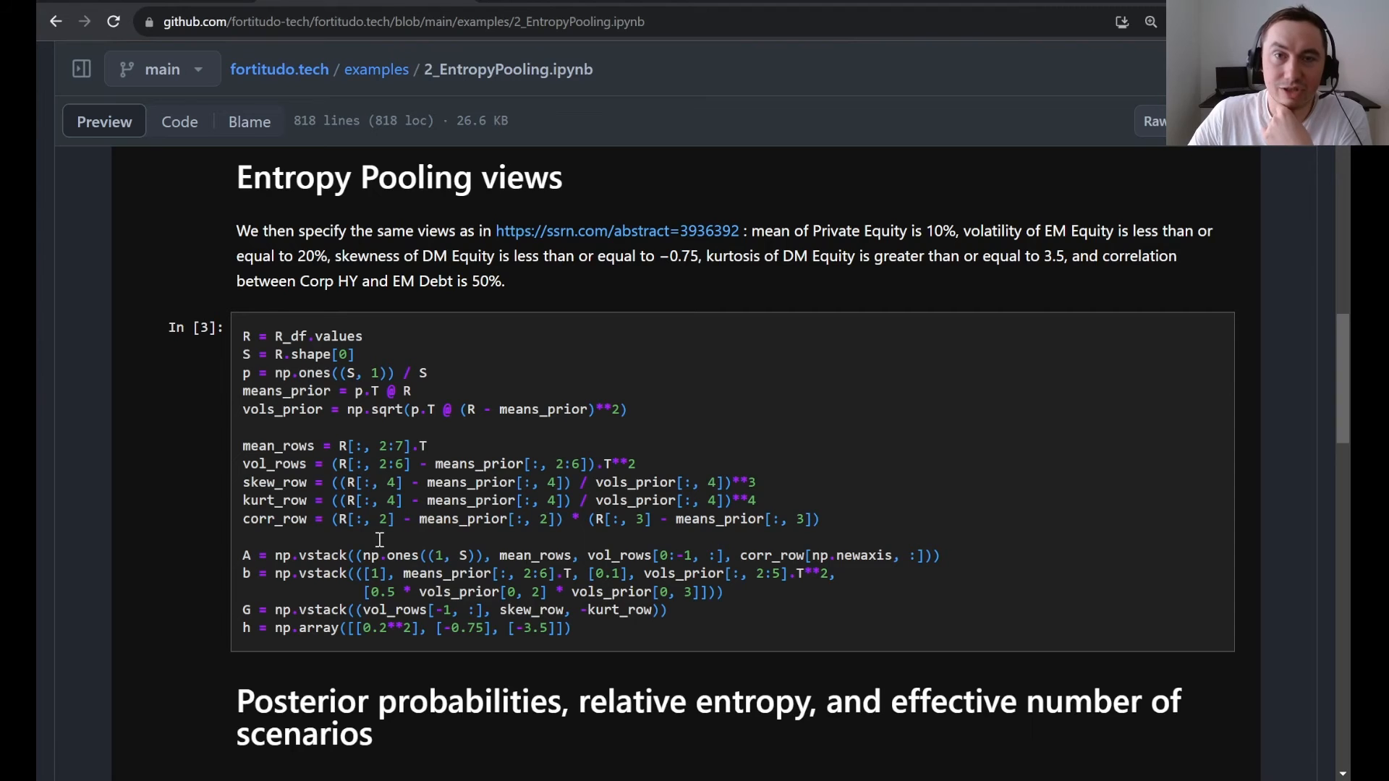
Scroll down to code cells In [4] and In [5] with the posterior statistics table
scroll(down, 3)
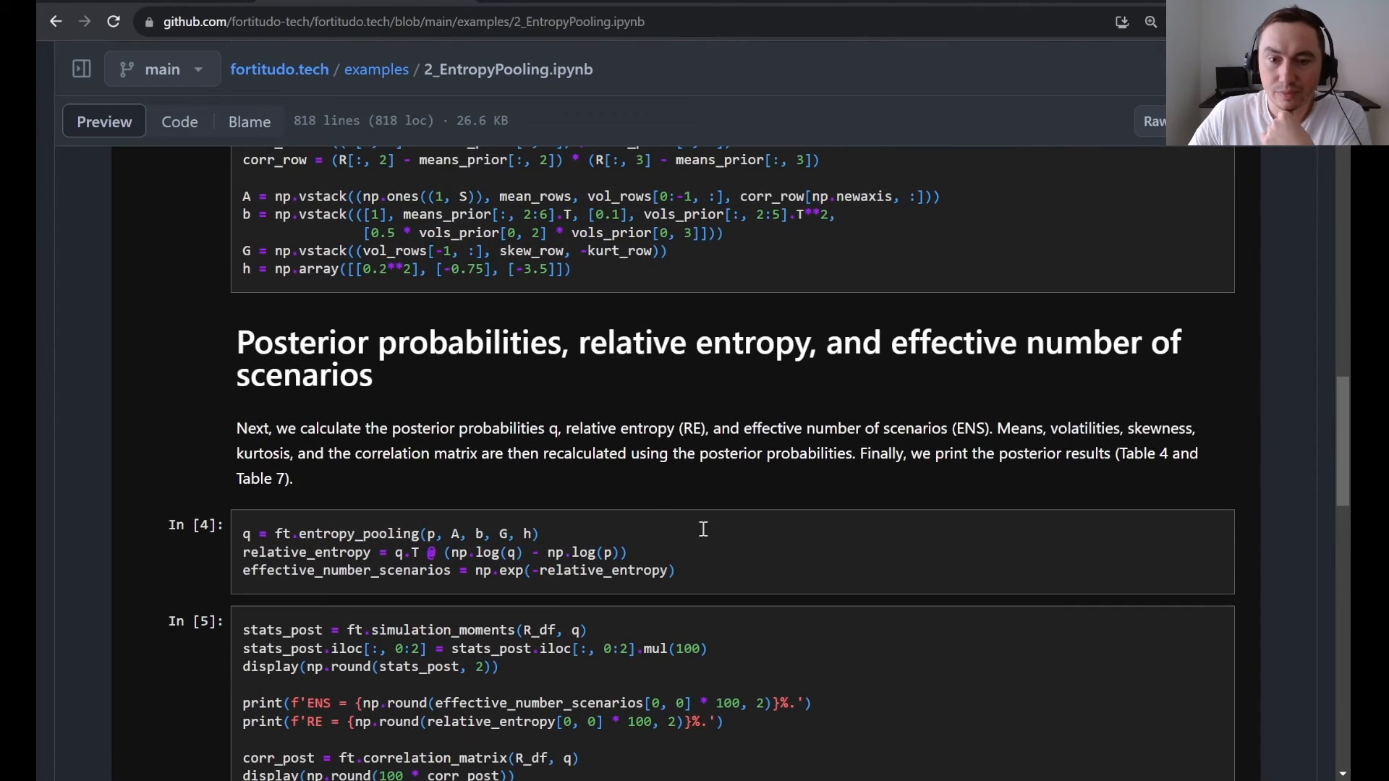
scroll(down, 3)
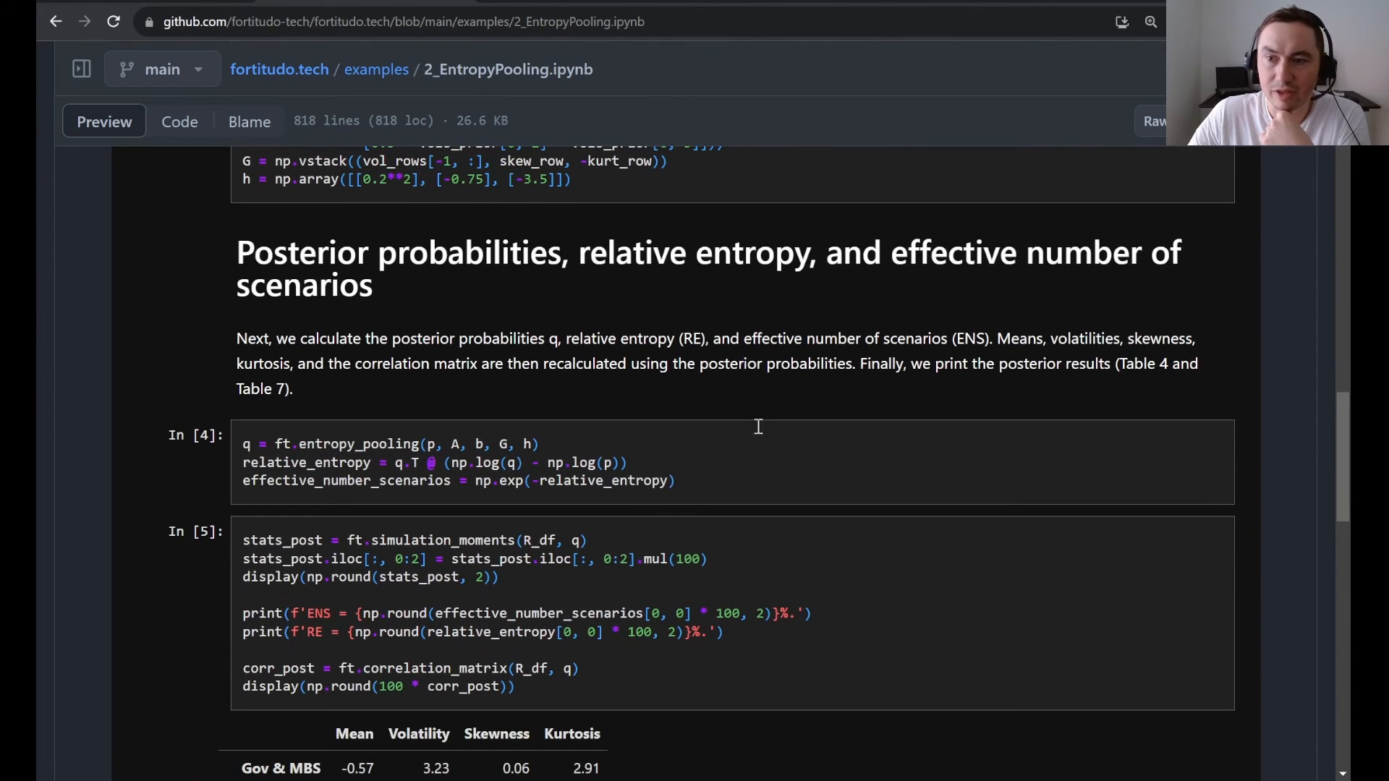
scroll(down, 3)
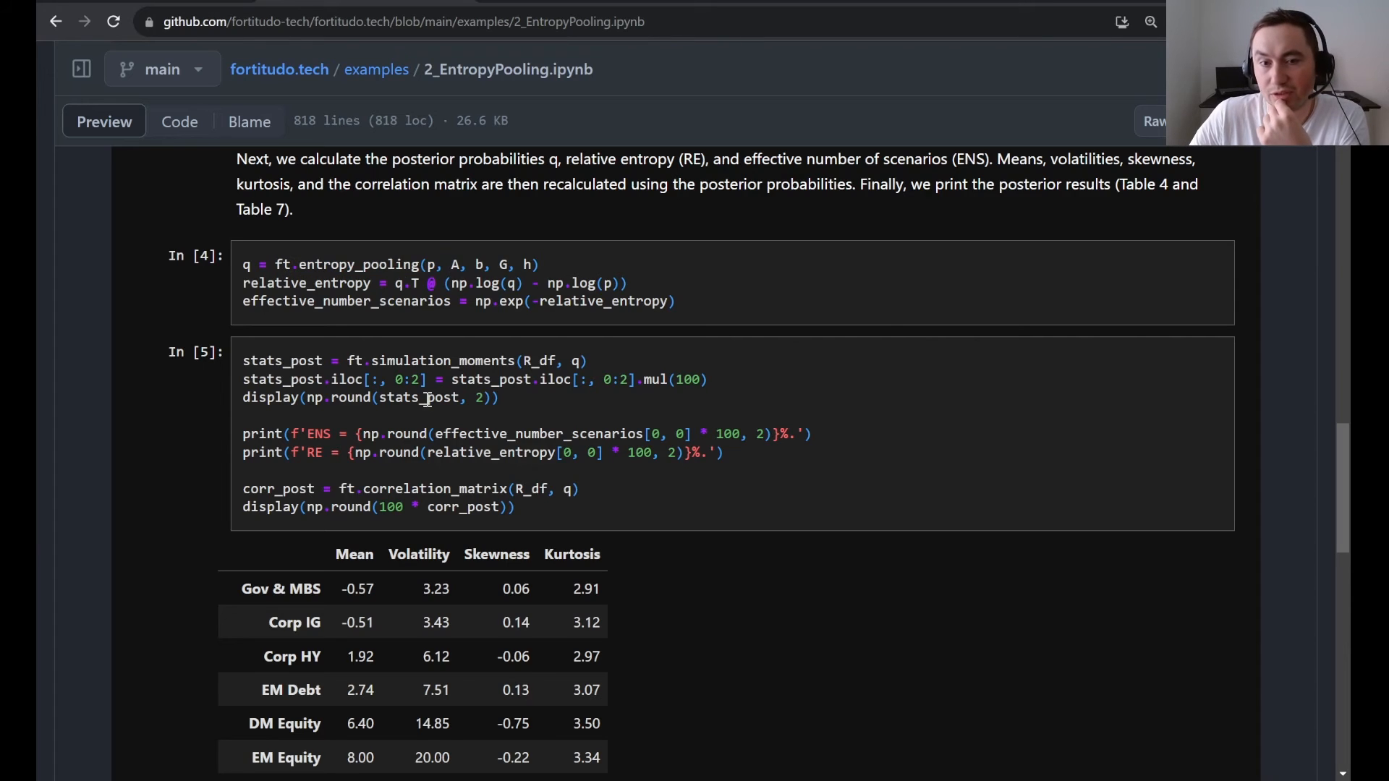
scroll(down, 3)
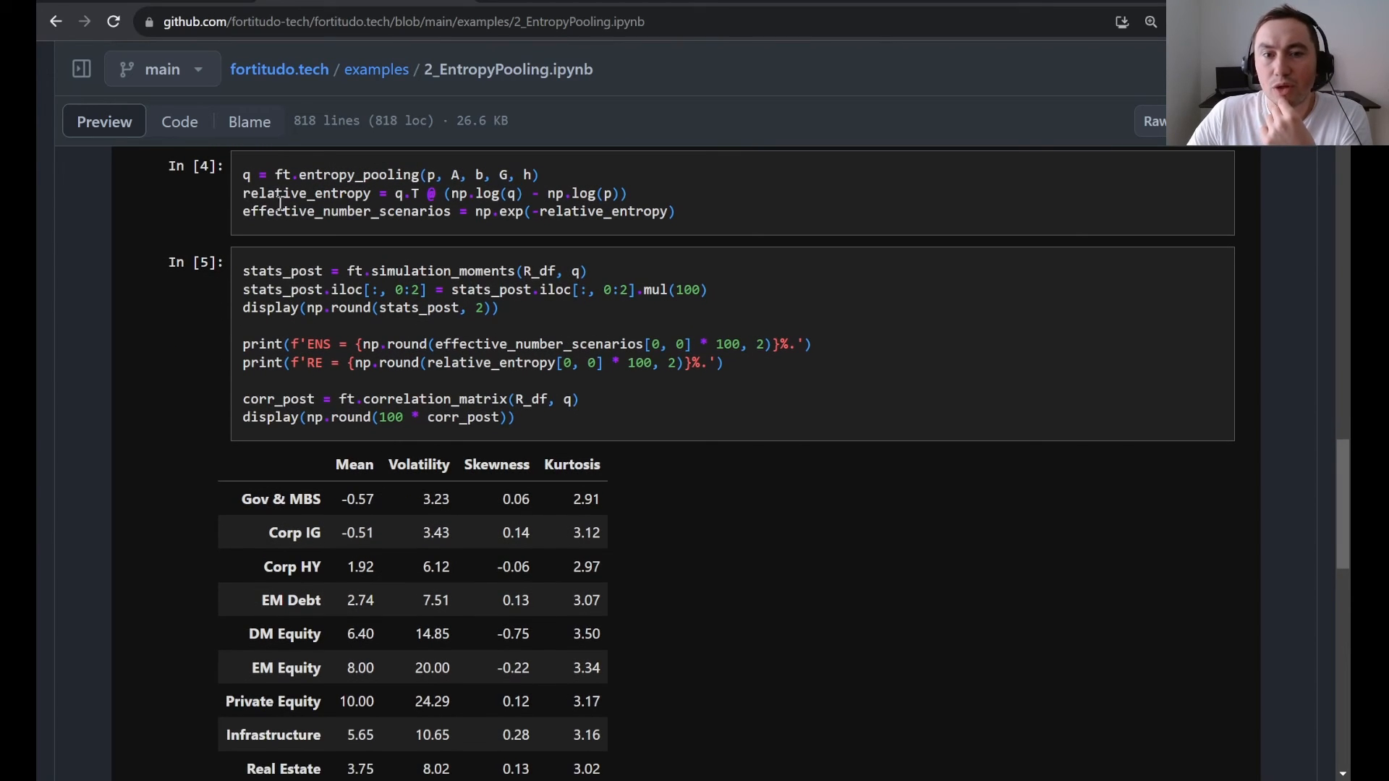
mouse_move(400, 211)
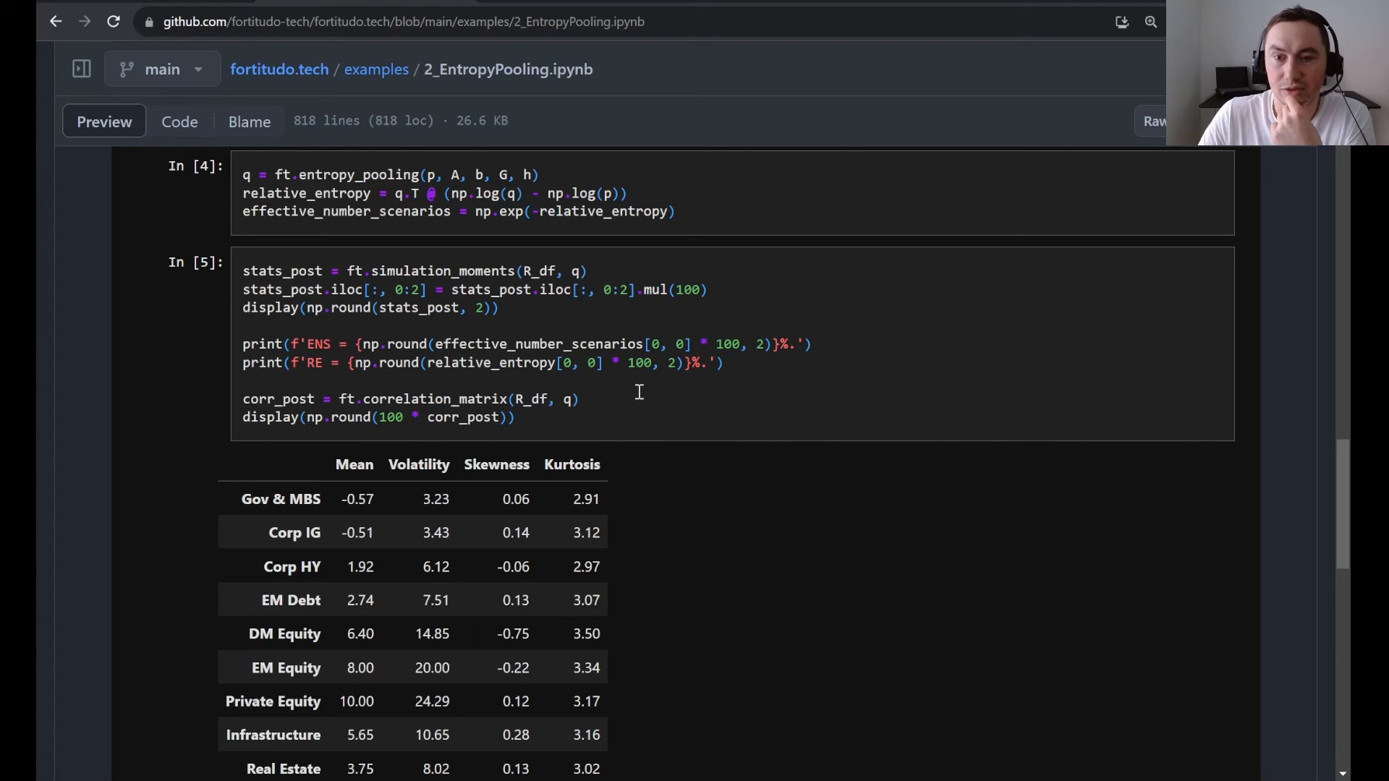
Scroll down to the ENS 70.92% and RE 34.36% results below the posterior table
scroll(down, 3)
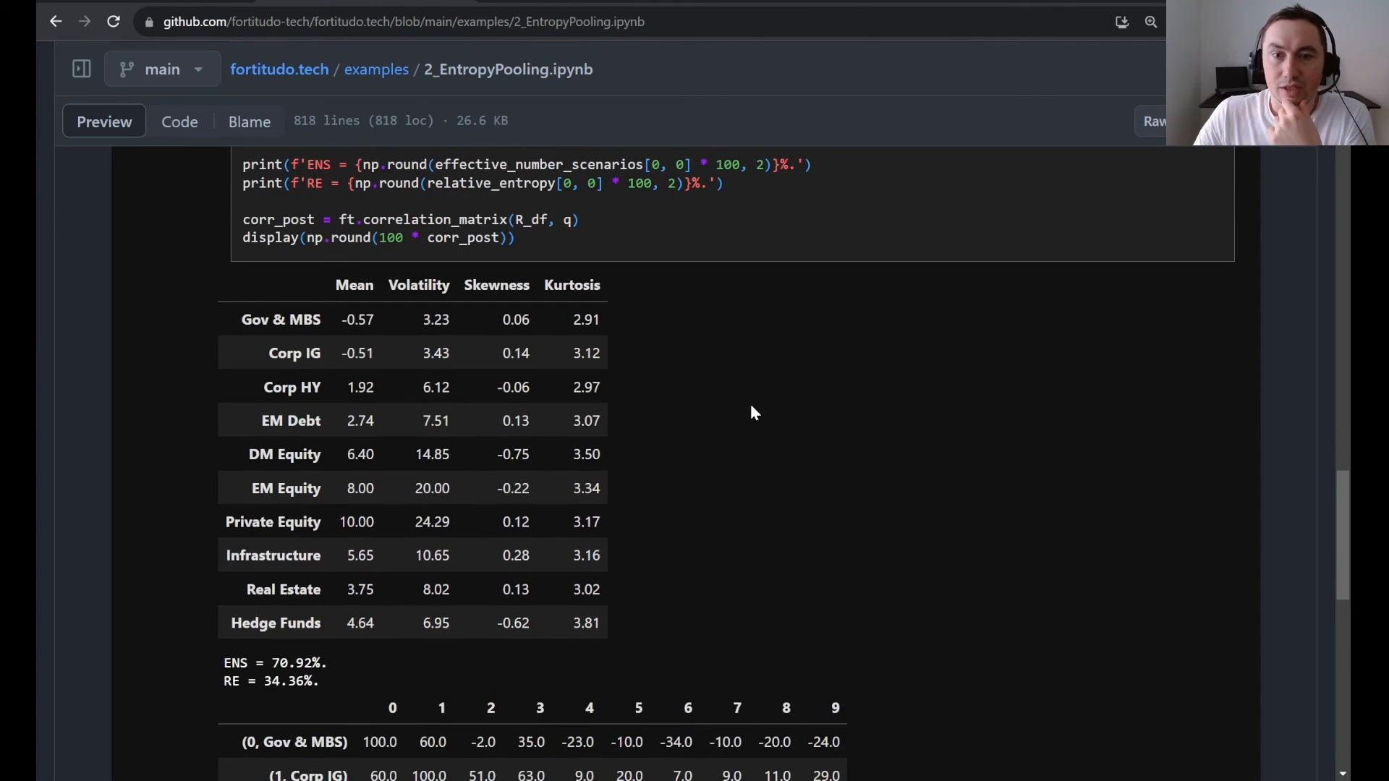
scroll(down, 3)
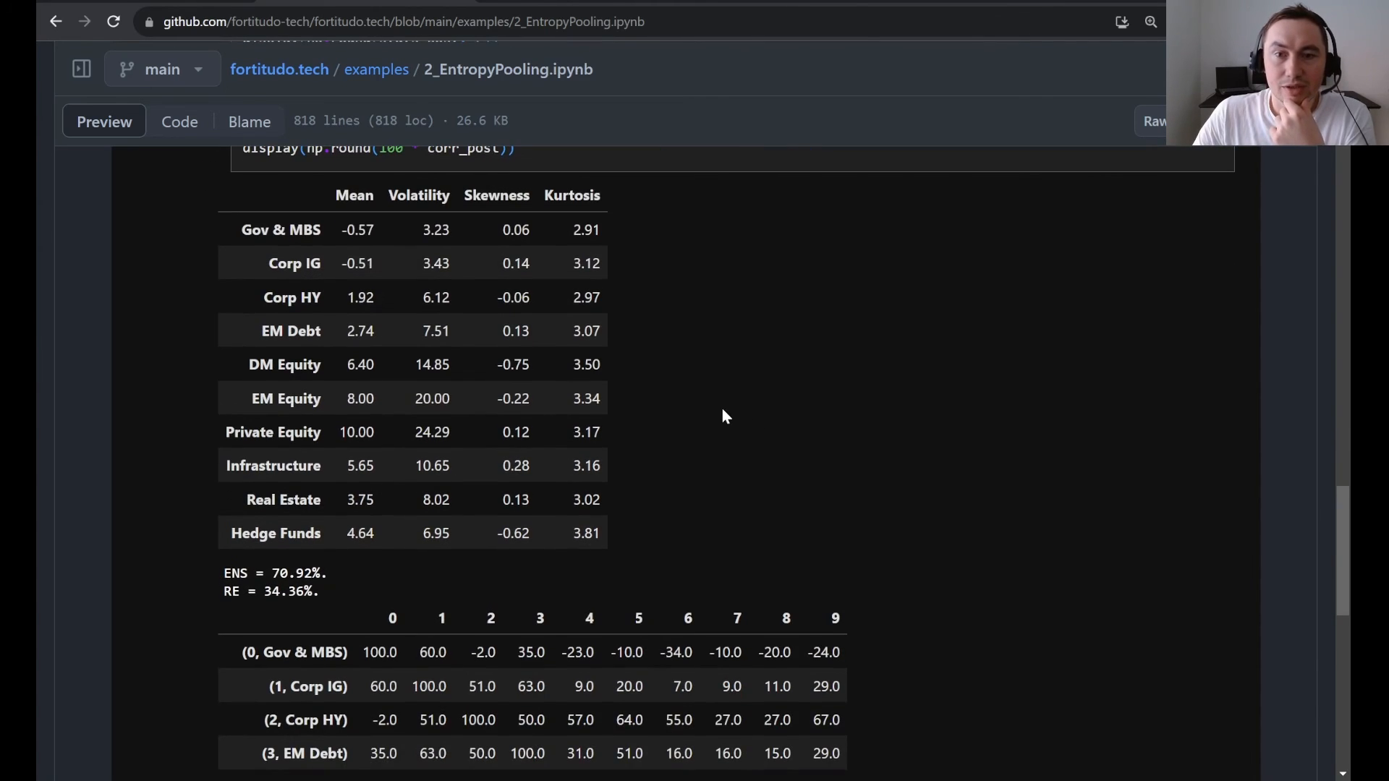
mouse_move(462, 468)
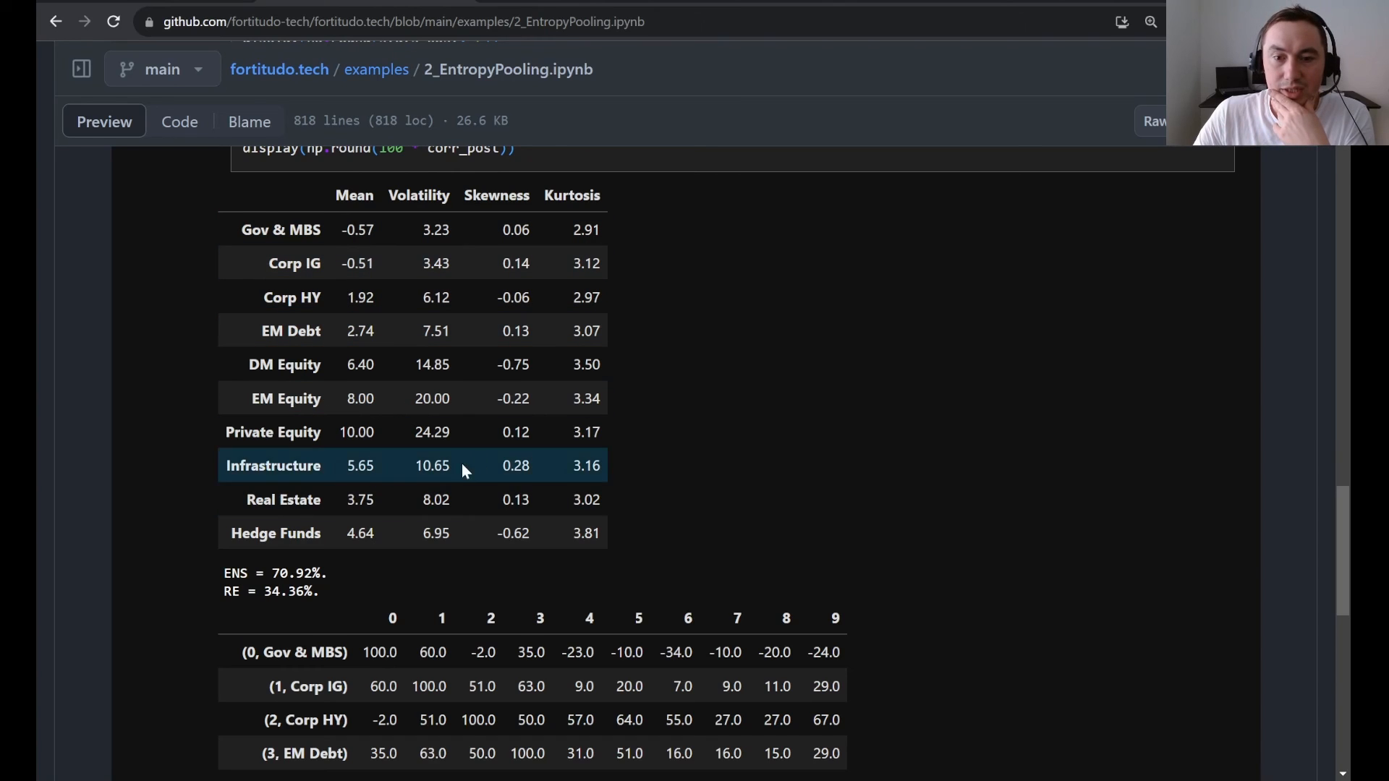
mouse_move(500, 499)
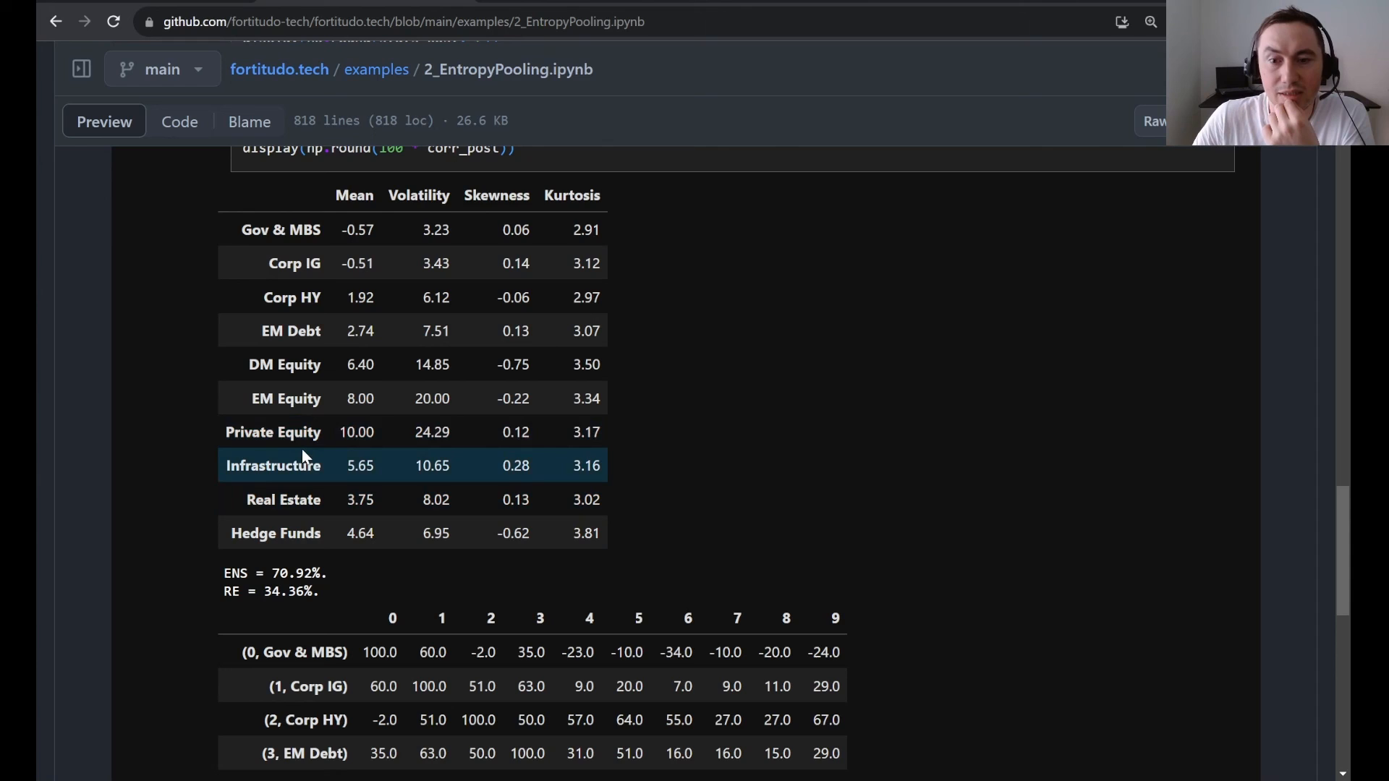
mouse_move(433, 417)
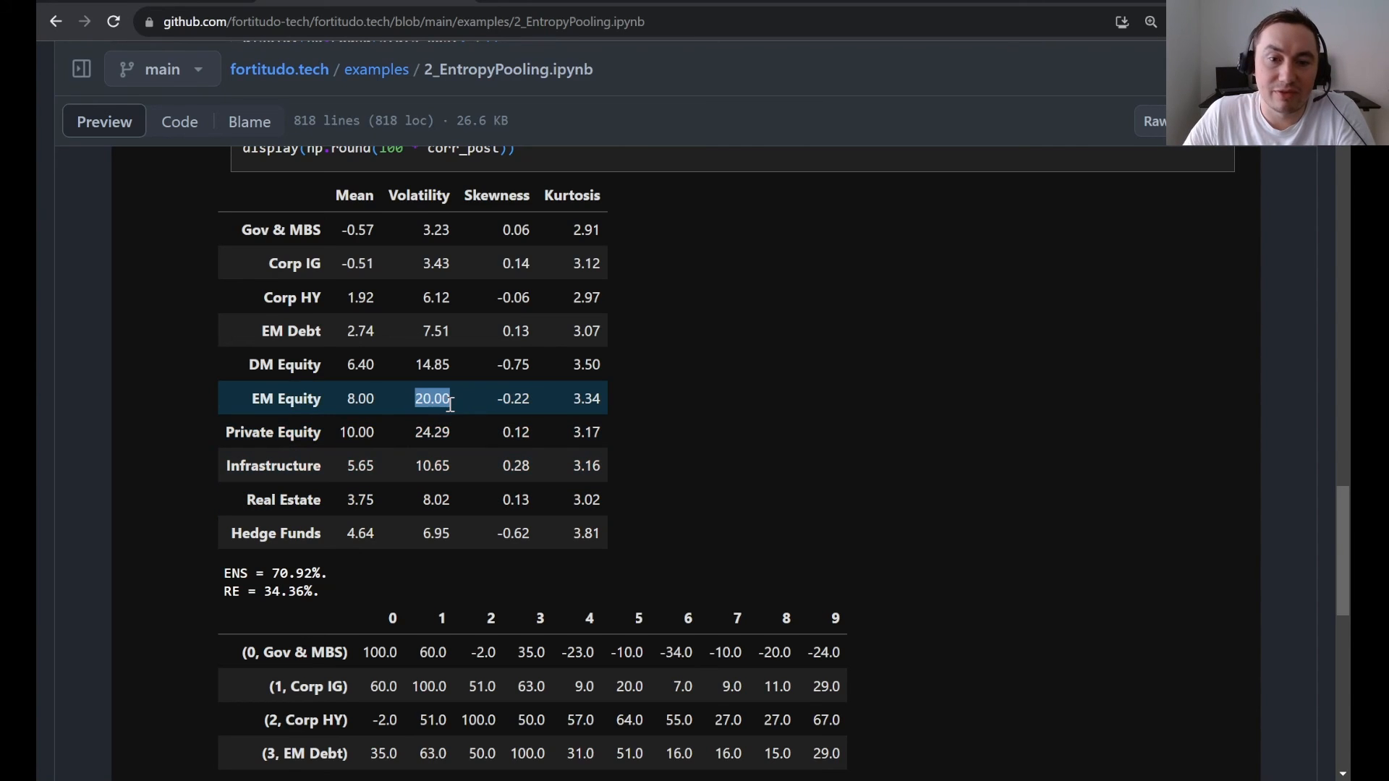
mouse_move(492, 382)
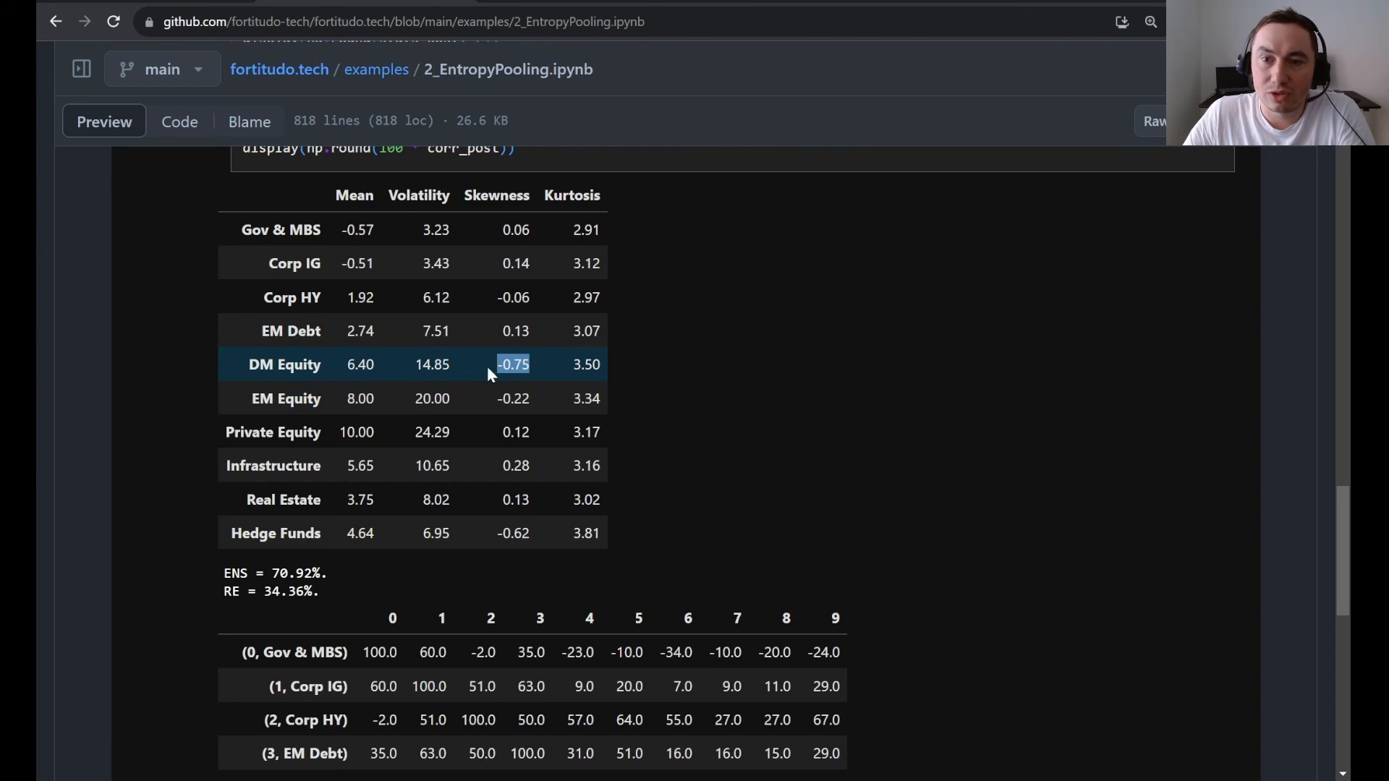
mouse_move(584, 365)
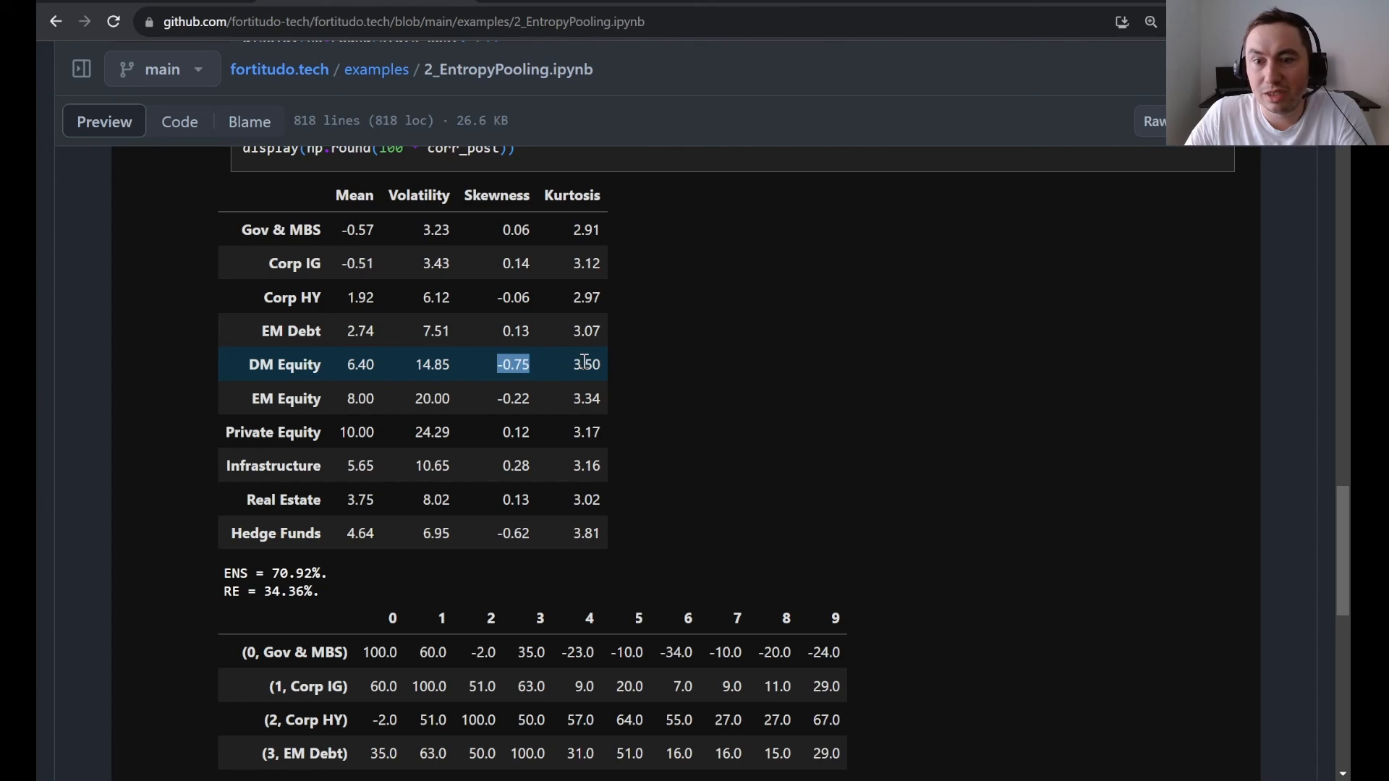
mouse_move(518, 380)
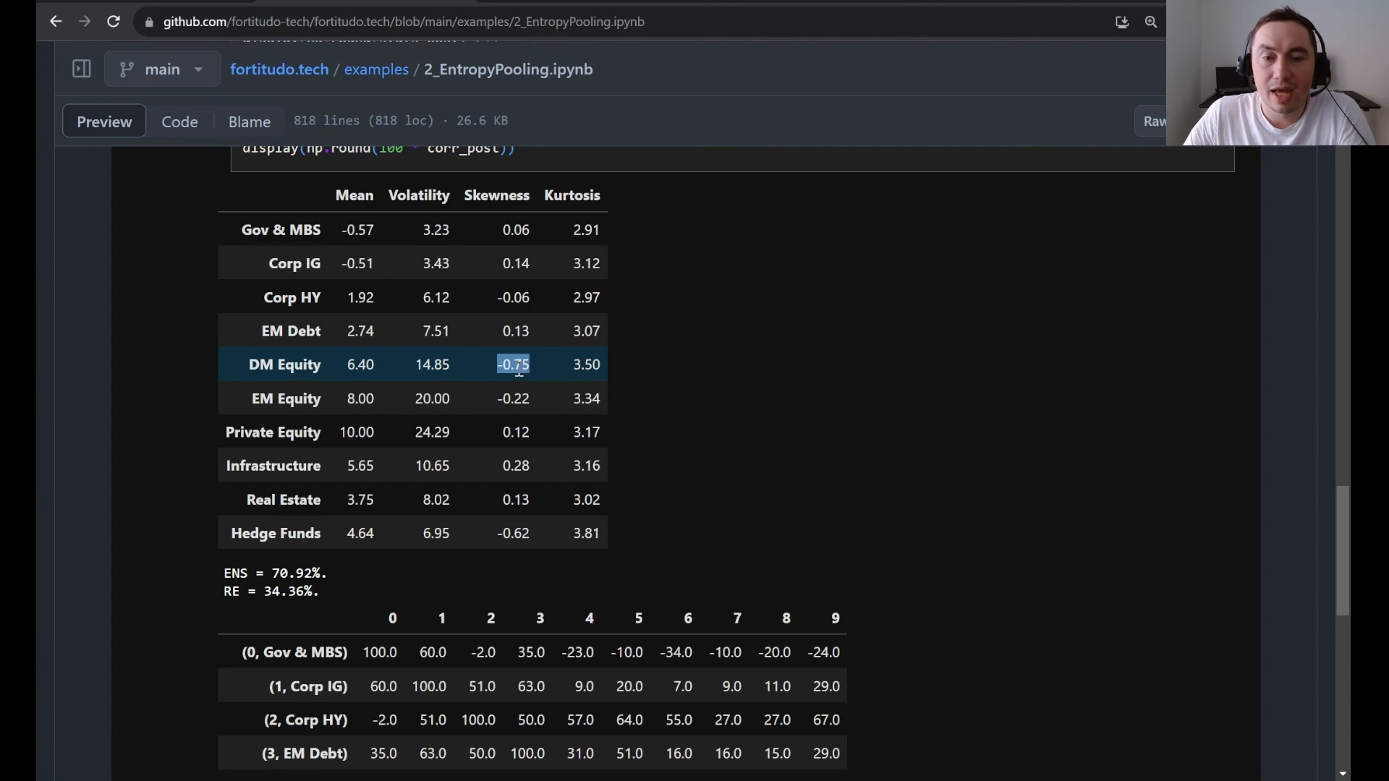
Scroll past the posterior correlation matrix to the Comments heading and License cell In [6]
scroll(down, 3)
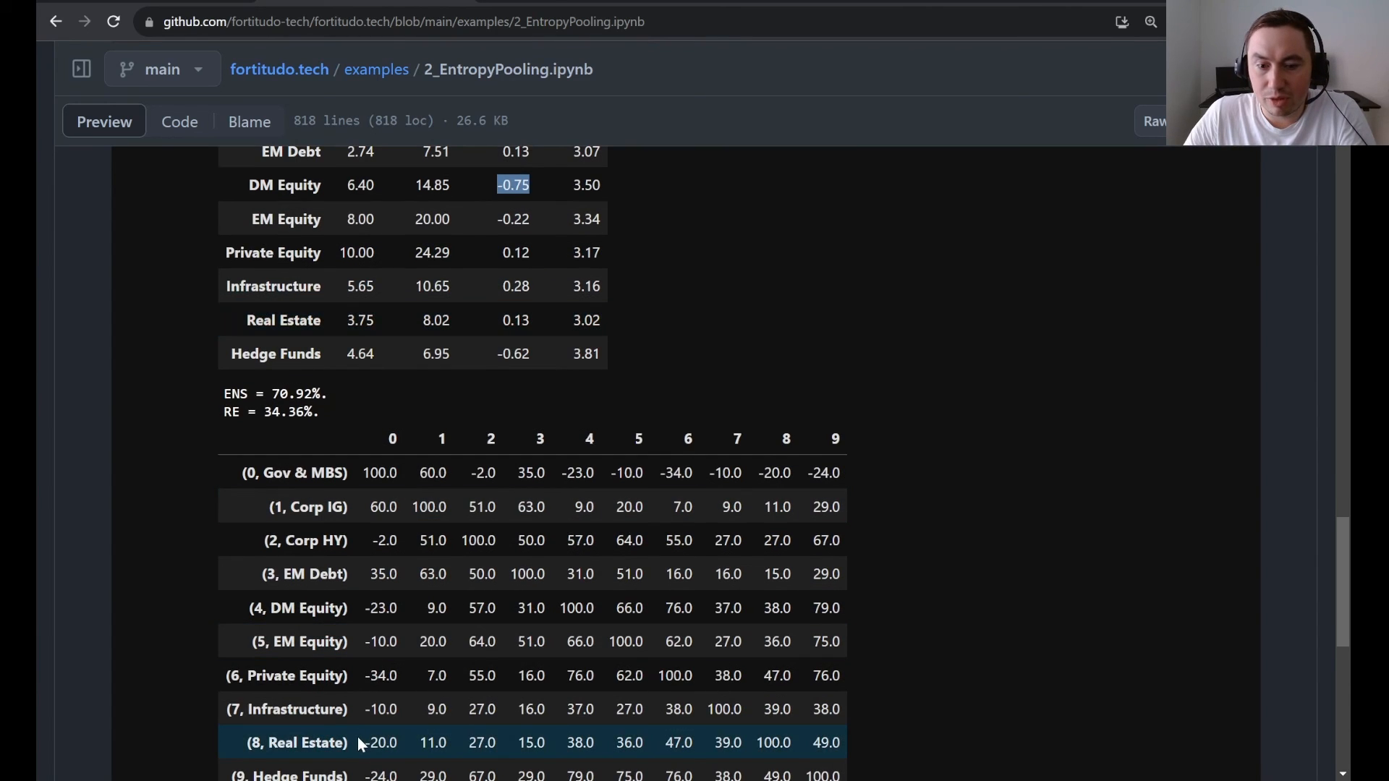
mouse_move(298, 580)
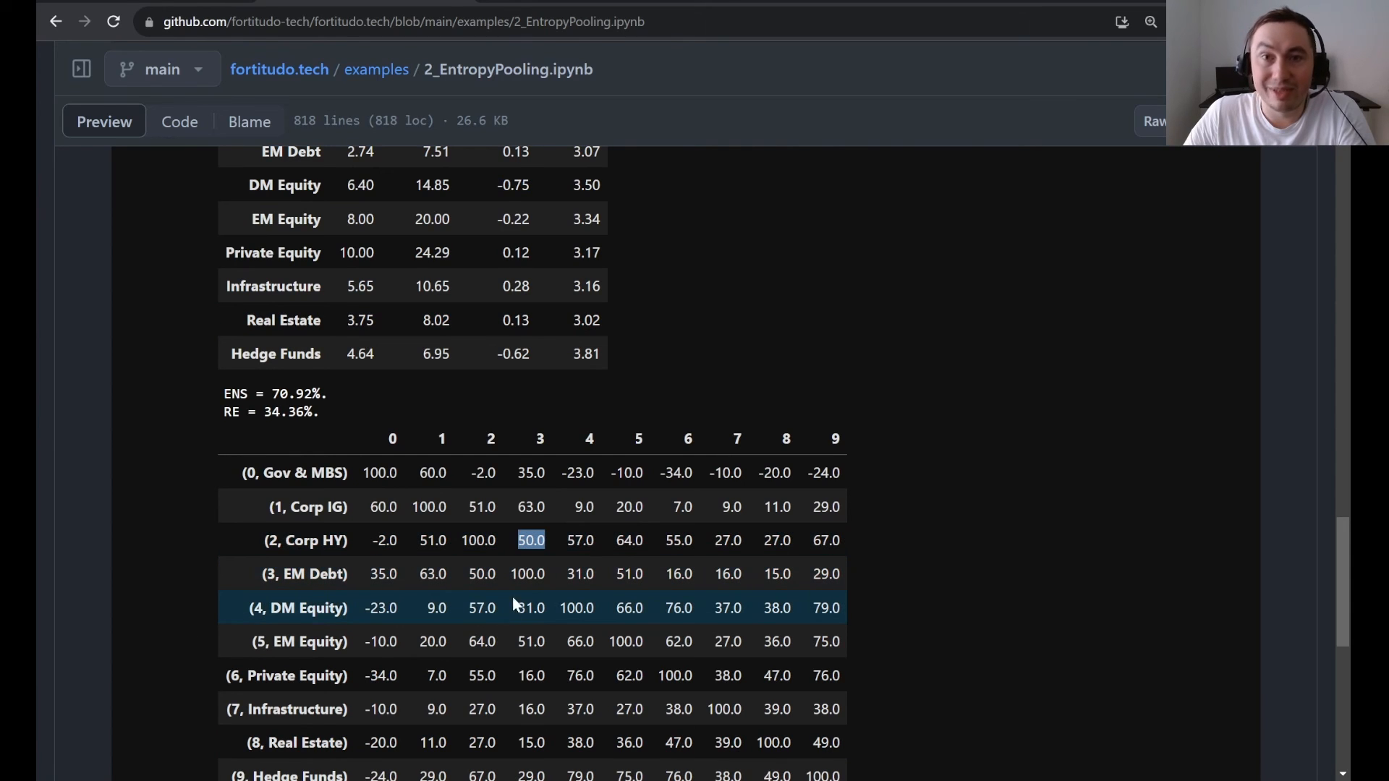
mouse_move(557, 516)
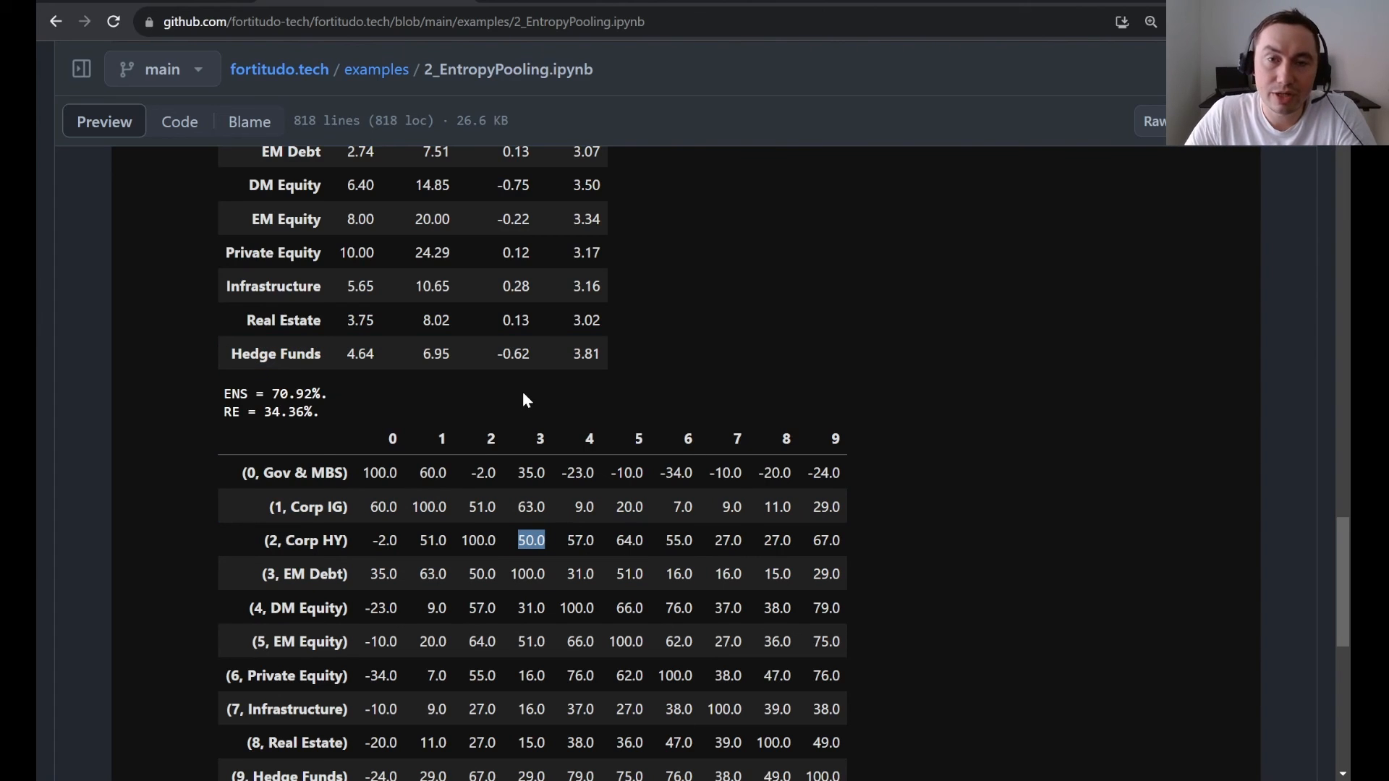
scroll(down, 3)
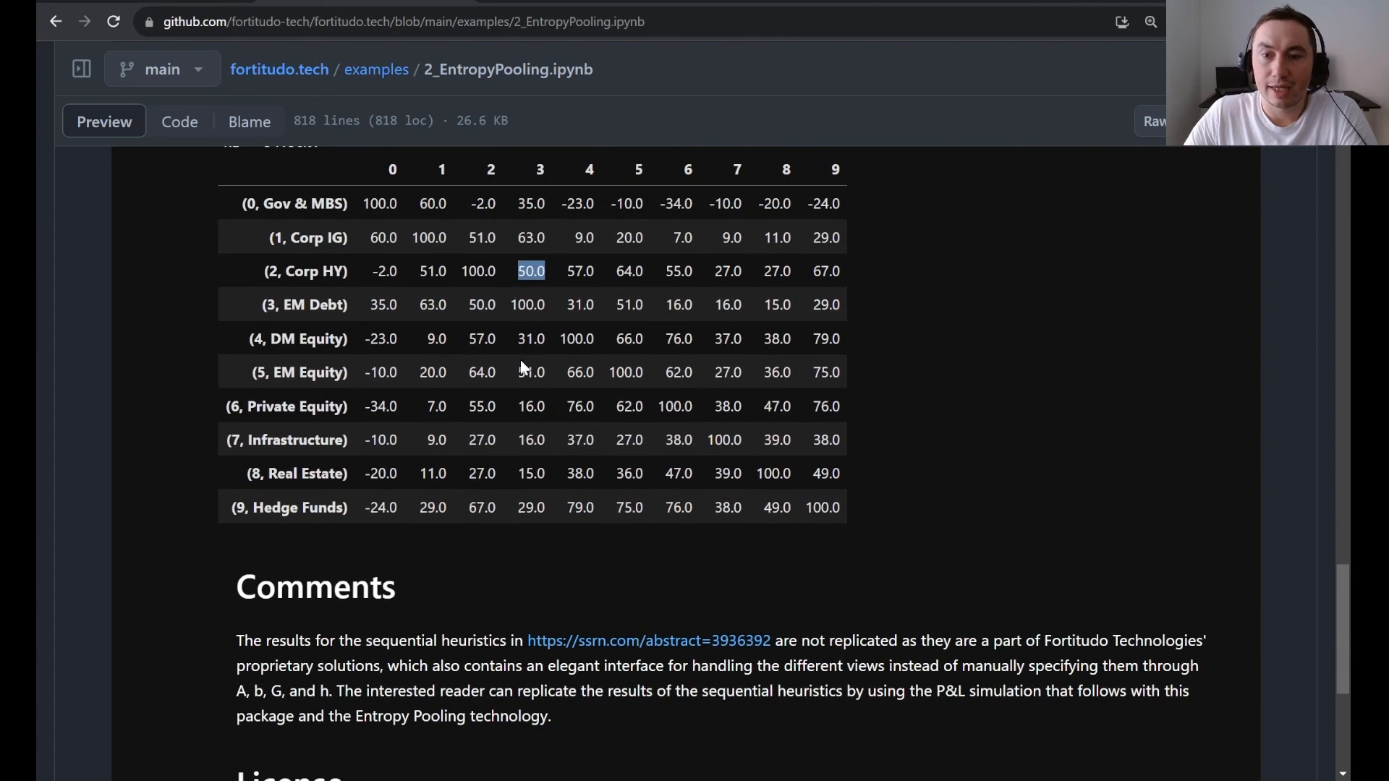
scroll(up, 3)
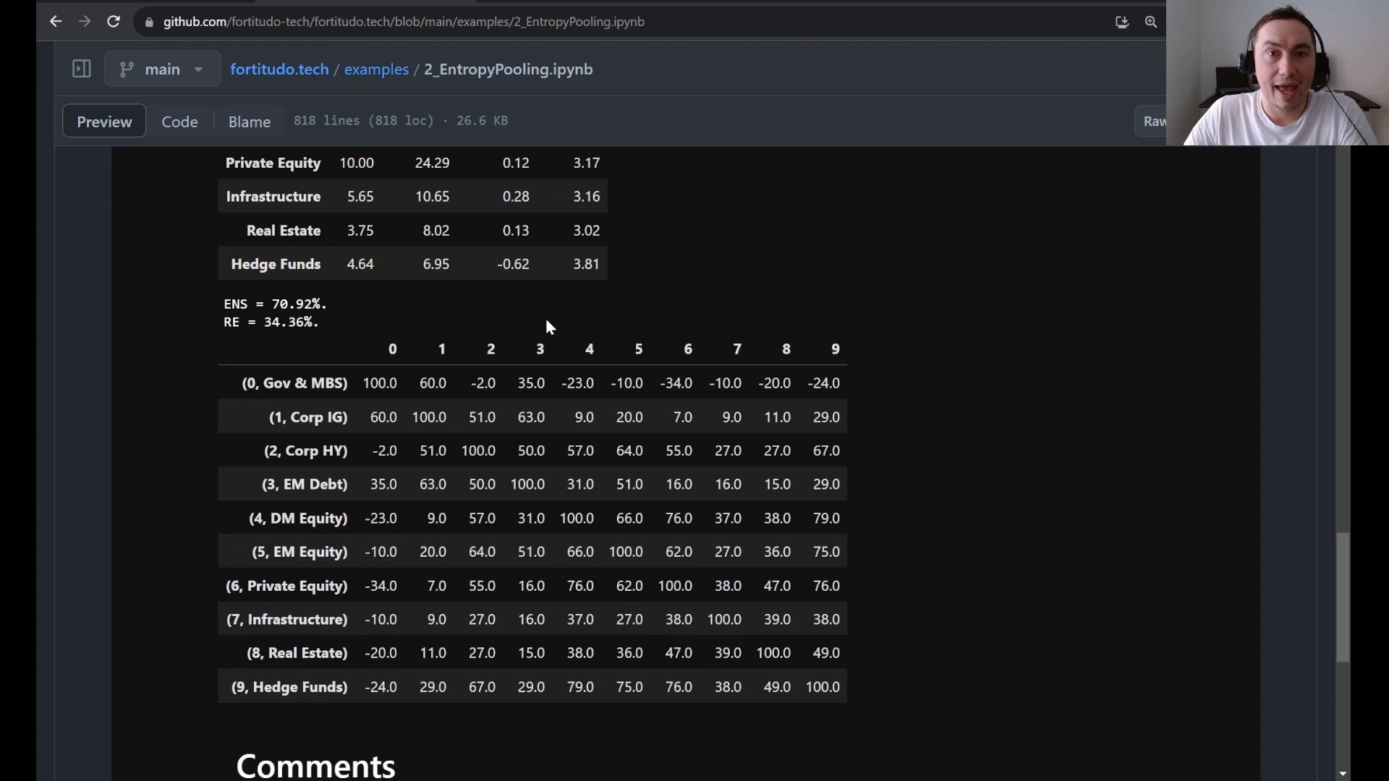
scroll(down, 3)
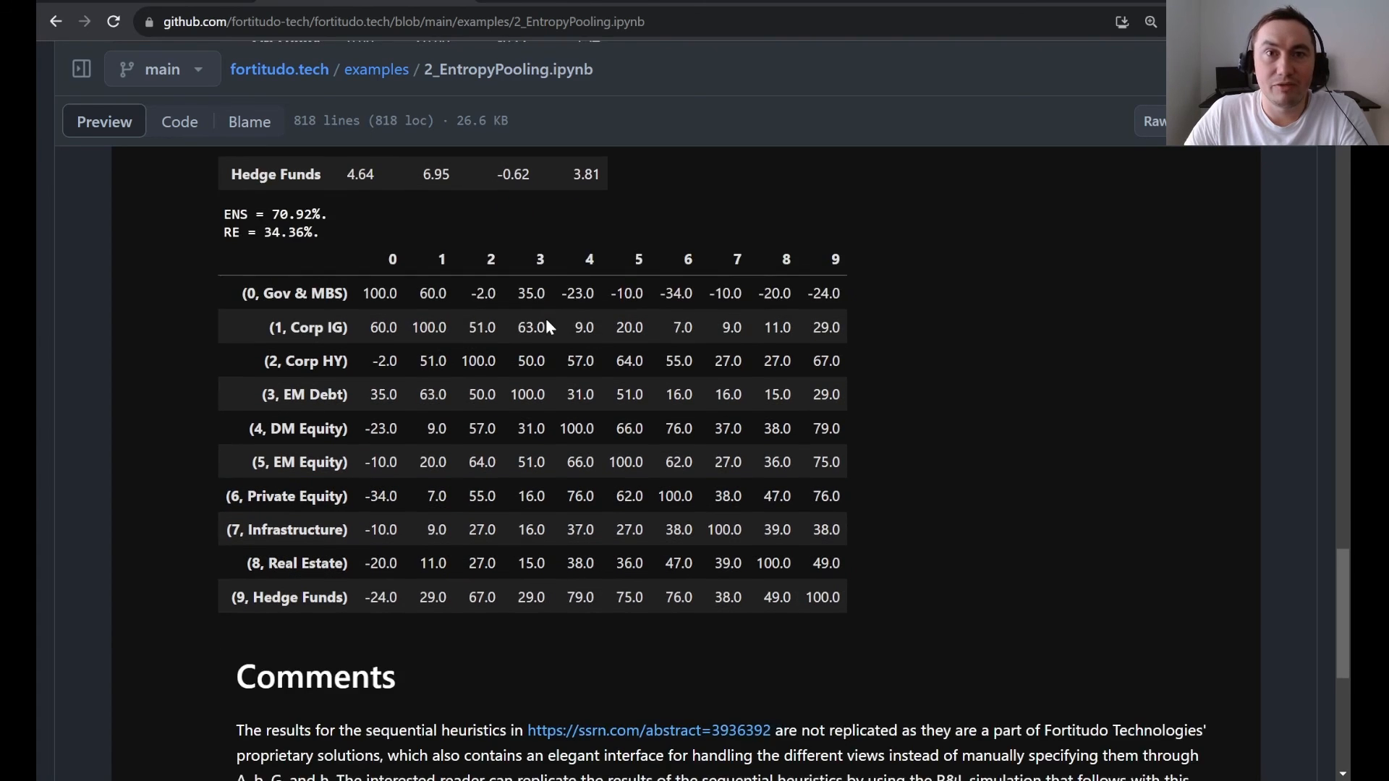
scroll(down, 3)
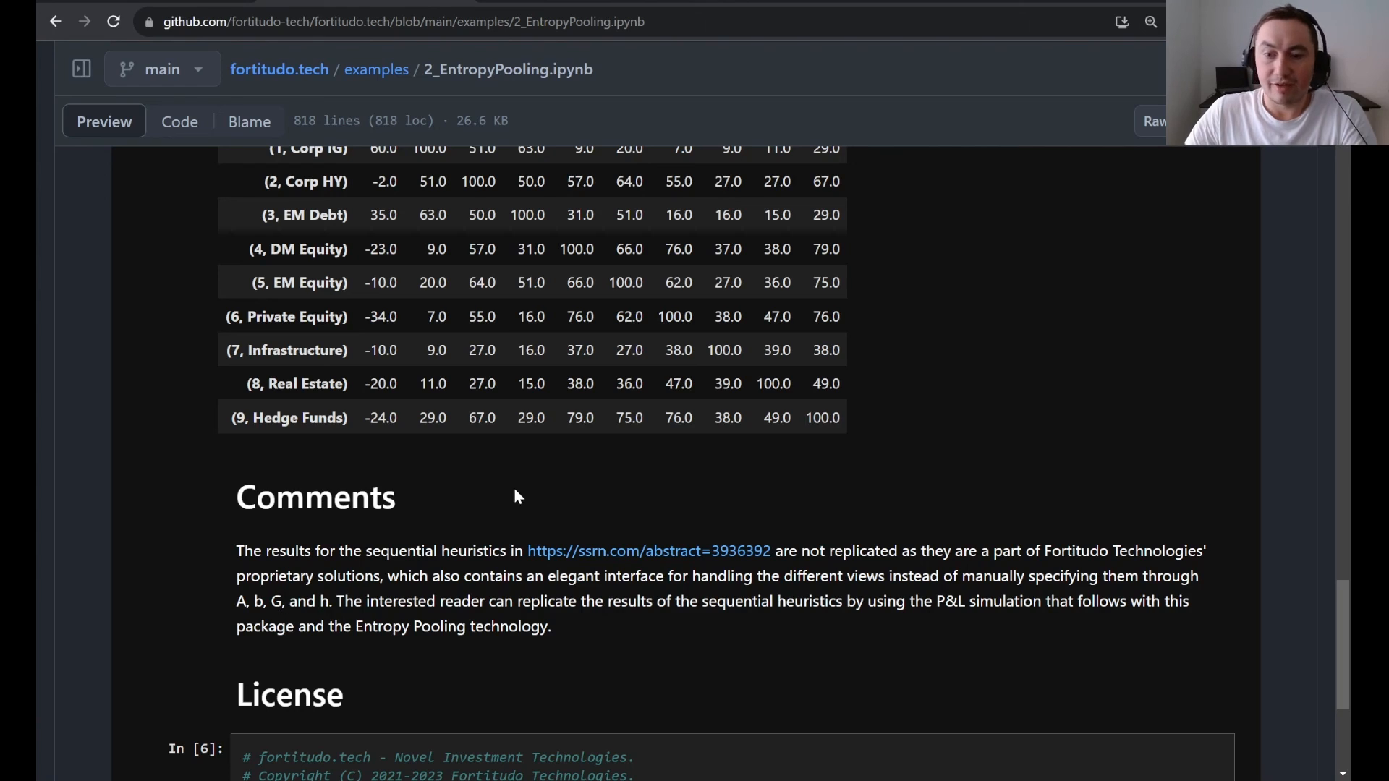
mouse_move(522, 488)
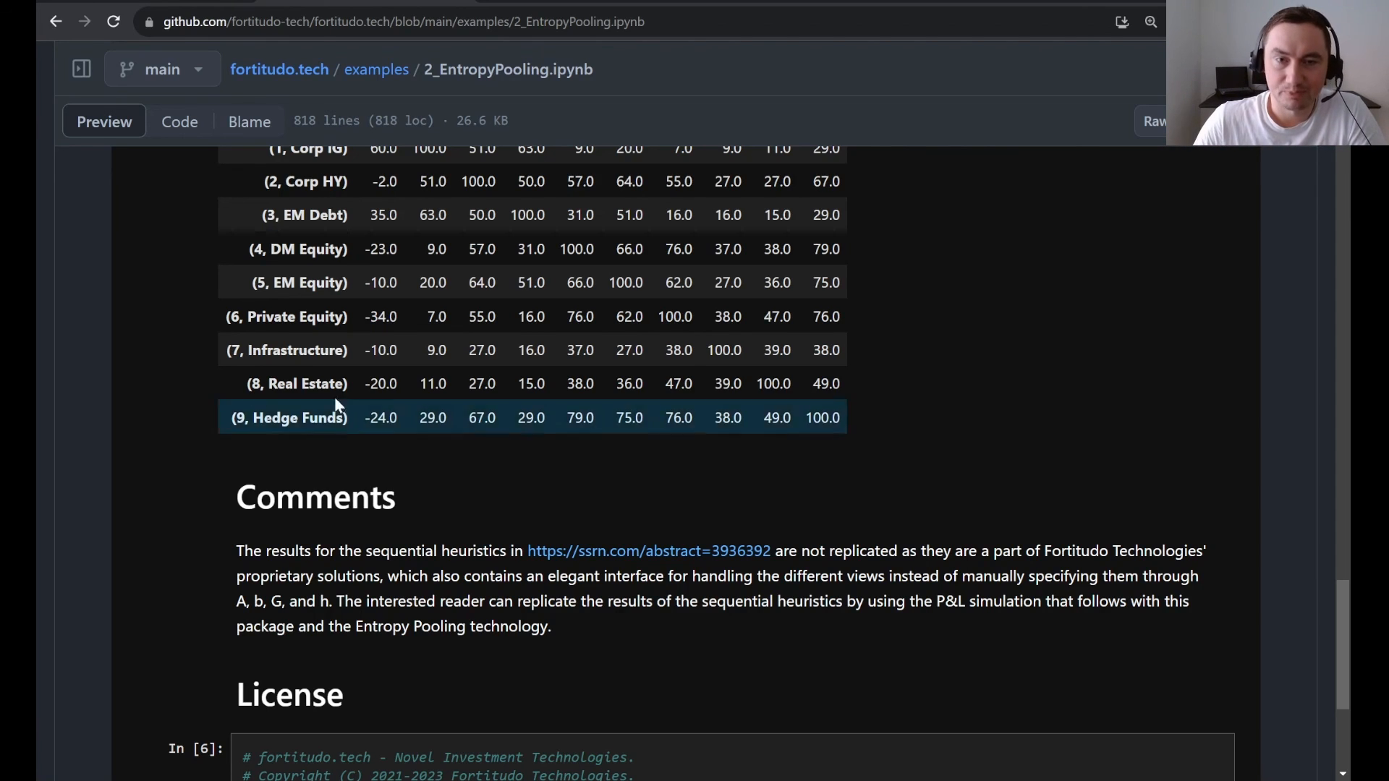
scroll(down, 3)
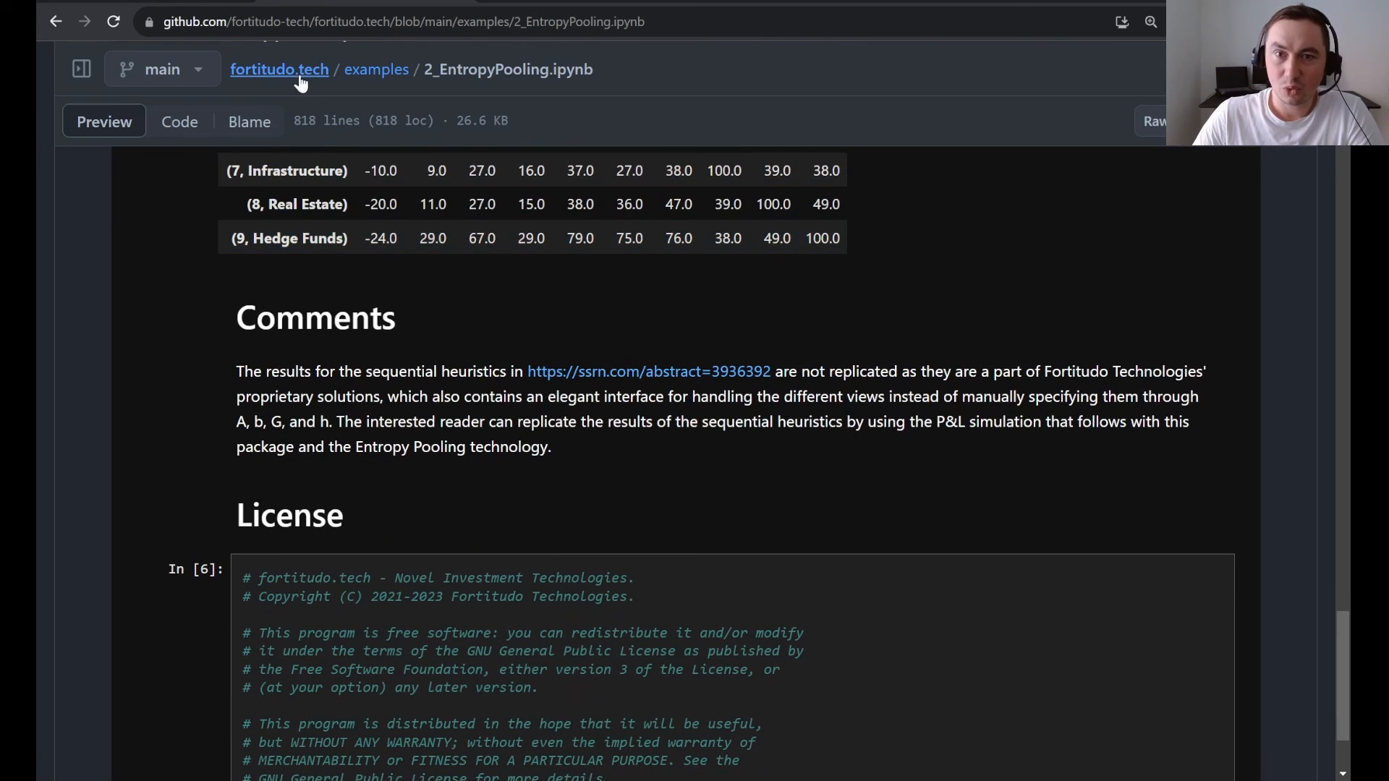
Go back to the fortitudo.tech repository home page via the breadcrumb link
click(278, 69)
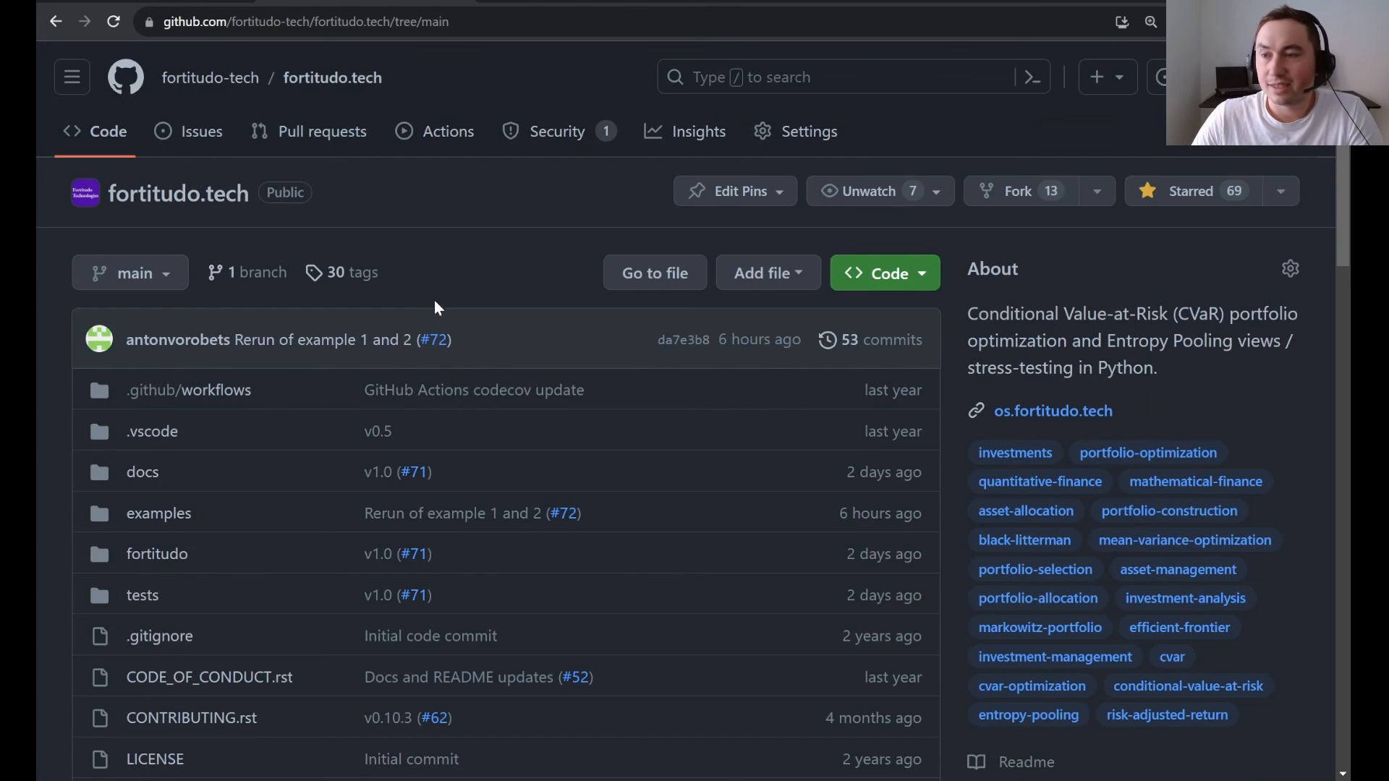
mouse_move(449, 267)
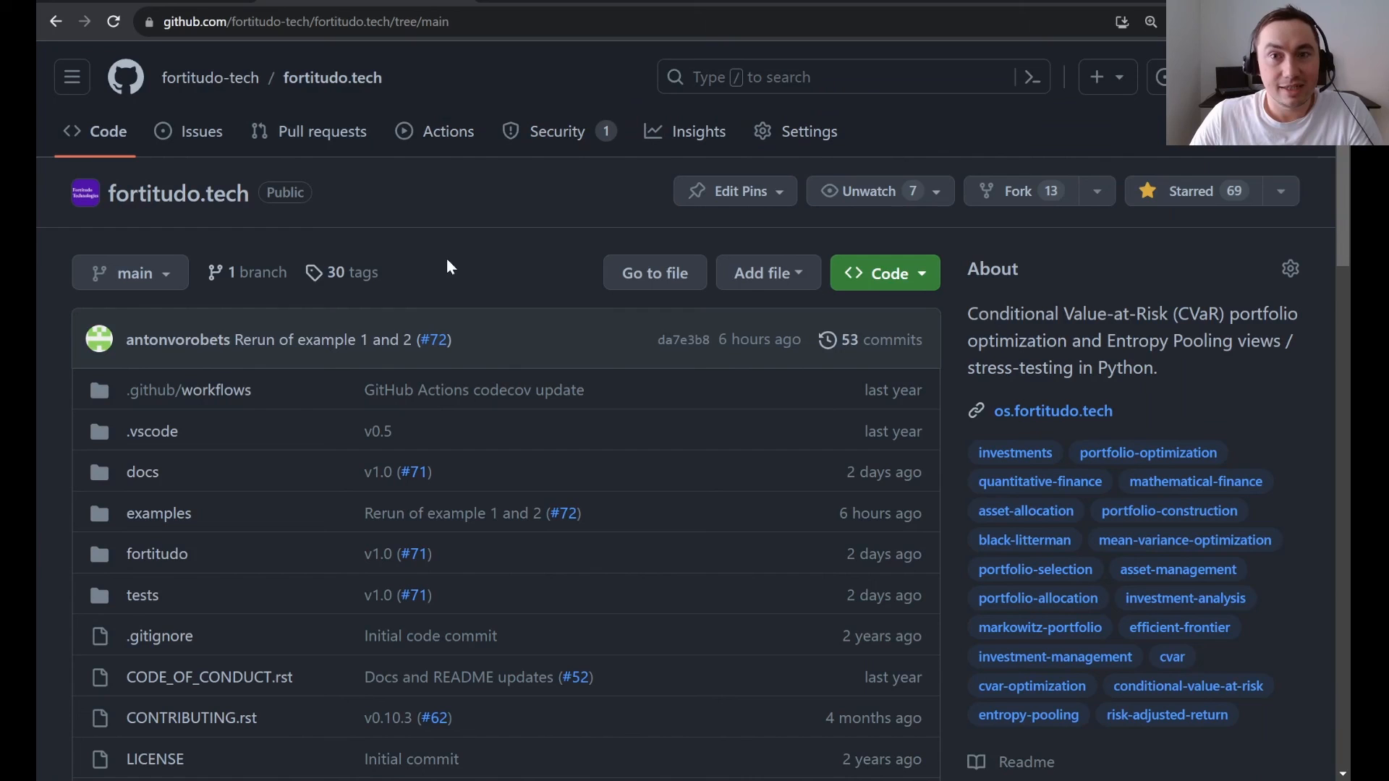
mouse_move(633, 305)
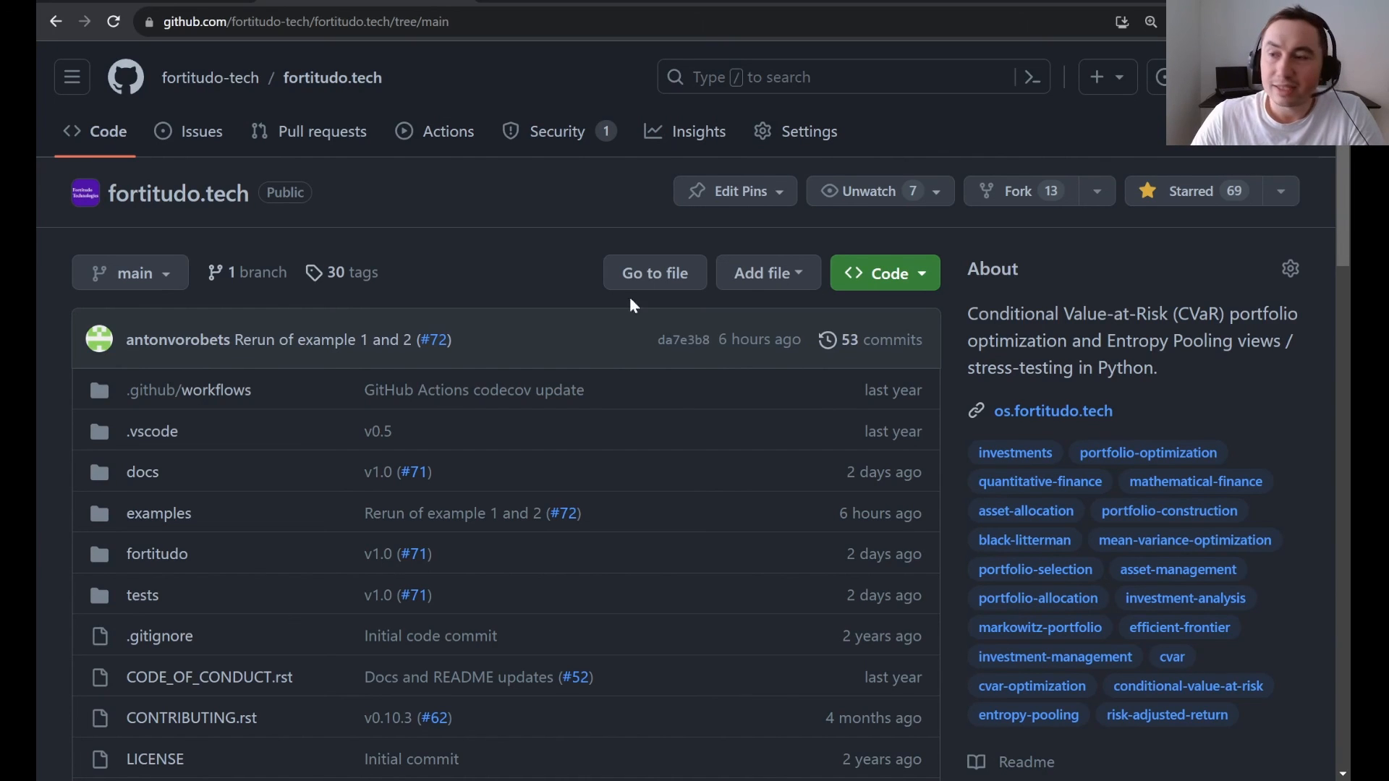